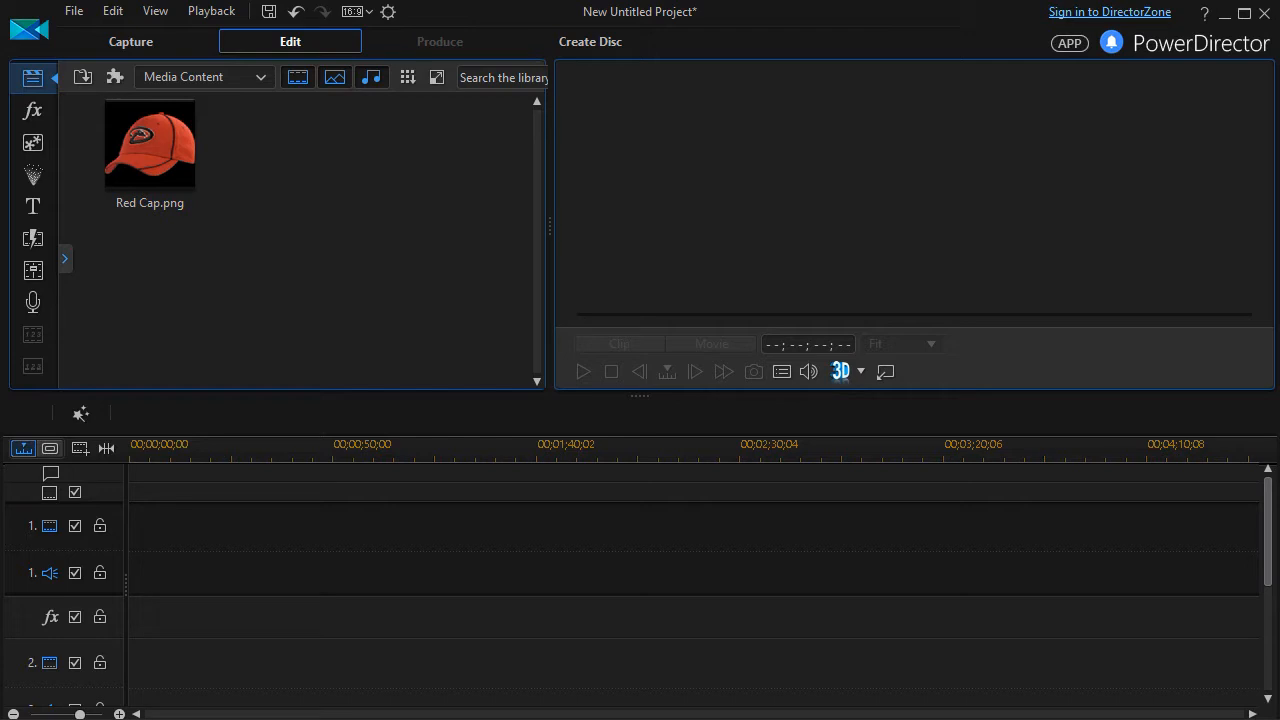
{"action": "mouse_move", "coordinate": [372, 271]}
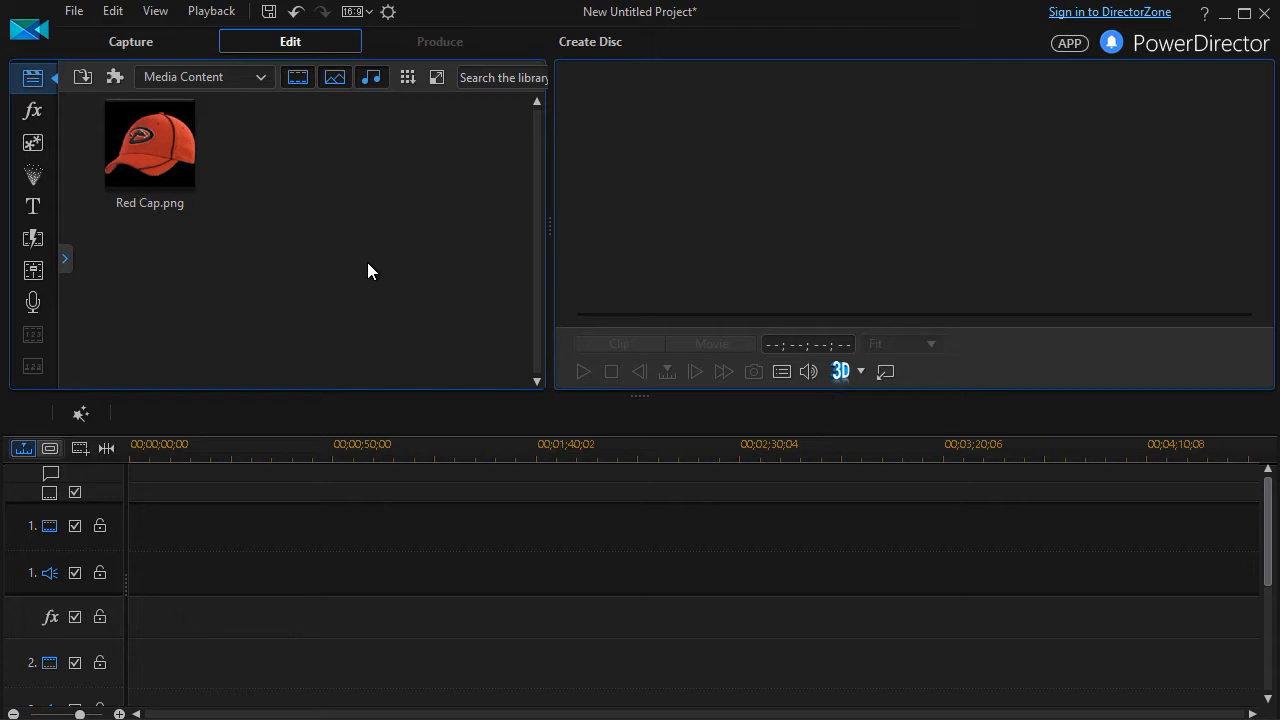
{"action": "mouse_move", "coordinate": [219, 186]}
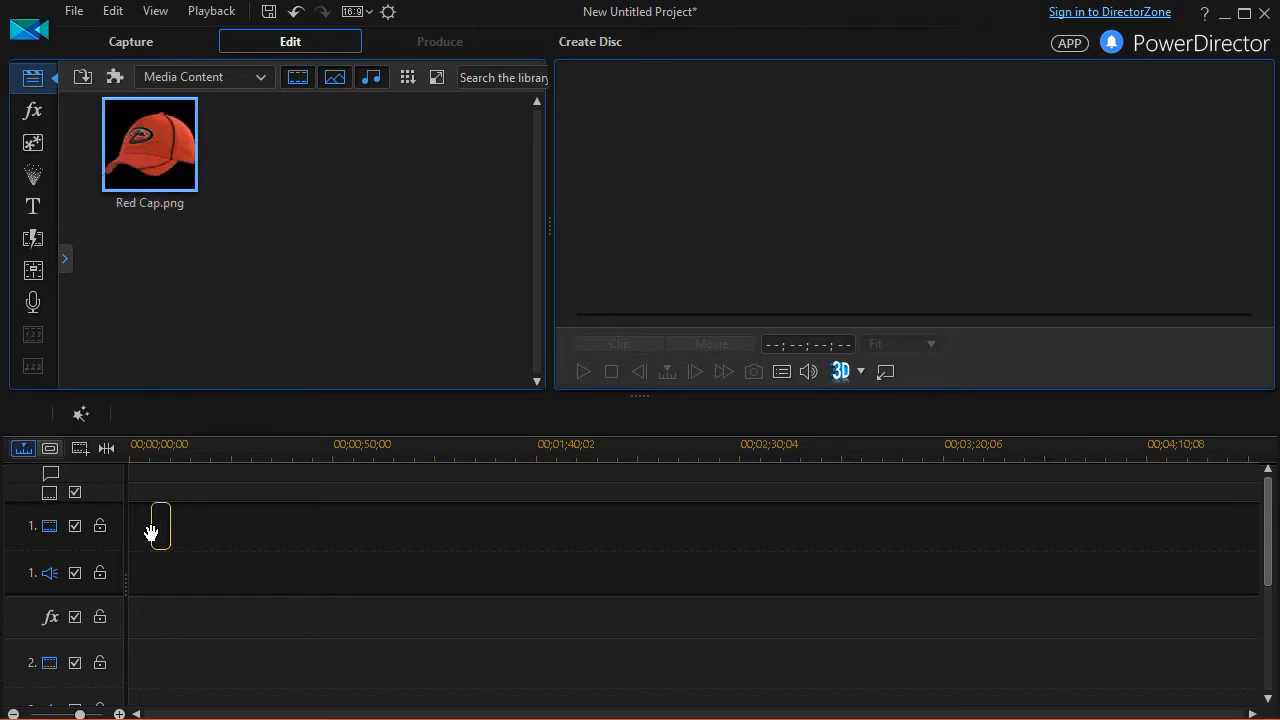
Place Red Cap.png at the start of video track 1 and select the clip
{"action": "left_click_drag", "start_coordinate": [150, 143], "coordinate": [145, 525]}
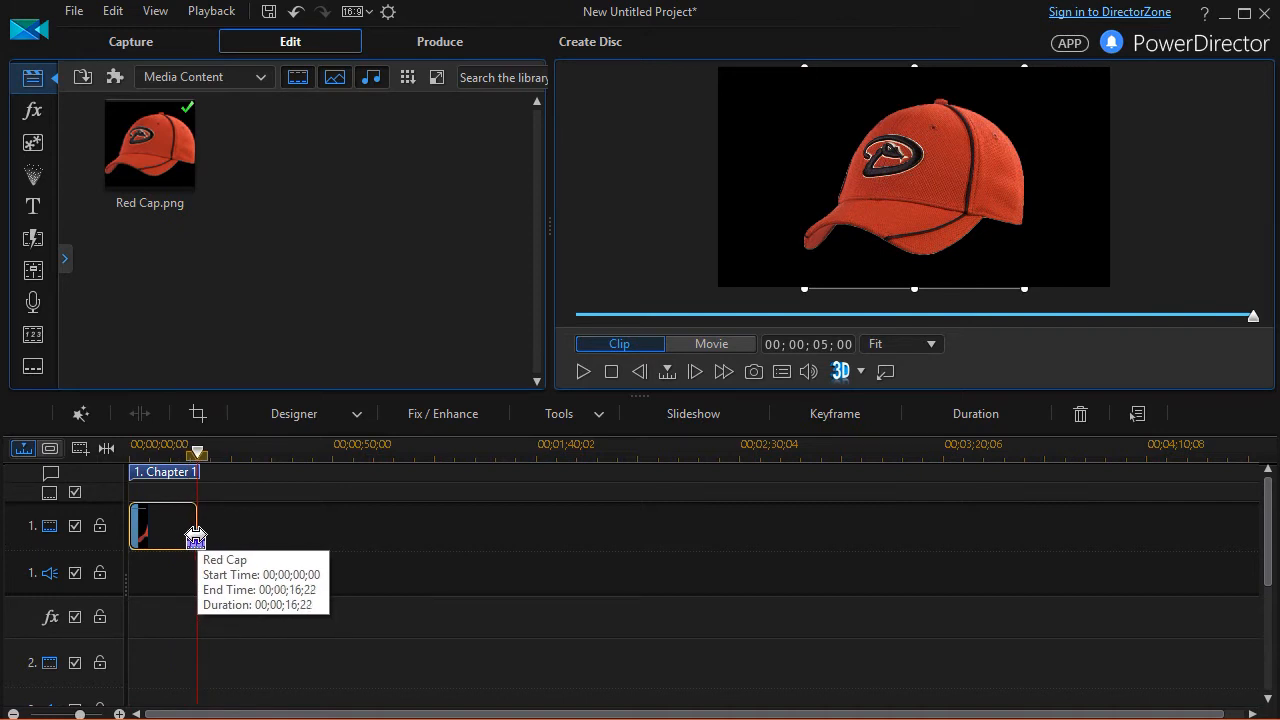
{"action": "left_click", "coordinate": [163, 525]}
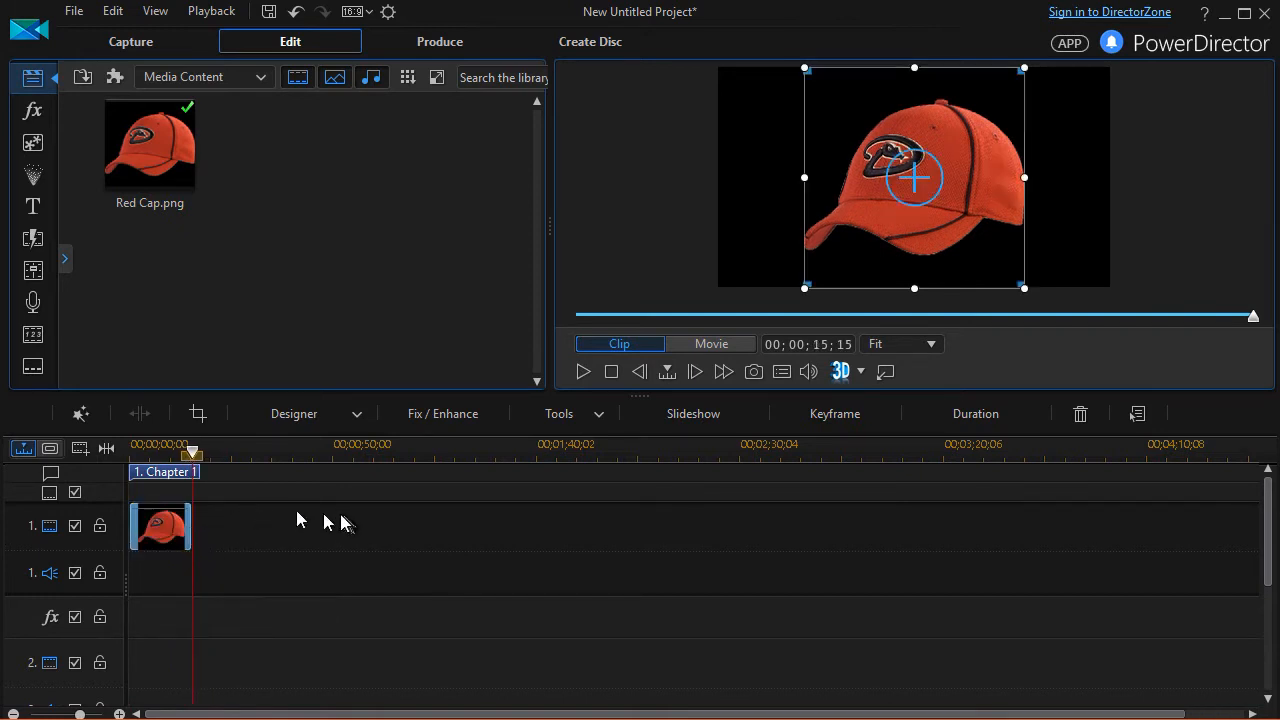
{"action": "mouse_move", "coordinate": [371, 500]}
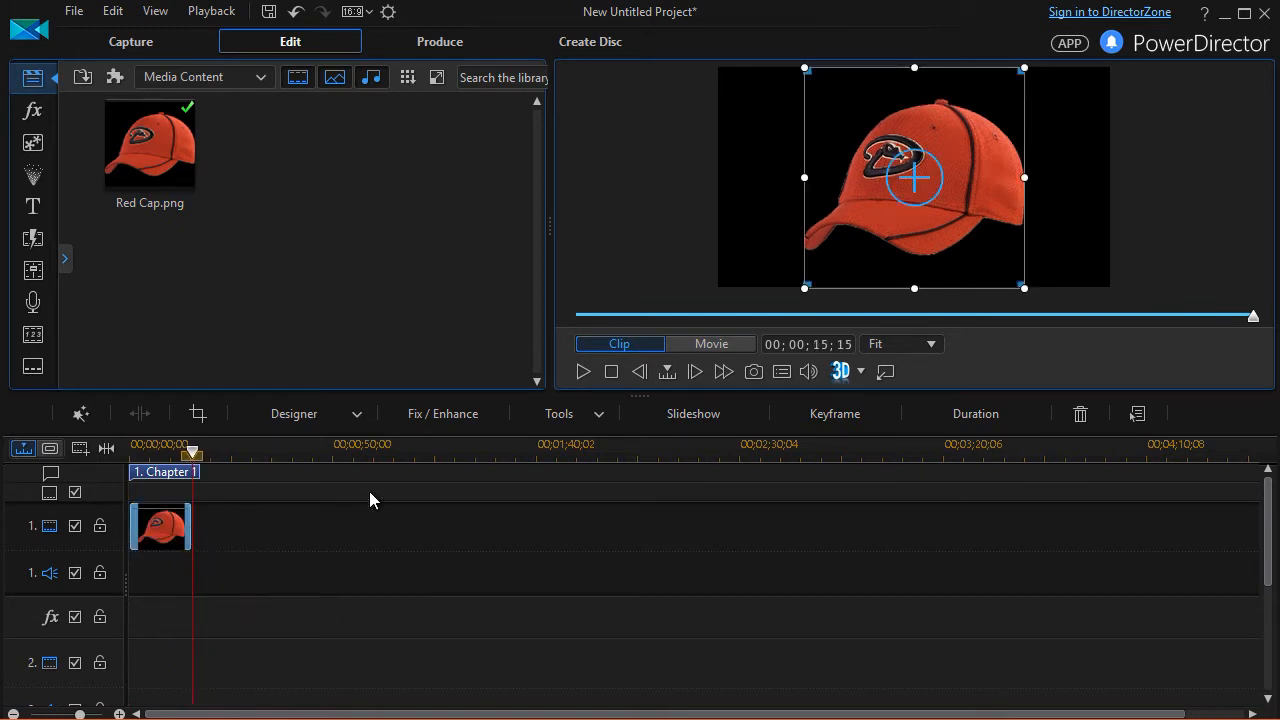
{"action": "mouse_move", "coordinate": [393, 437]}
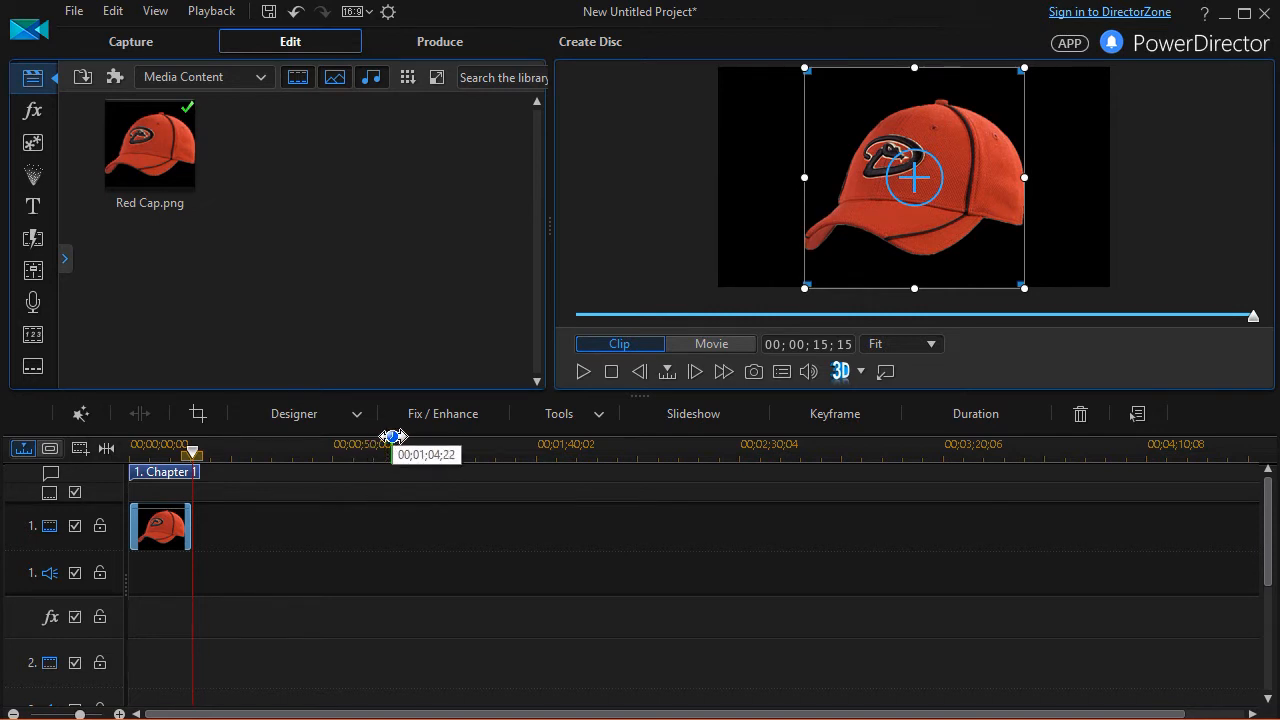
{"action": "mouse_move", "coordinate": [963, 220]}
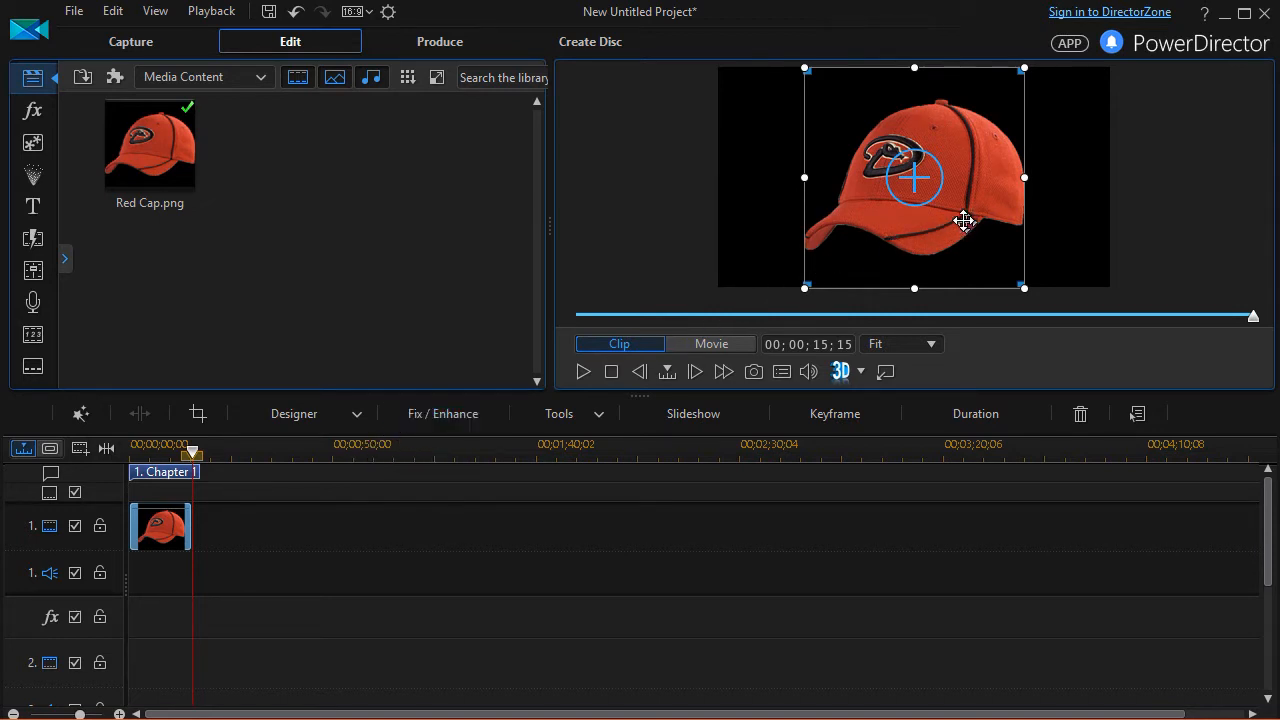
{"action": "left_click_drag", "start_coordinate": [963, 220], "coordinate": [913, 193]}
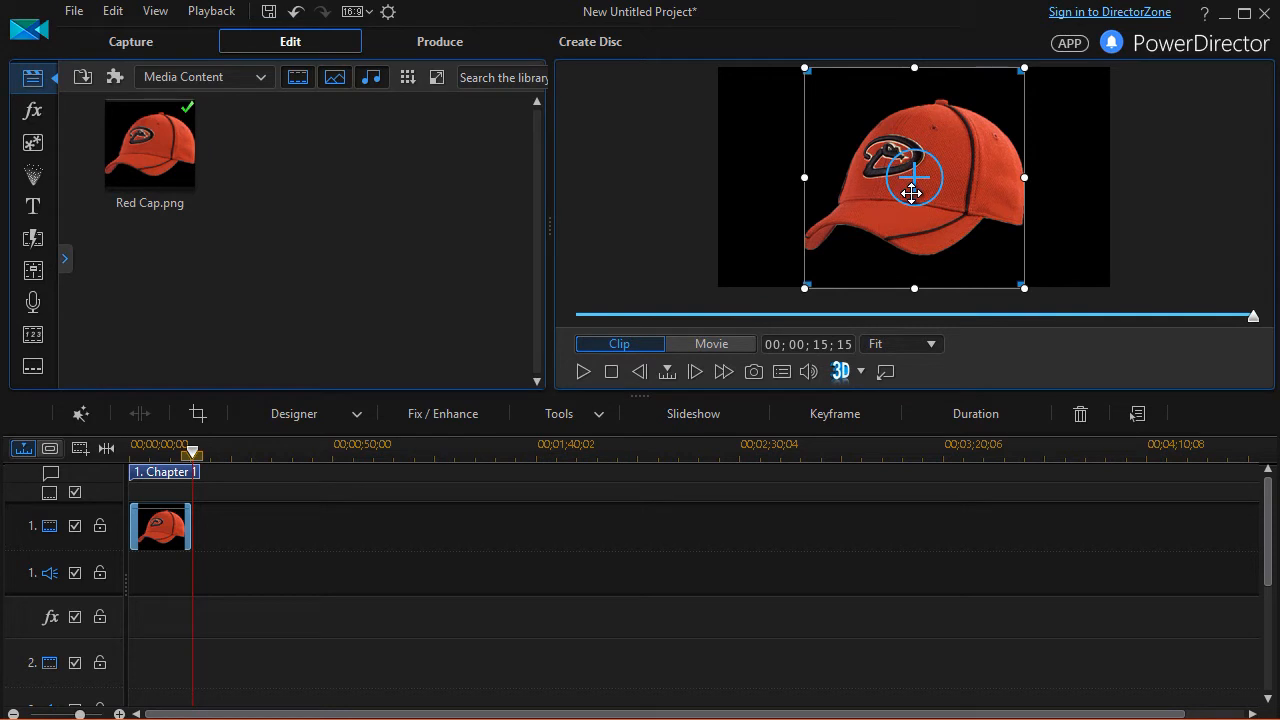
{"action": "mouse_move", "coordinate": [710, 305]}
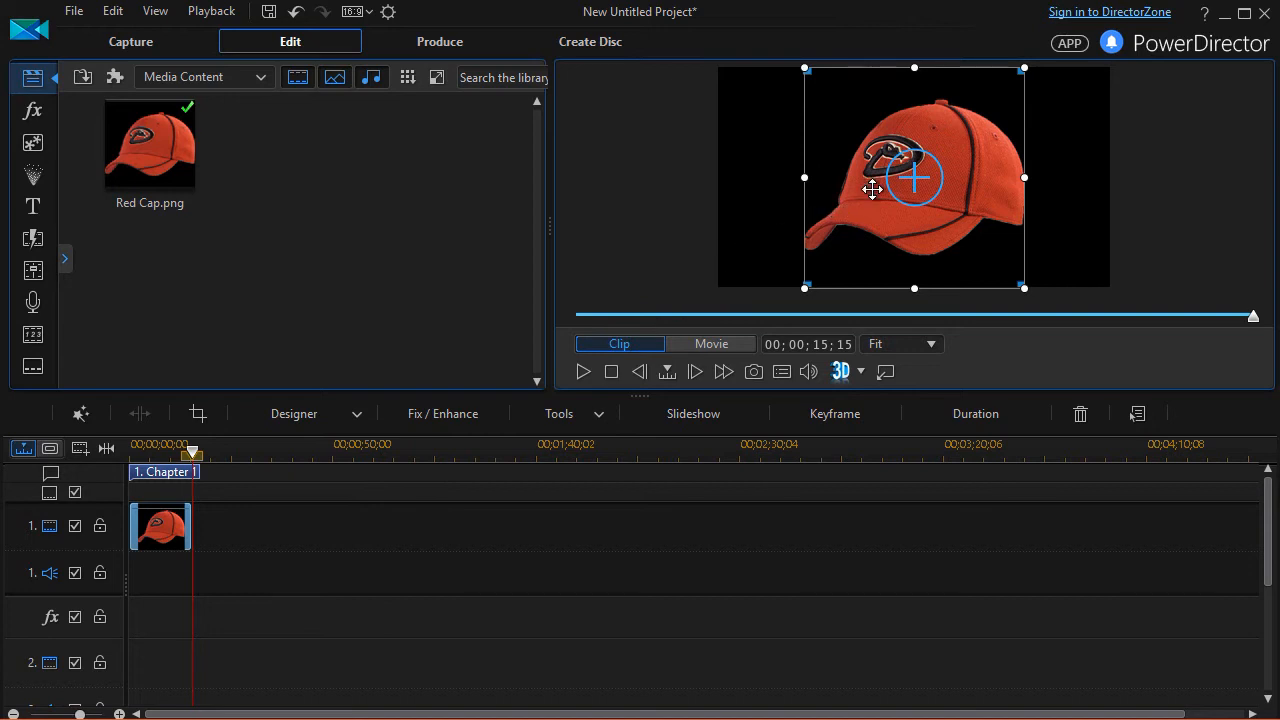
{"action": "mouse_move", "coordinate": [197, 548]}
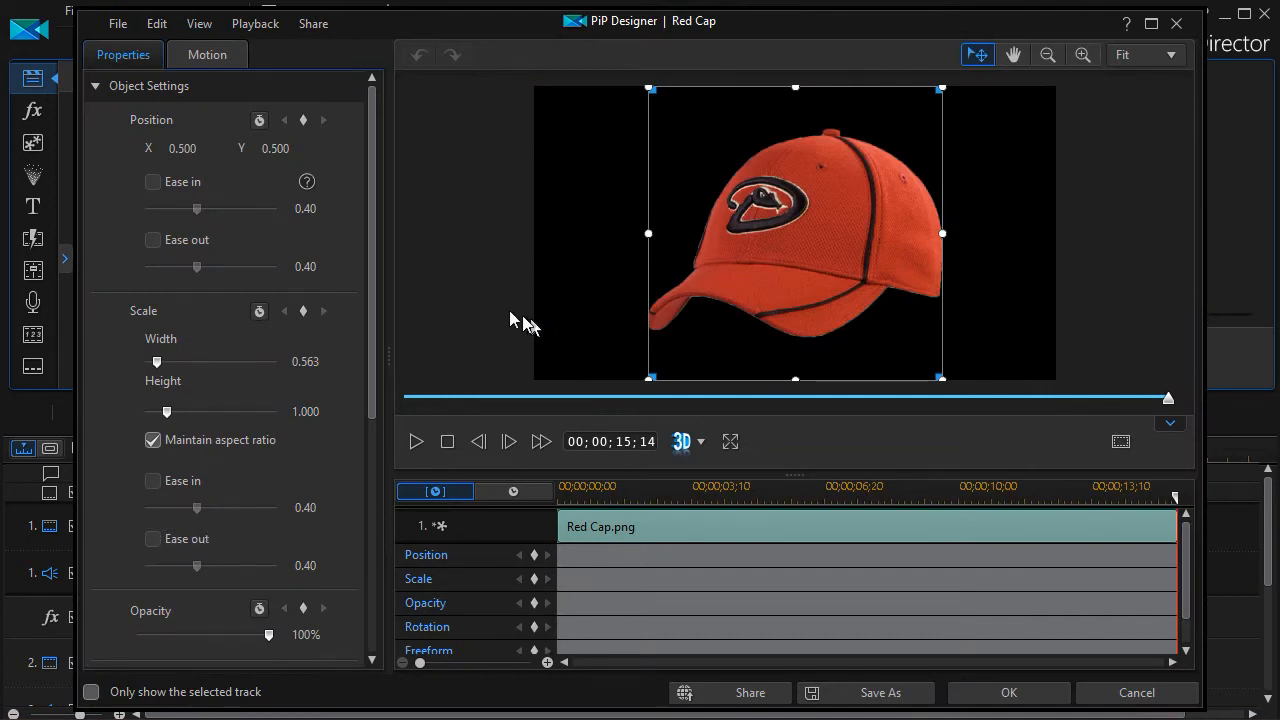
{"action": "mouse_move", "coordinate": [464, 287]}
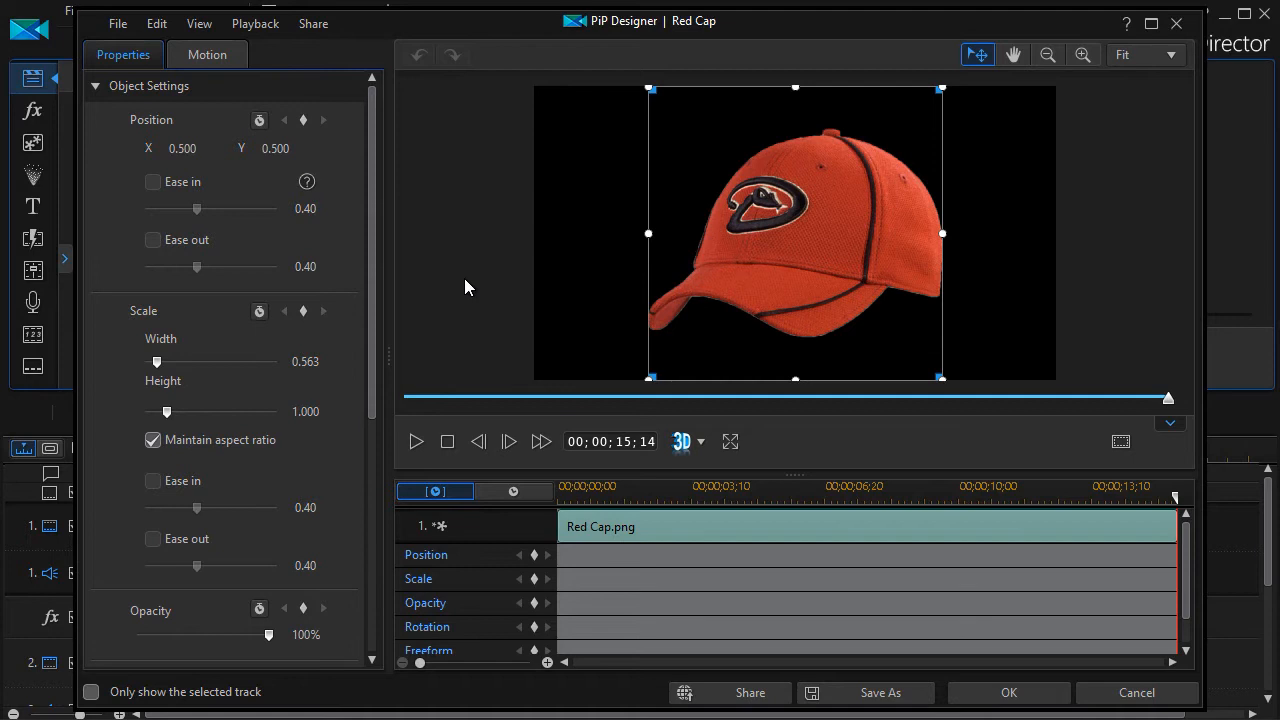
{"action": "mouse_move", "coordinate": [890, 445]}
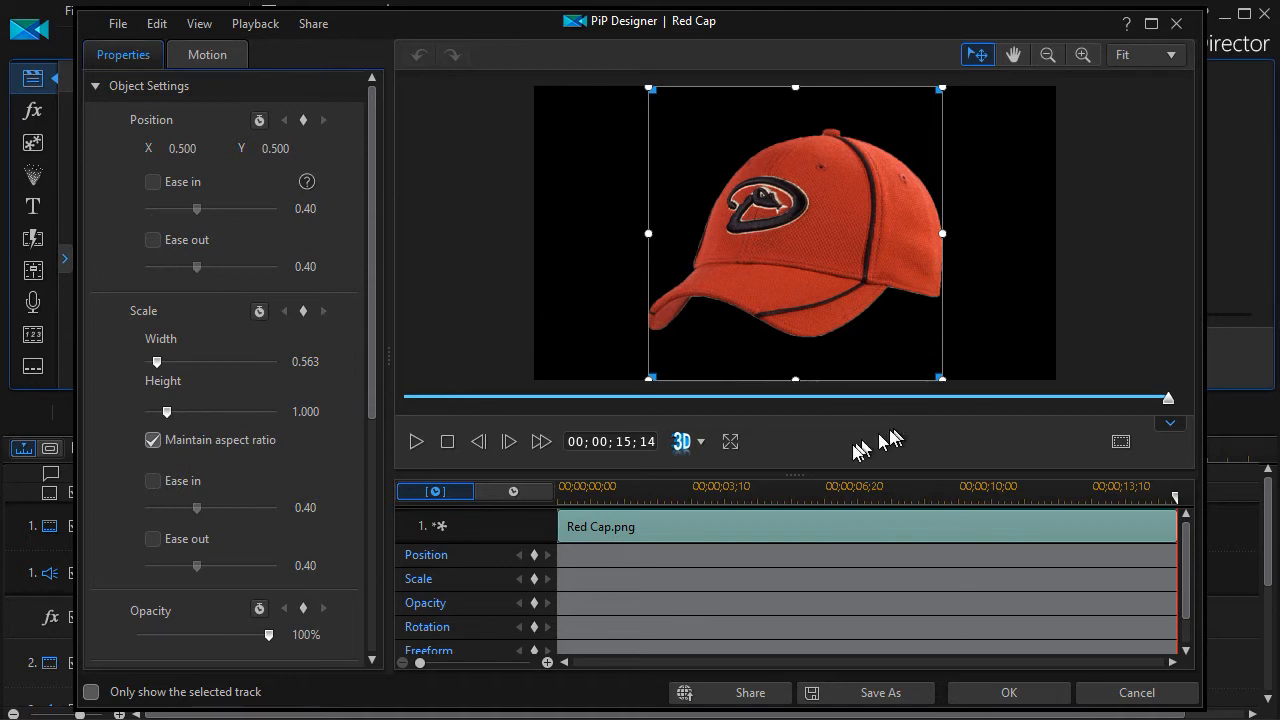
{"action": "mouse_move", "coordinate": [957, 438]}
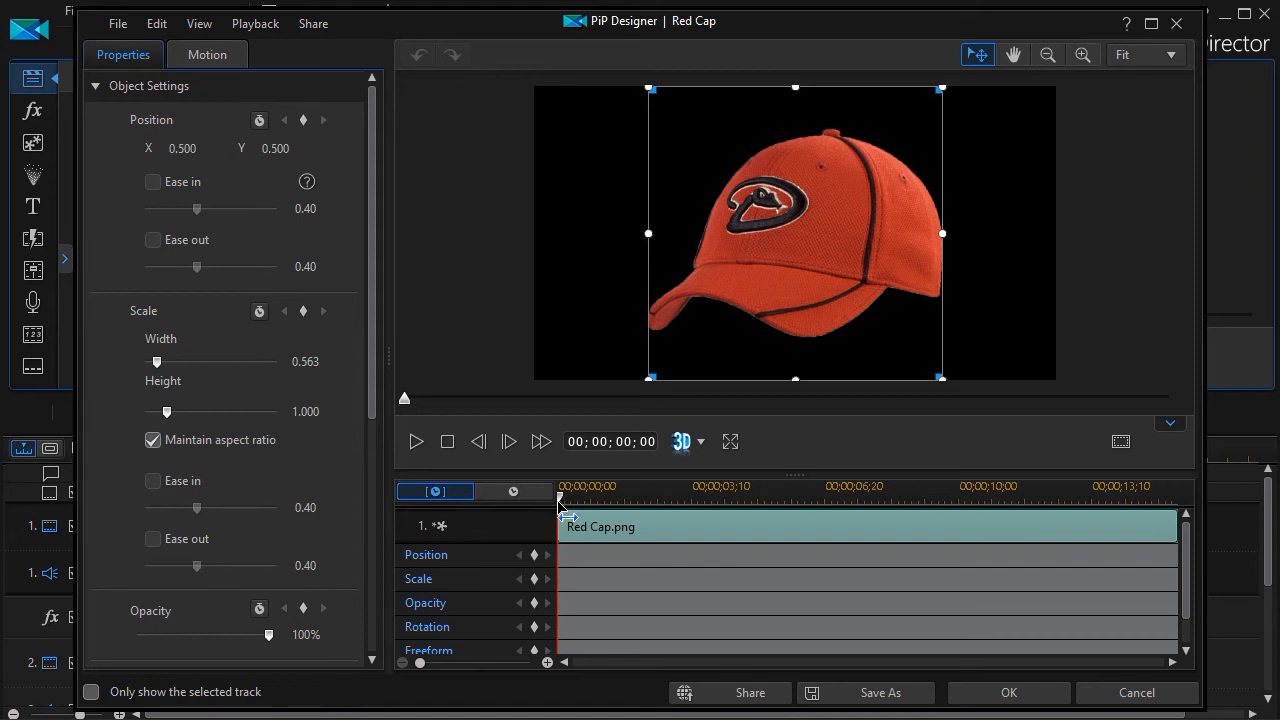
{"action": "mouse_move", "coordinate": [462, 347]}
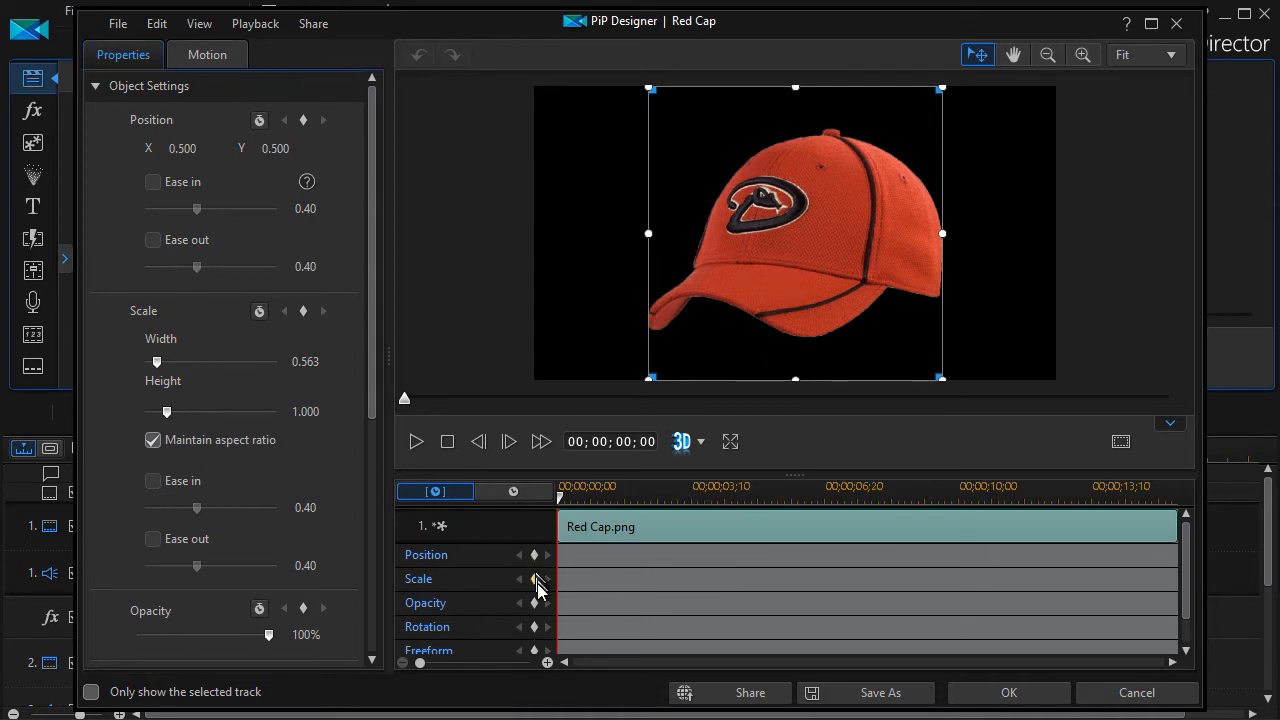
{"action": "mouse_move", "coordinate": [1160, 620]}
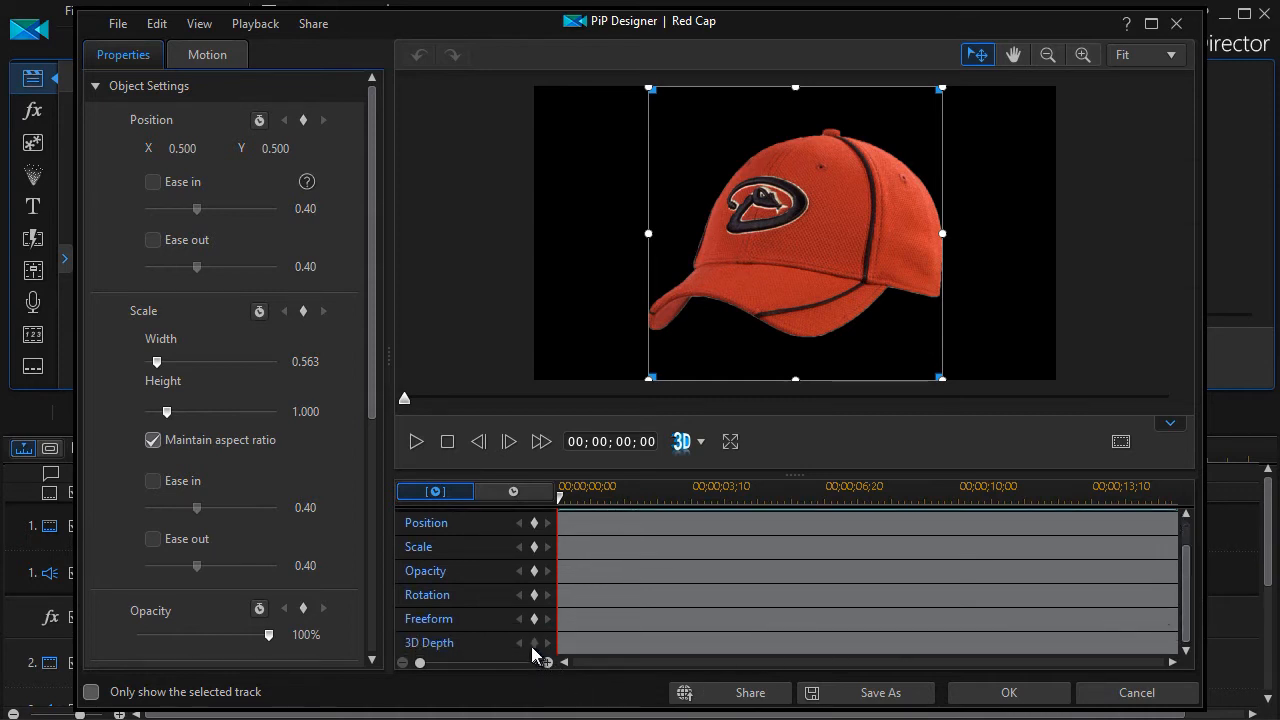
{"action": "mouse_move", "coordinate": [683, 441]}
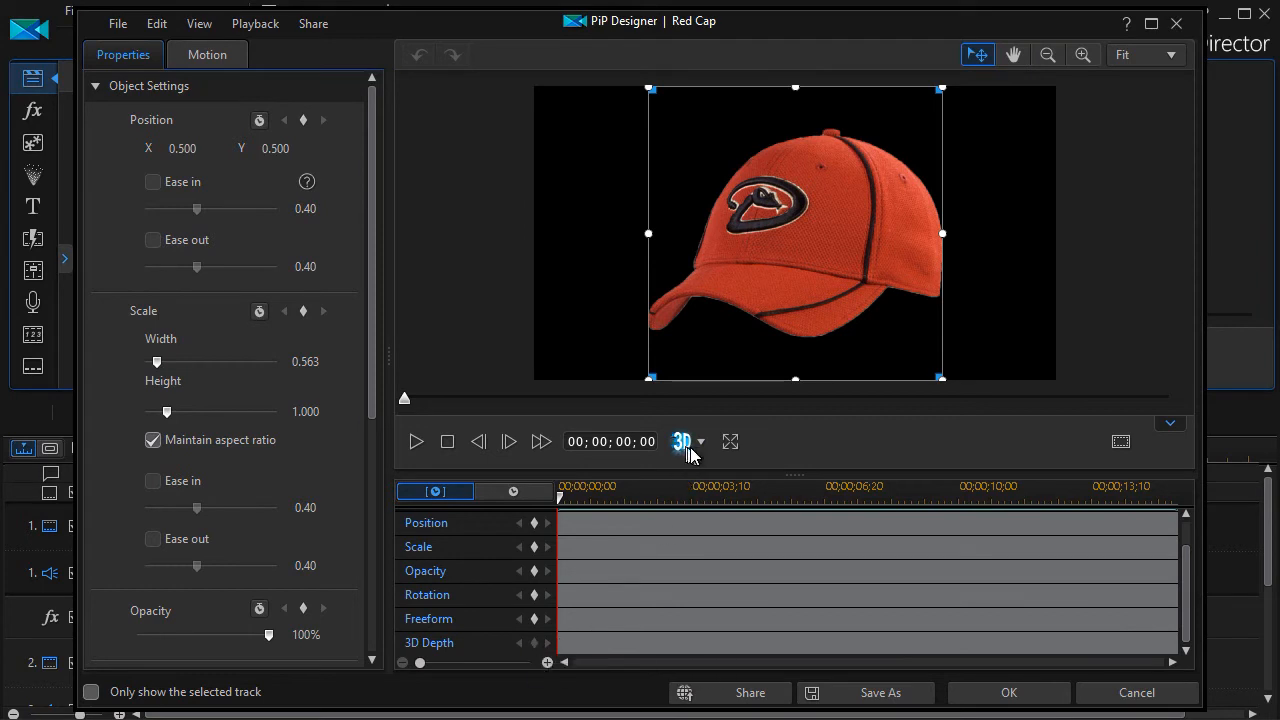
{"action": "mouse_move", "coordinate": [683, 441]}
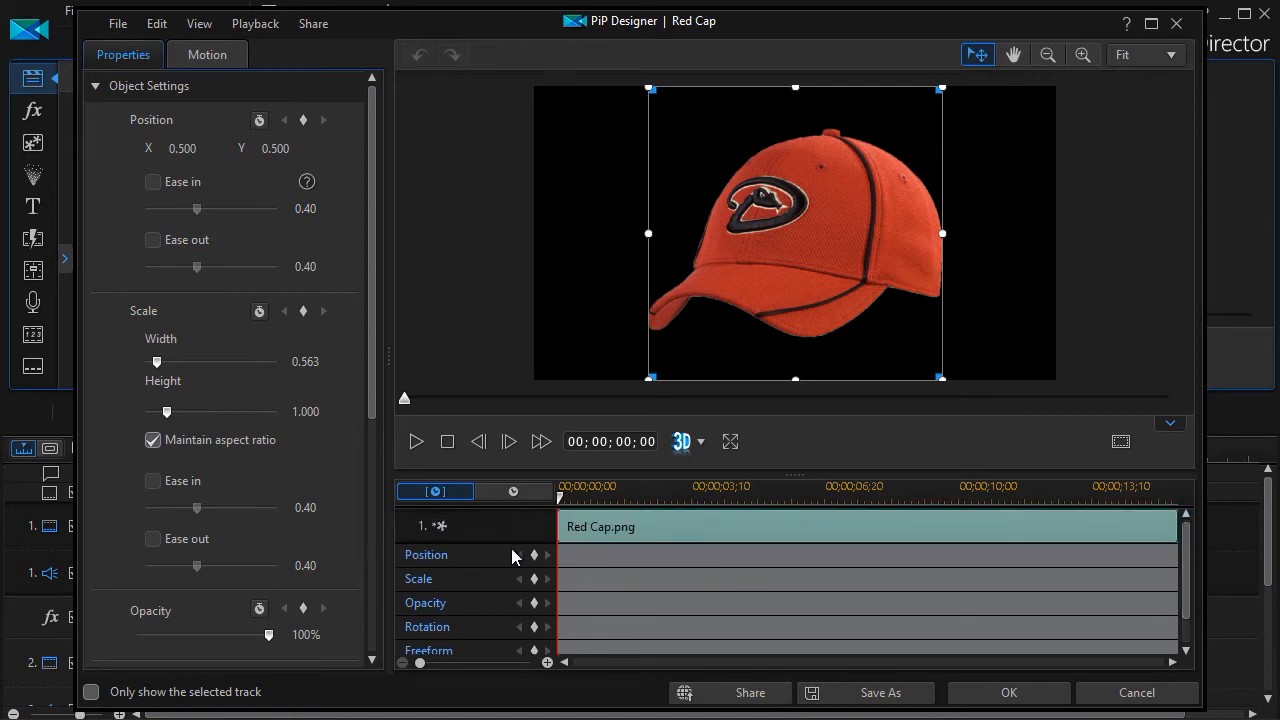
{"action": "mouse_move", "coordinate": [486, 563]}
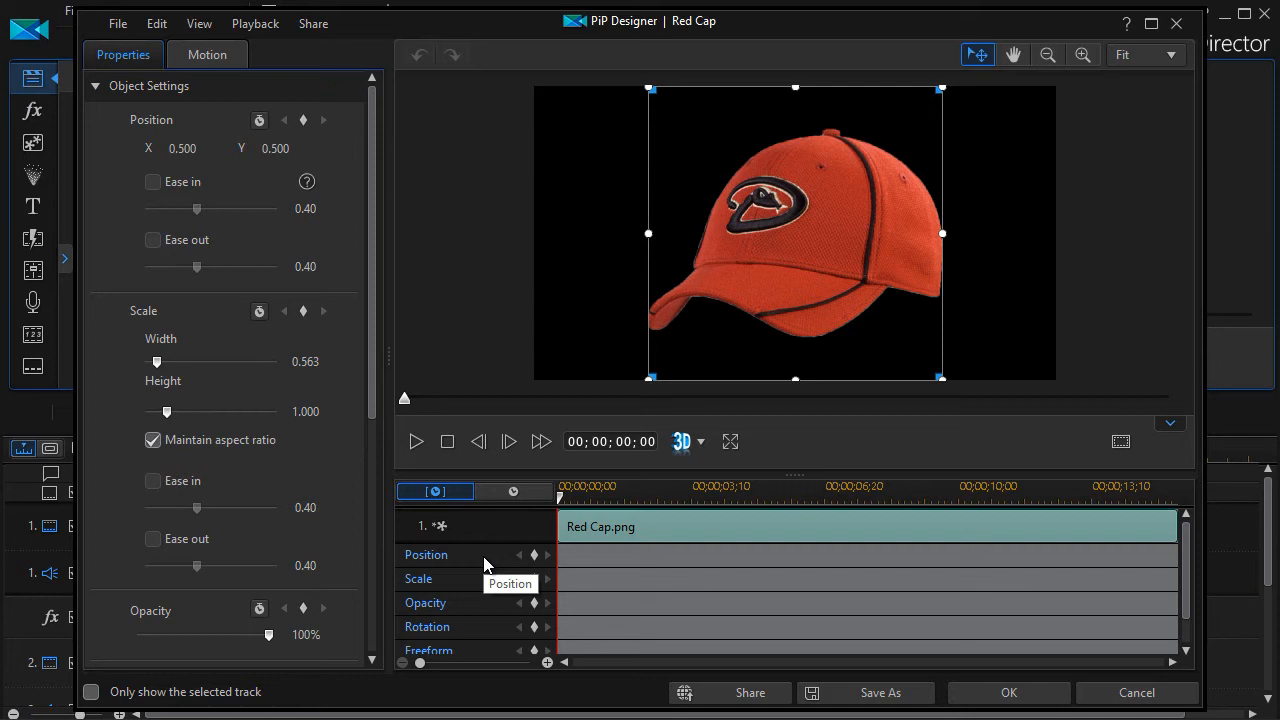
{"action": "mouse_move", "coordinate": [565, 510]}
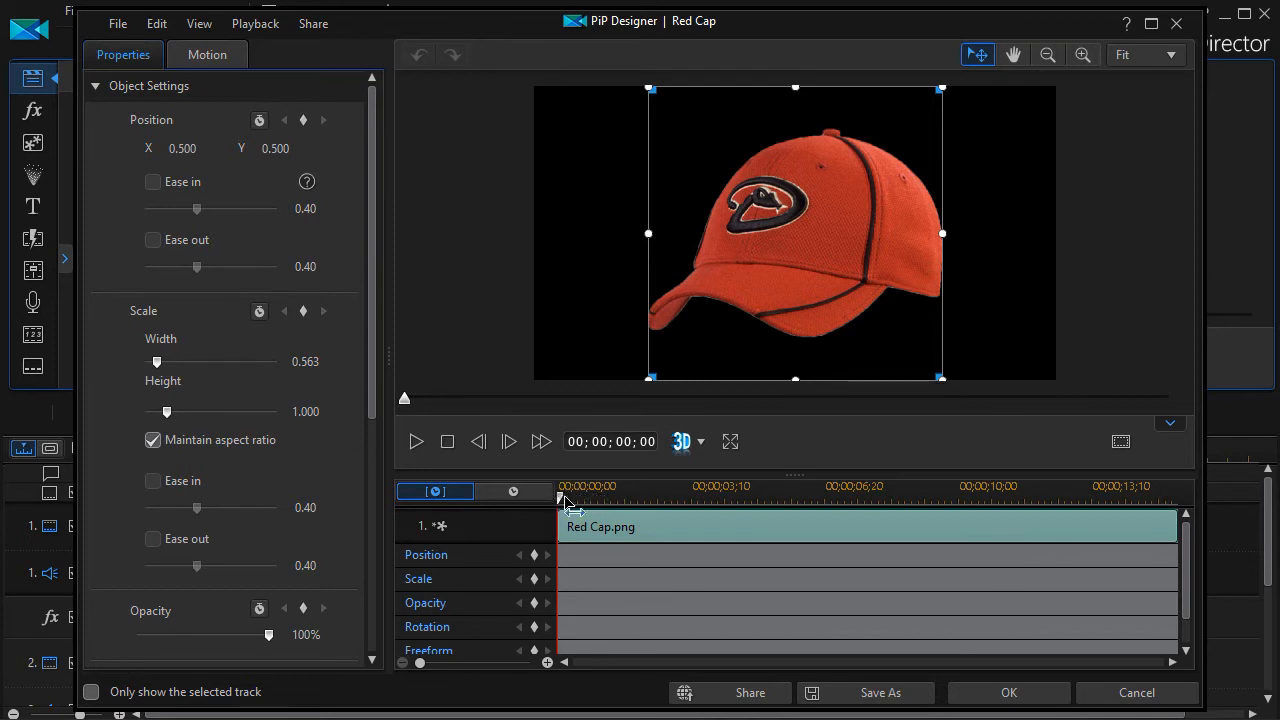
{"action": "mouse_move", "coordinate": [568, 510]}
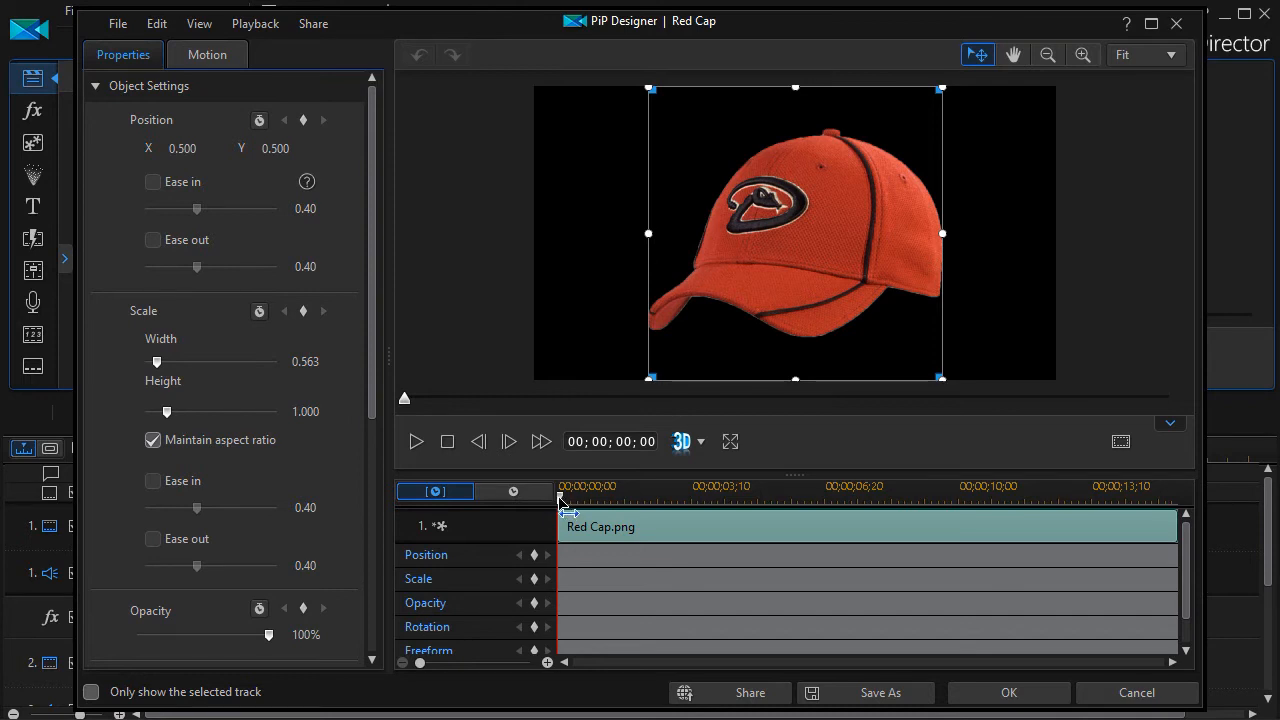
{"action": "mouse_move", "coordinate": [555, 555]}
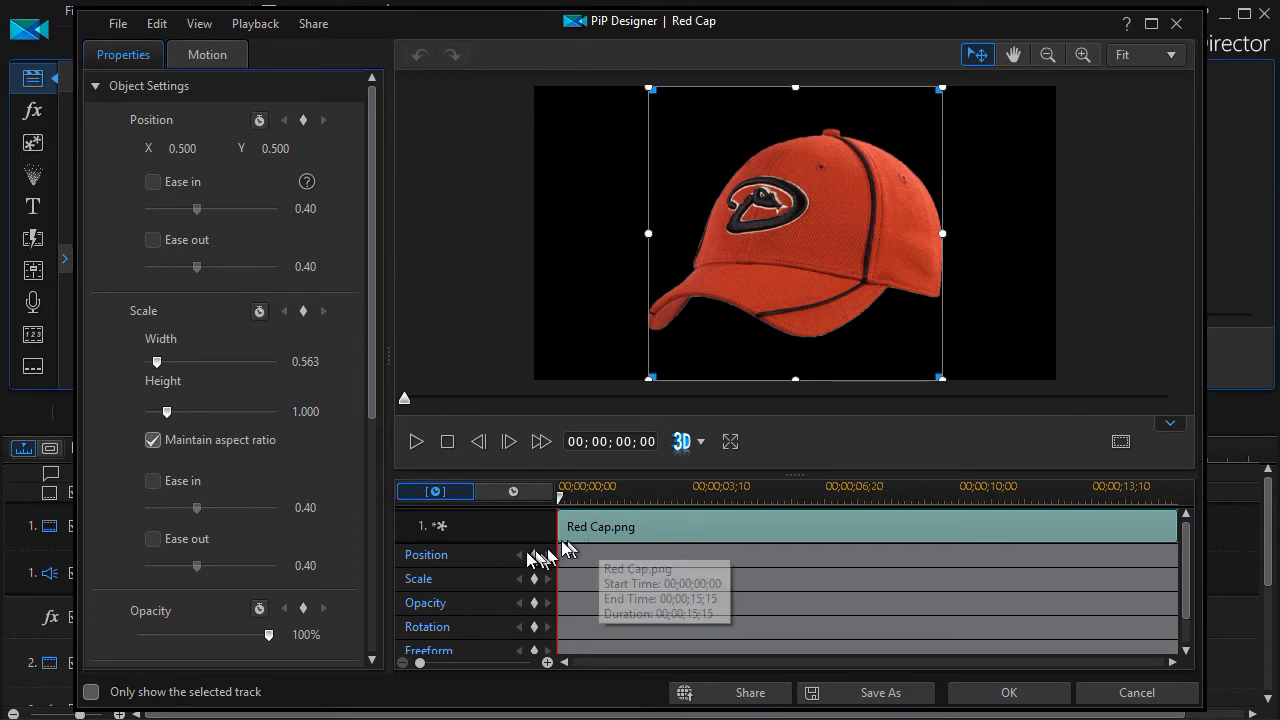
{"action": "mouse_move", "coordinate": [815, 256]}
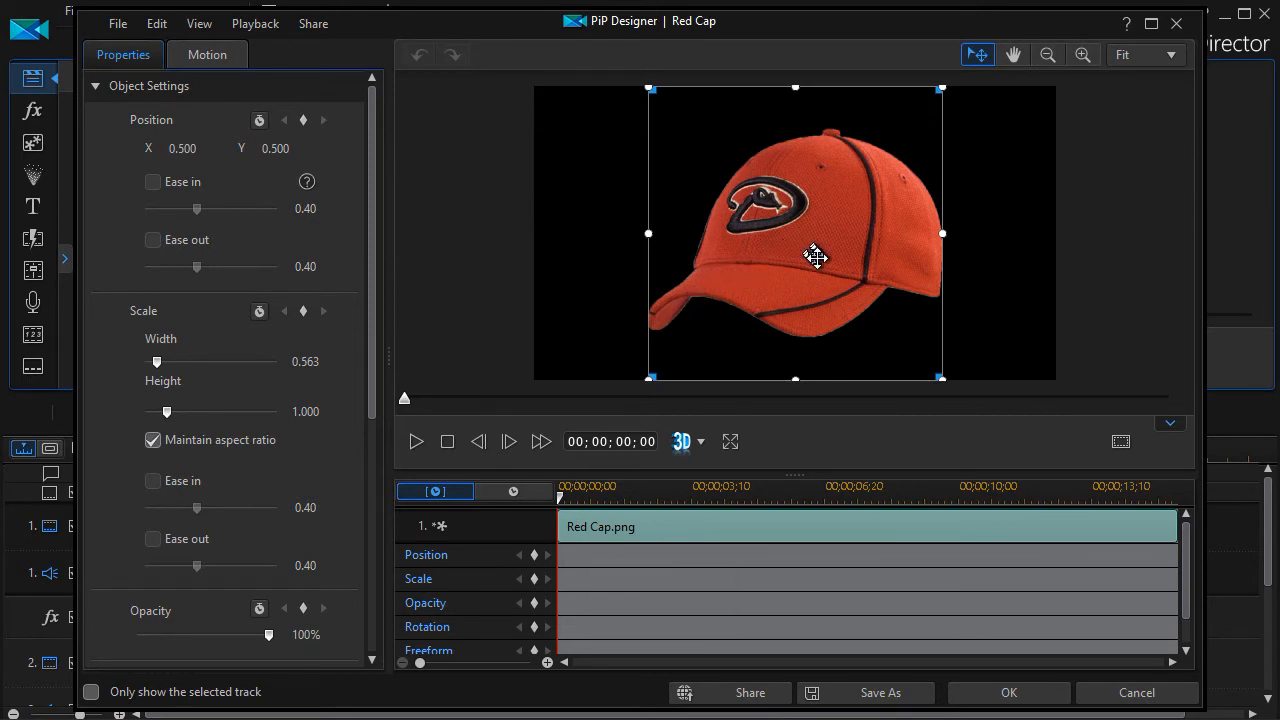
{"action": "left_click_drag", "start_coordinate": [815, 257], "coordinate": [708, 256]}
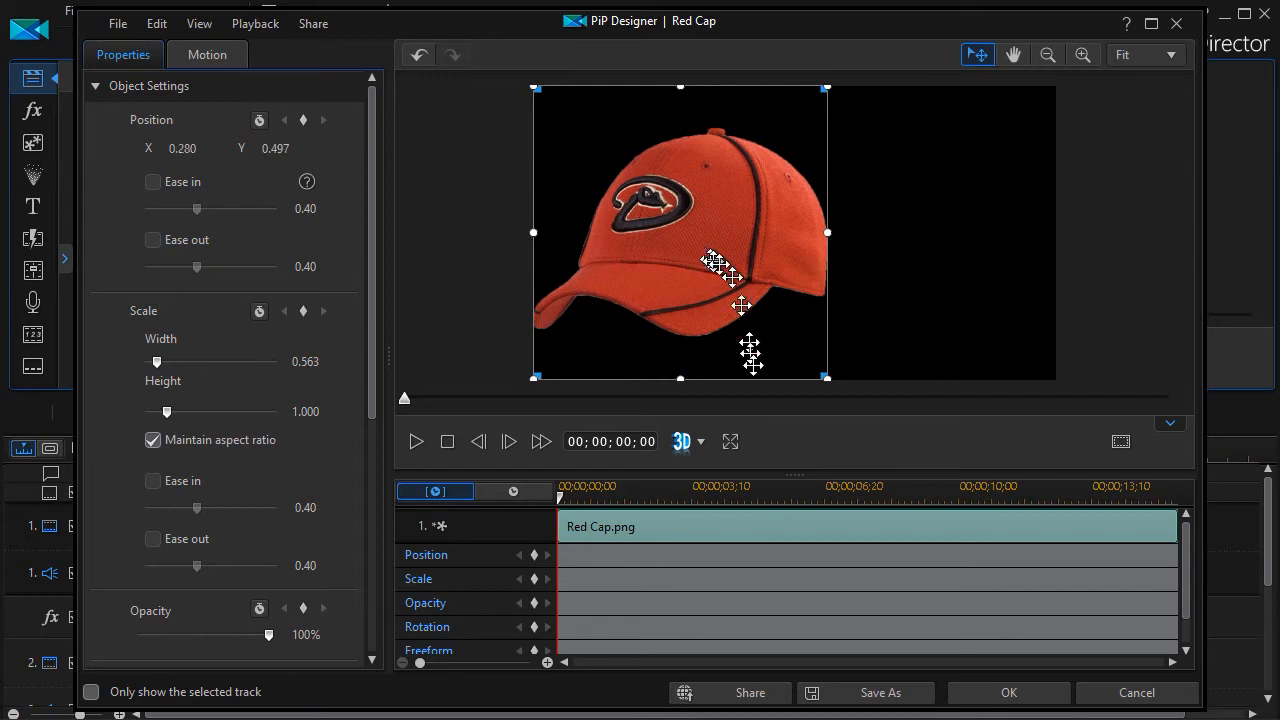
{"action": "mouse_move", "coordinate": [534, 555]}
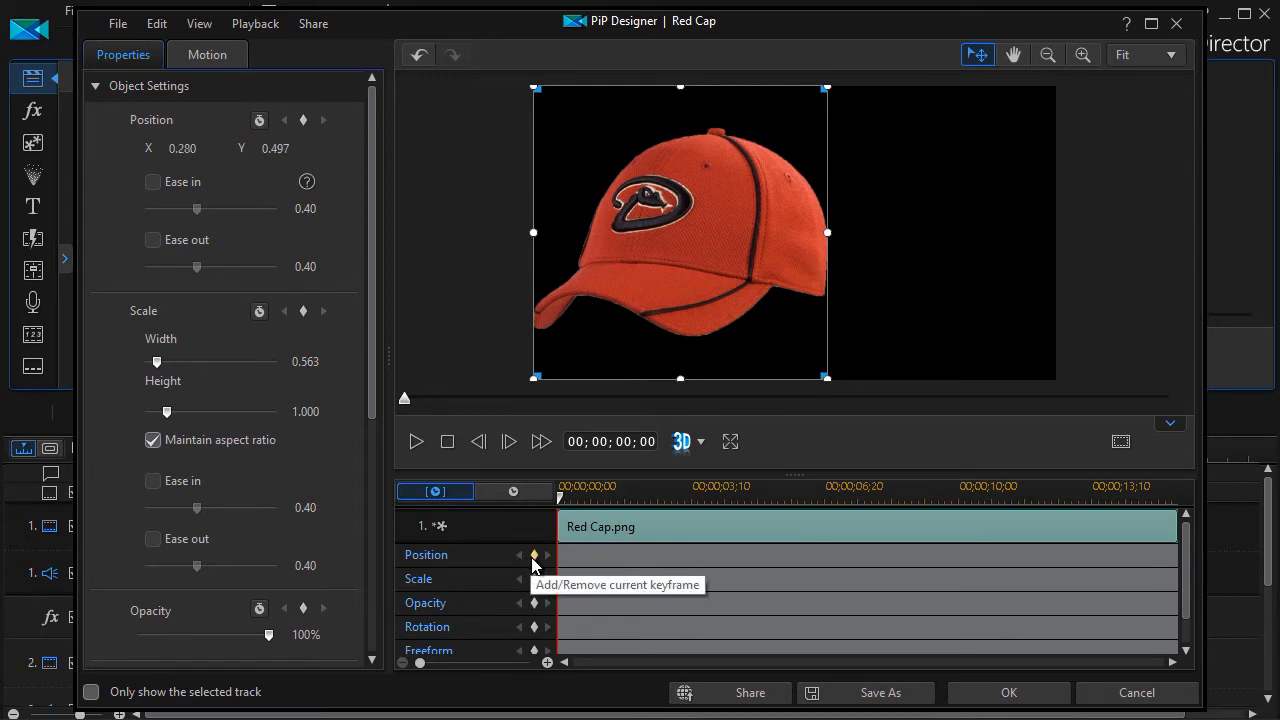
{"action": "left_click", "coordinate": [534, 555]}
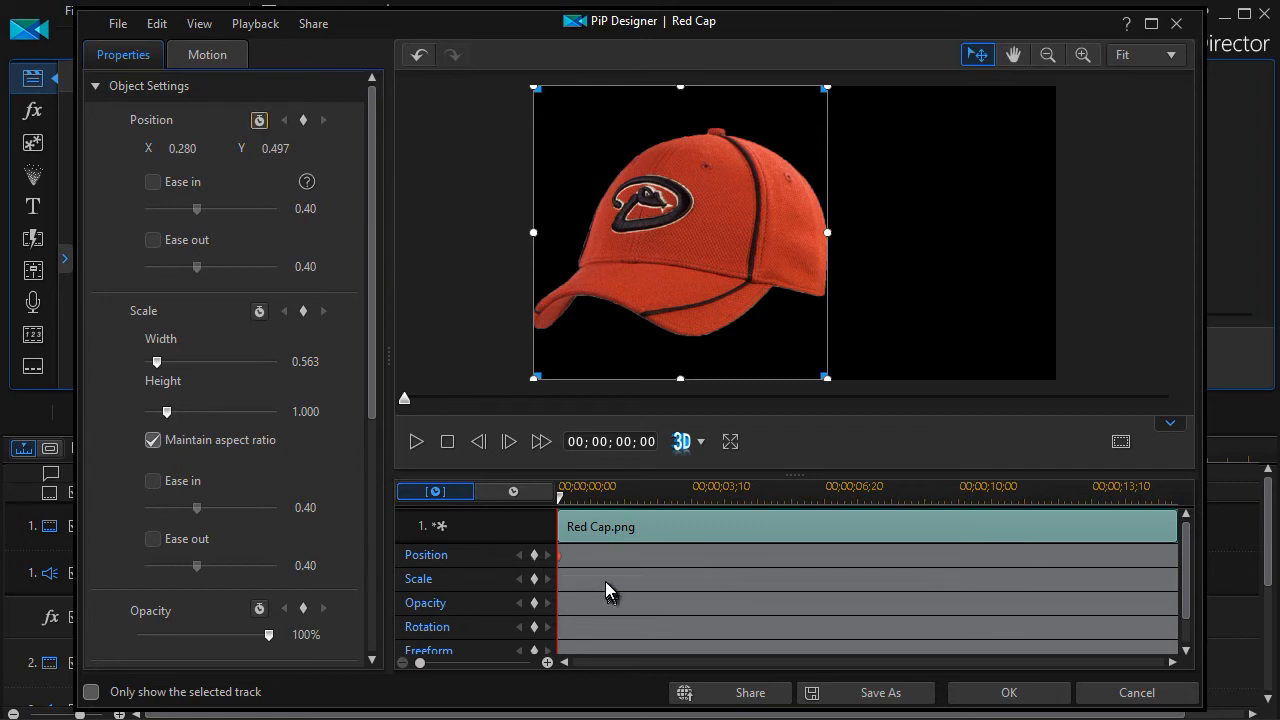
{"action": "mouse_move", "coordinate": [560, 565]}
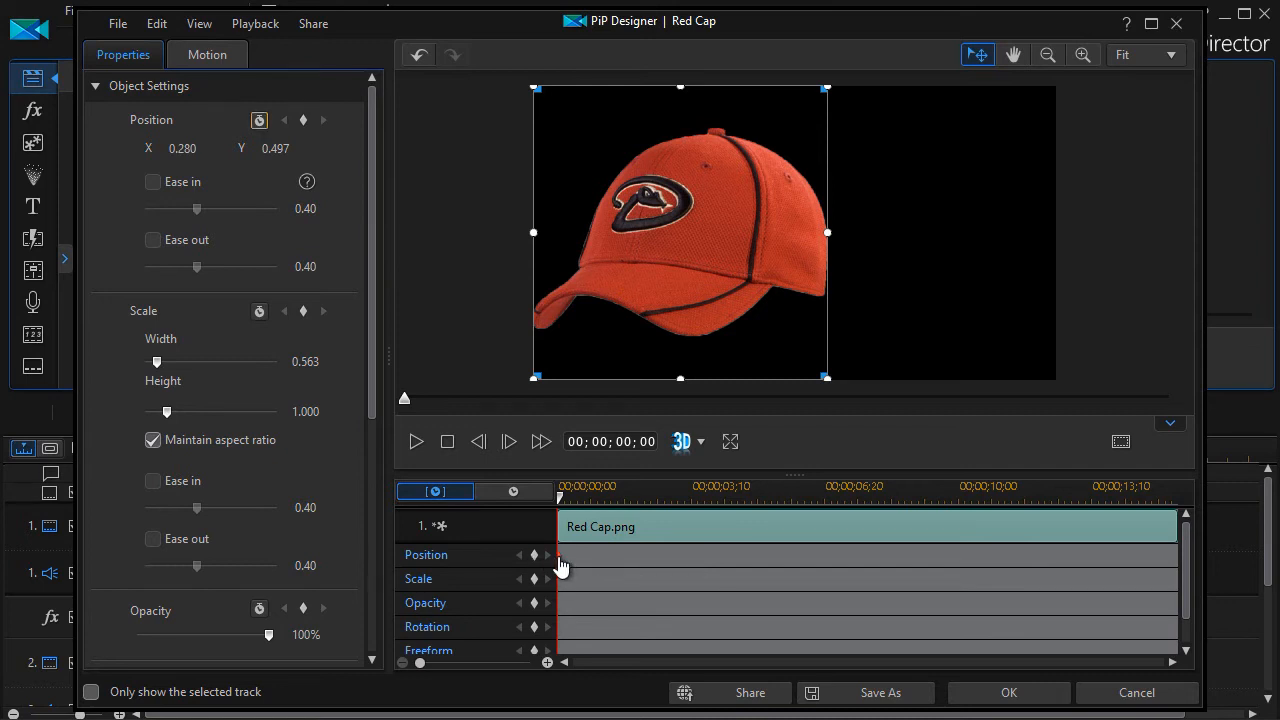
{"action": "mouse_move", "coordinate": [408, 443]}
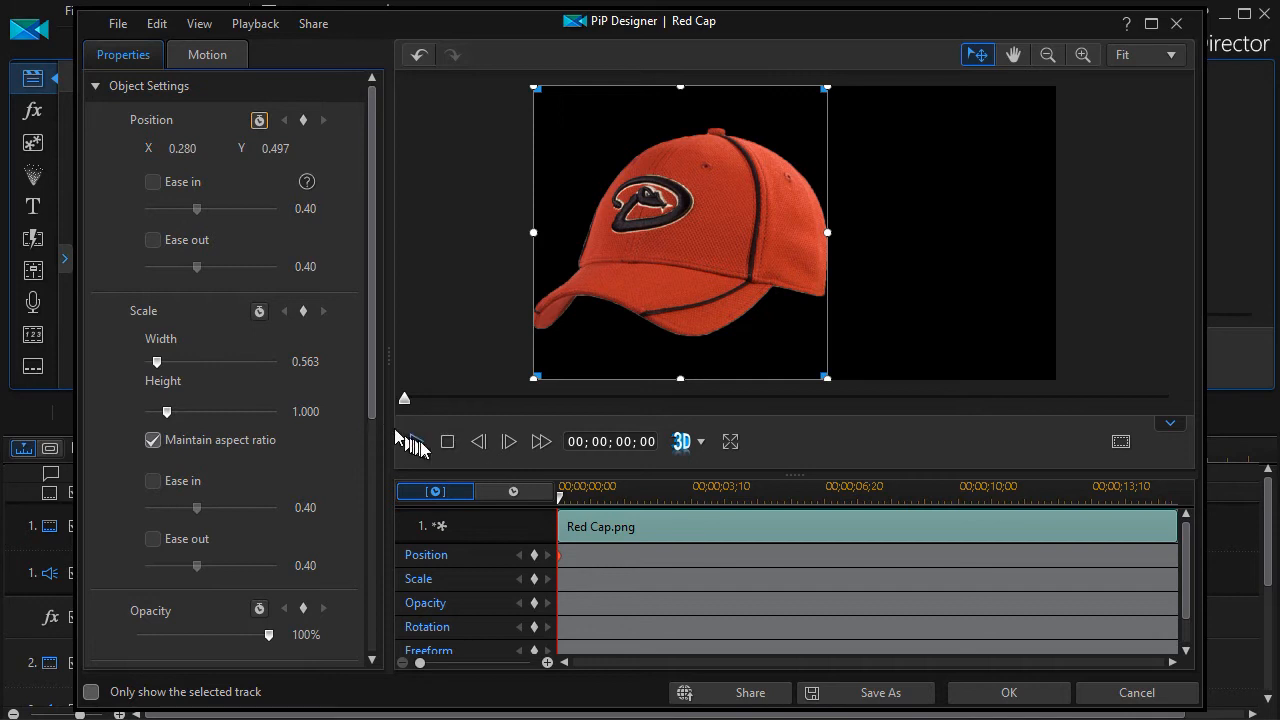
{"action": "mouse_move", "coordinate": [415, 444]}
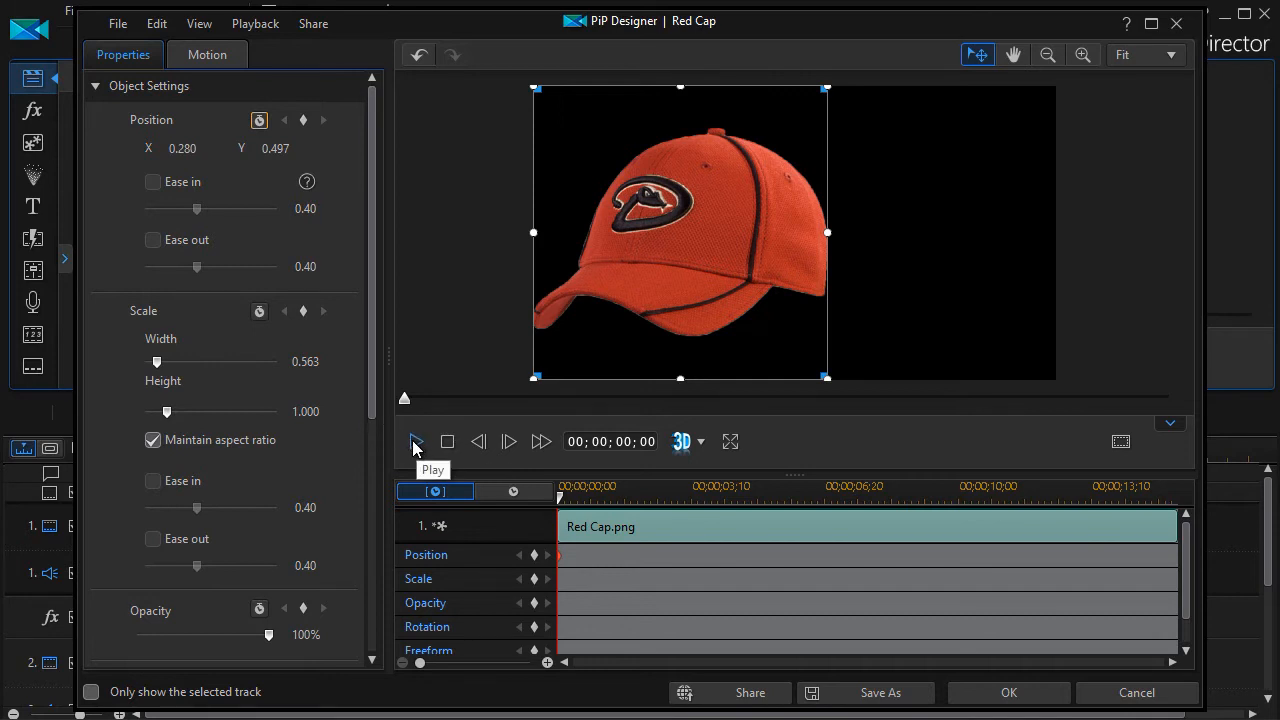
{"action": "left_click", "coordinate": [415, 441]}
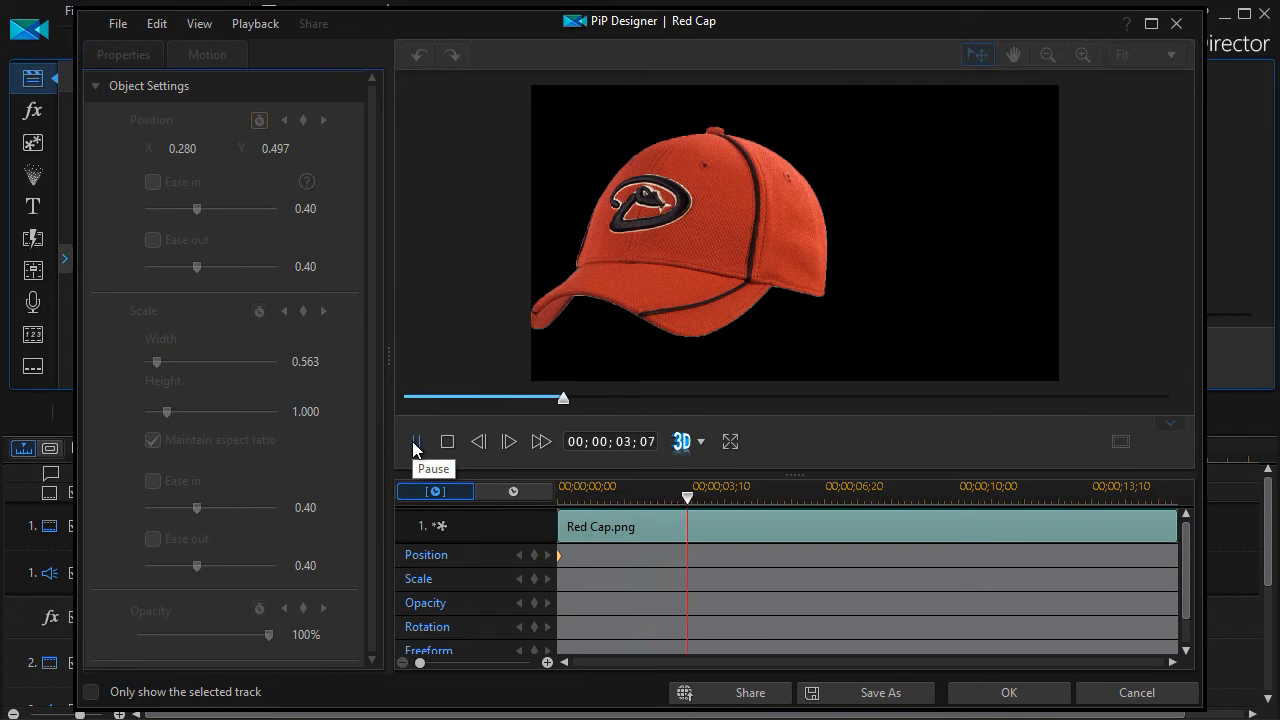
{"action": "left_click", "coordinate": [447, 441]}
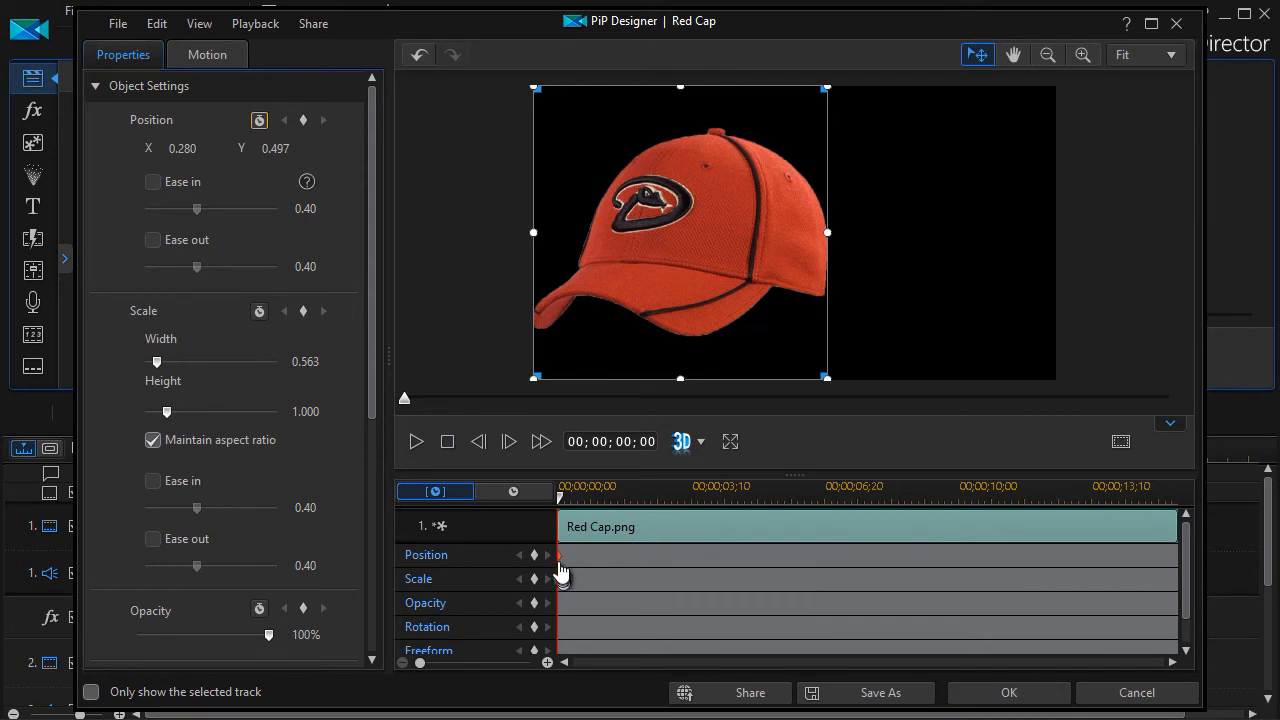
{"action": "mouse_move", "coordinate": [570, 558]}
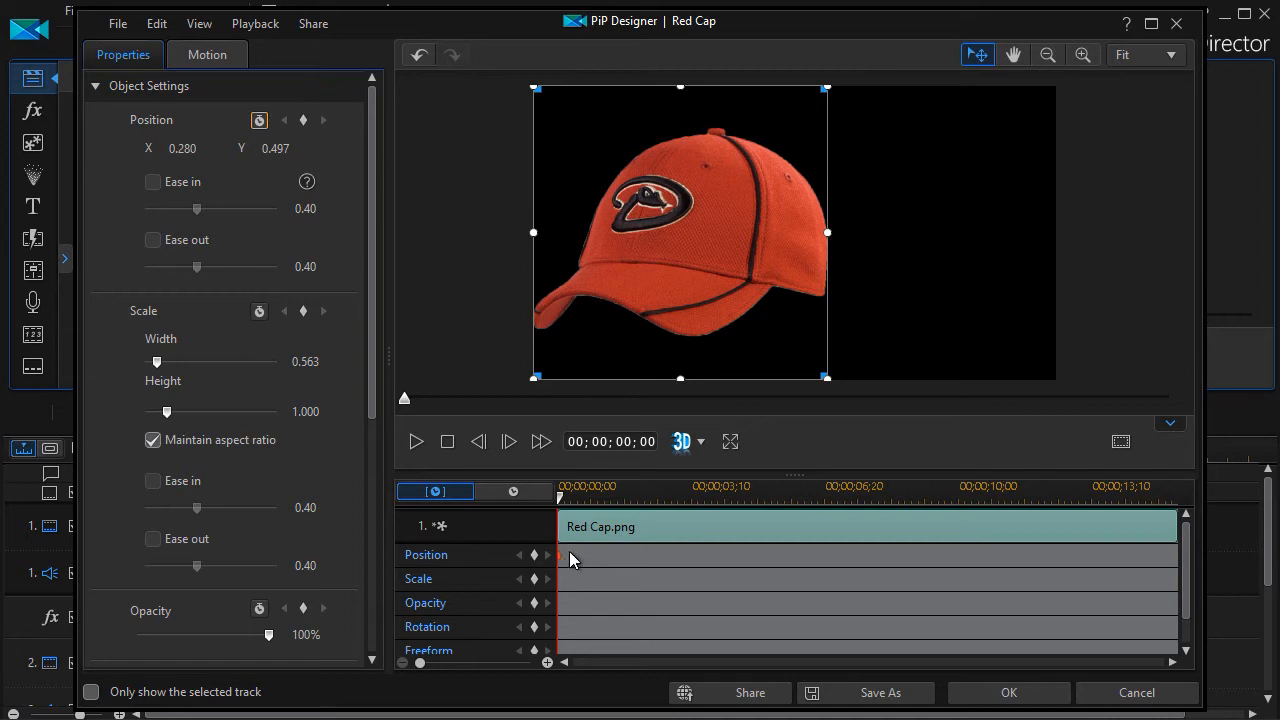
{"action": "mouse_move", "coordinate": [895, 568]}
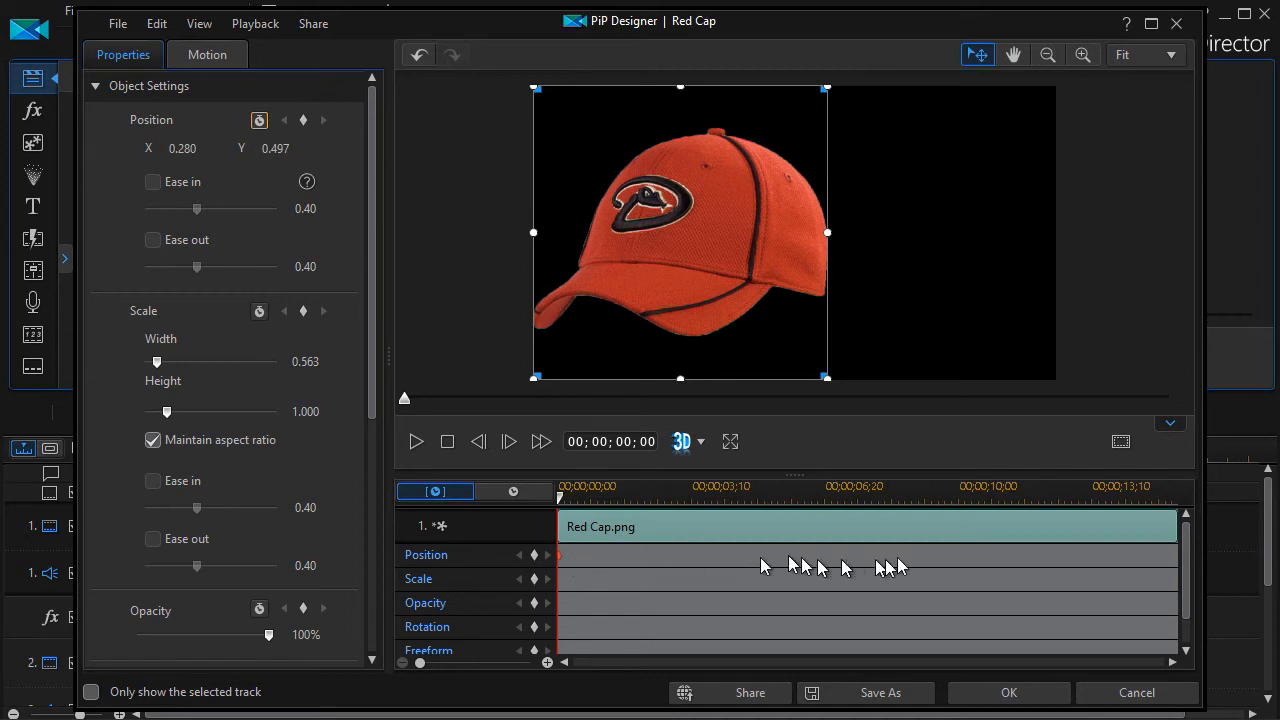
{"action": "mouse_move", "coordinate": [712, 565]}
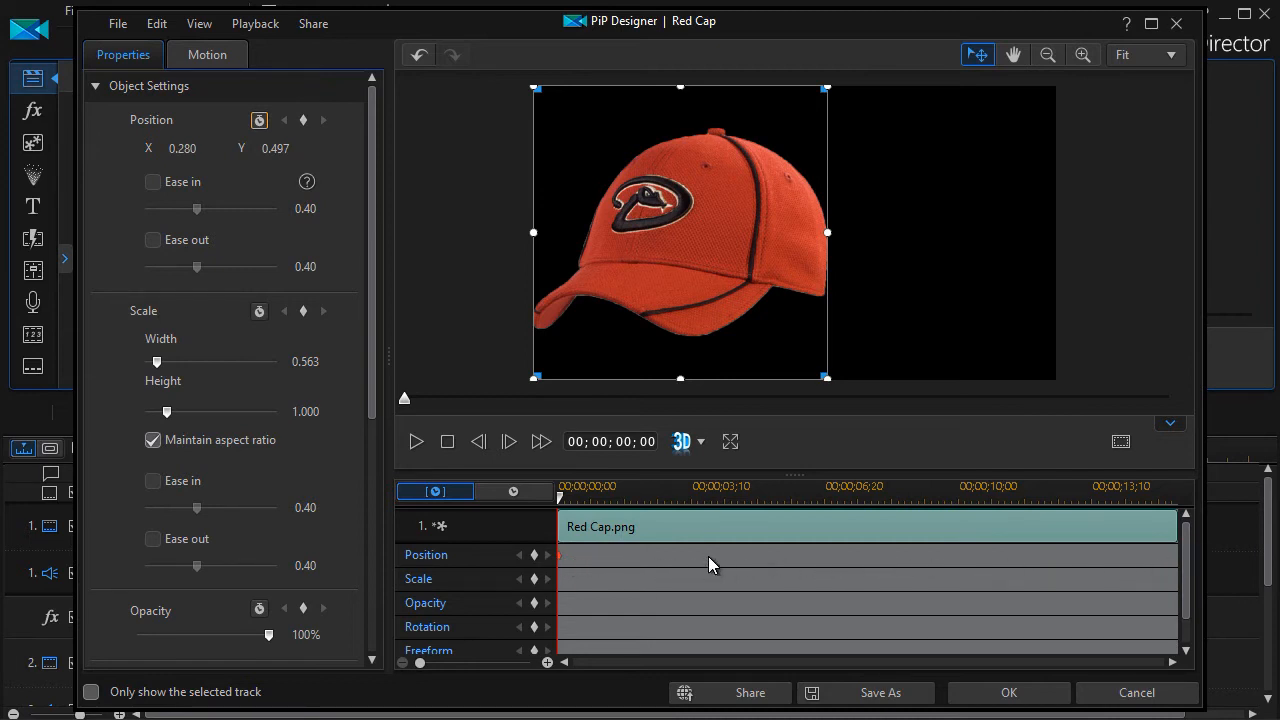
{"action": "mouse_move", "coordinate": [610, 558]}
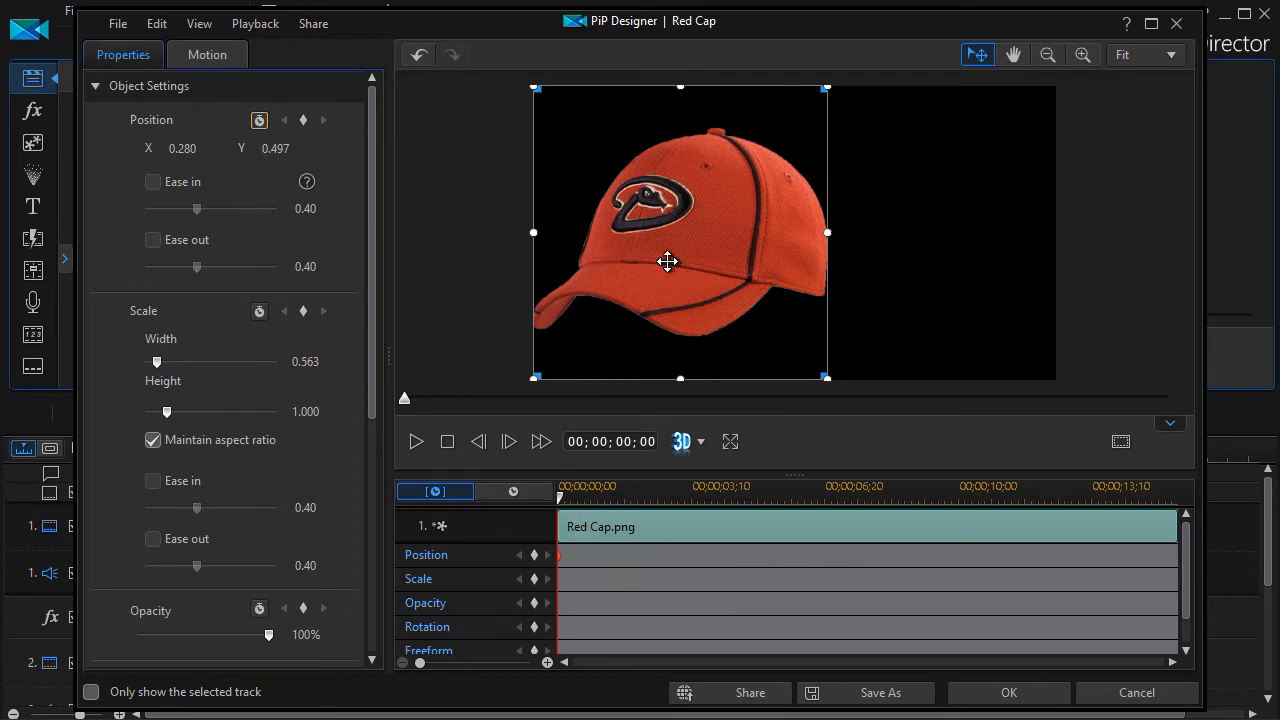
{"action": "mouse_move", "coordinate": [570, 527]}
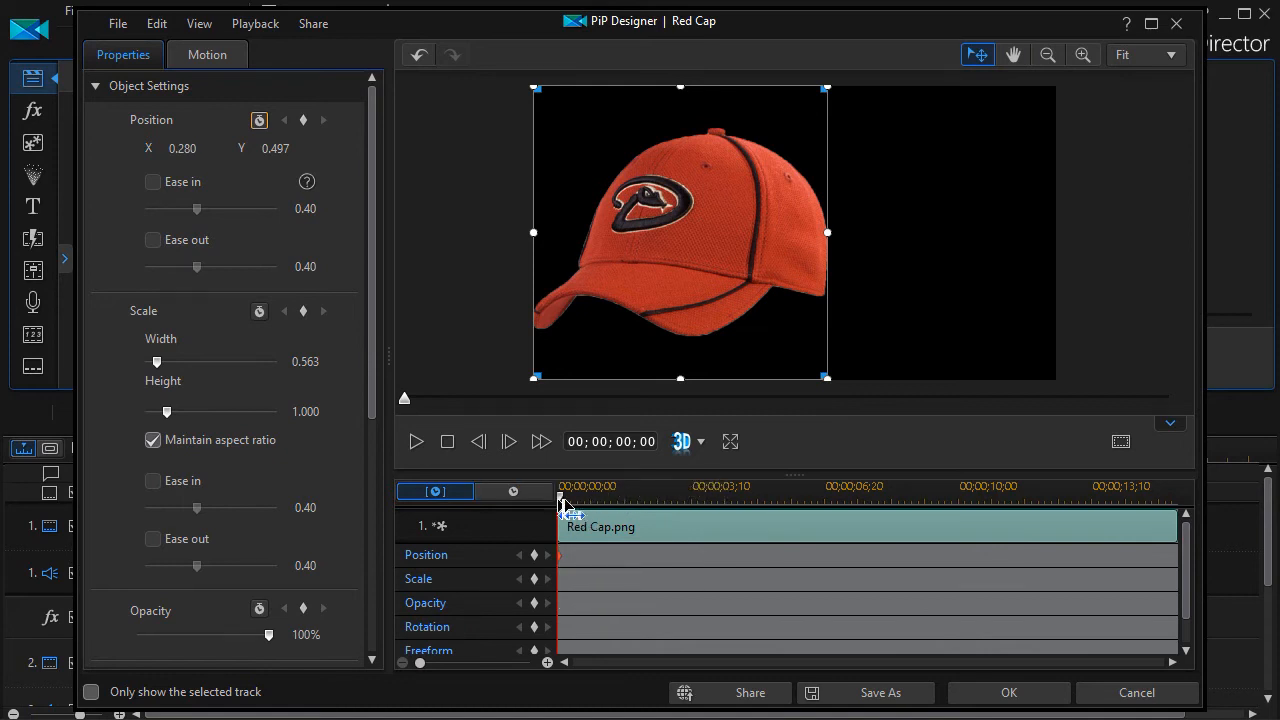
At about 00;00;02;04, move the cap right to 0.693, 0.500, creating a position keyframe
{"action": "left_click_drag", "start_coordinate": [560, 500], "coordinate": [615, 500]}
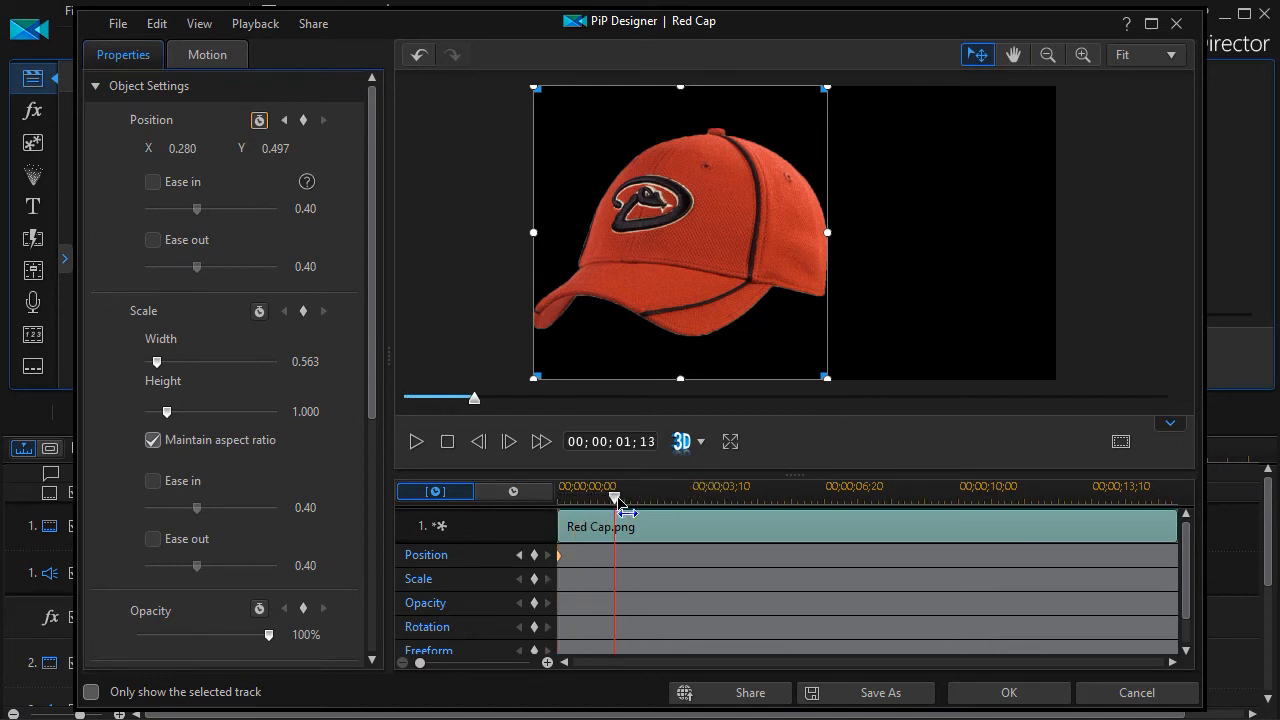
{"action": "left_click_drag", "start_coordinate": [613, 500], "coordinate": [647, 500]}
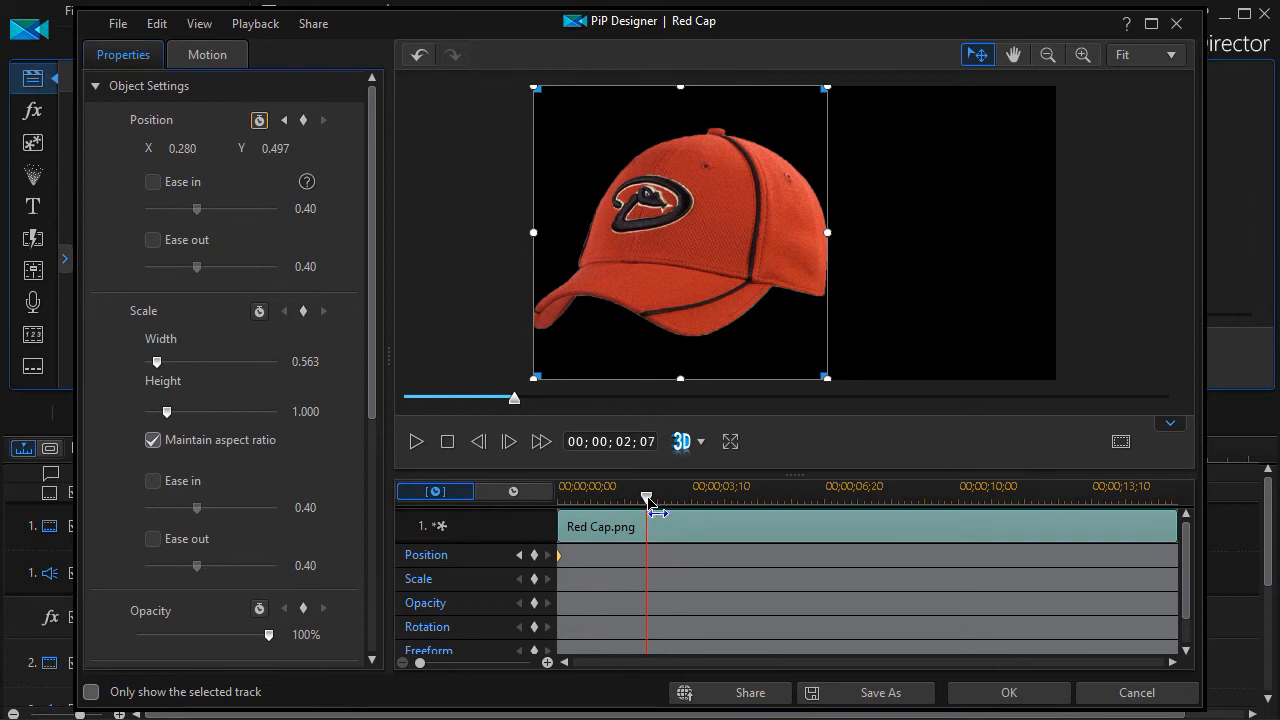
{"action": "left_click_drag", "start_coordinate": [648, 498], "coordinate": [642, 498]}
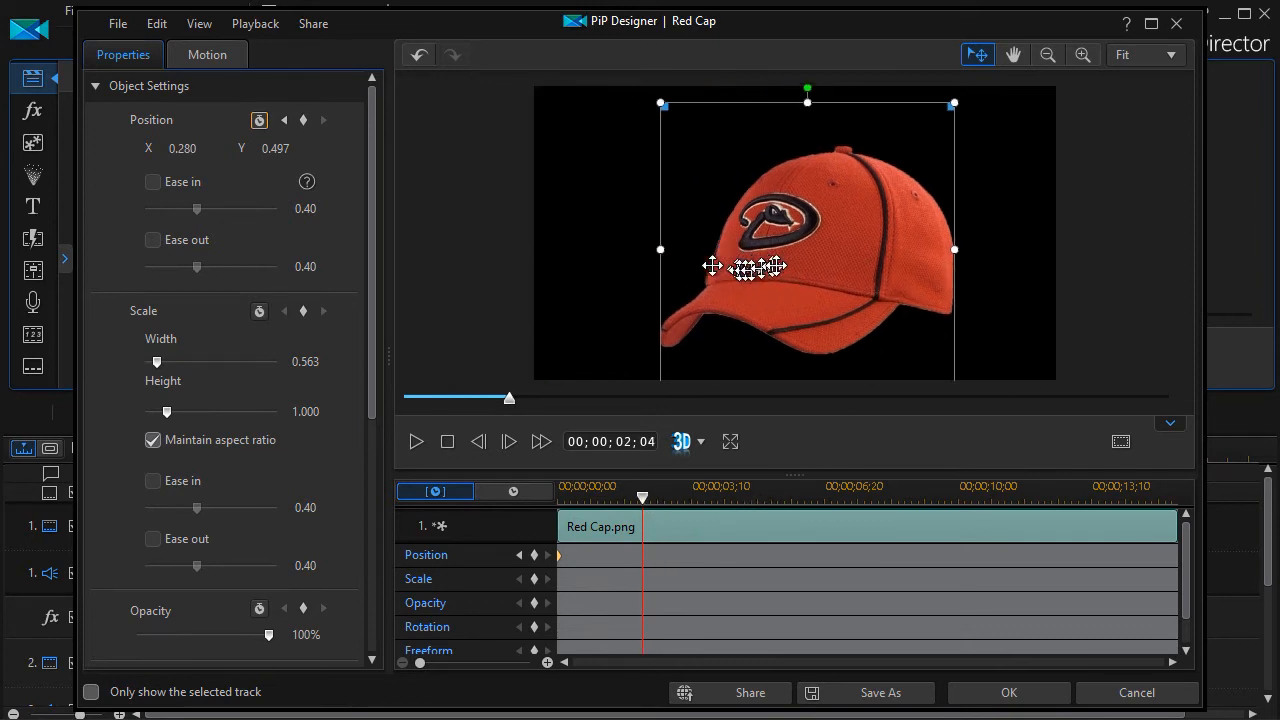
{"action": "left_click_drag", "start_coordinate": [760, 265], "coordinate": [855, 248]}
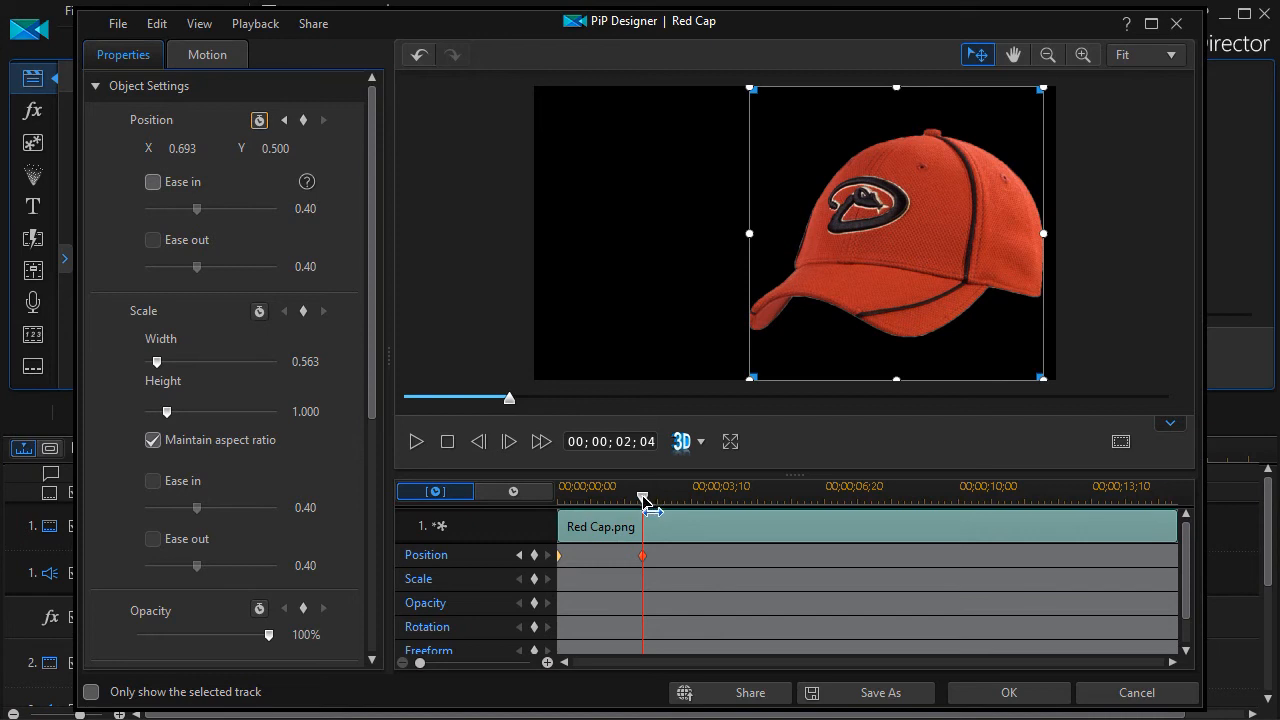
{"action": "mouse_move", "coordinate": [560, 560]}
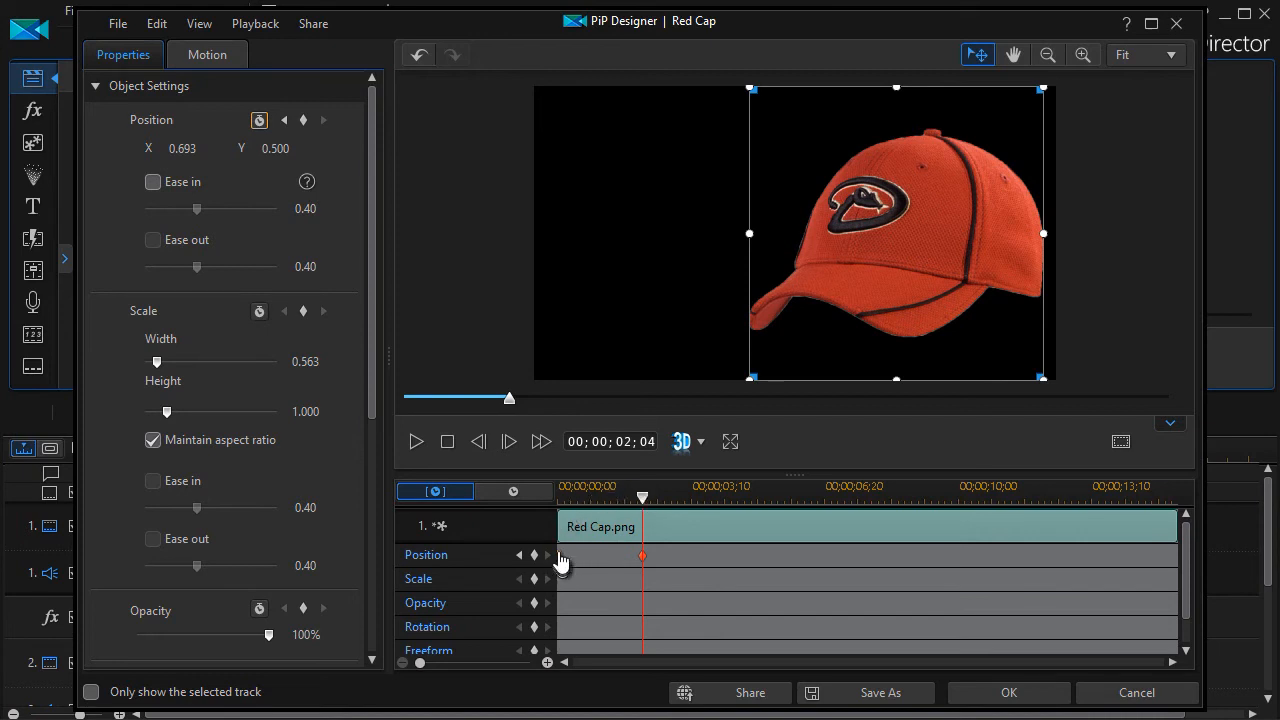
{"action": "mouse_move", "coordinate": [560, 563]}
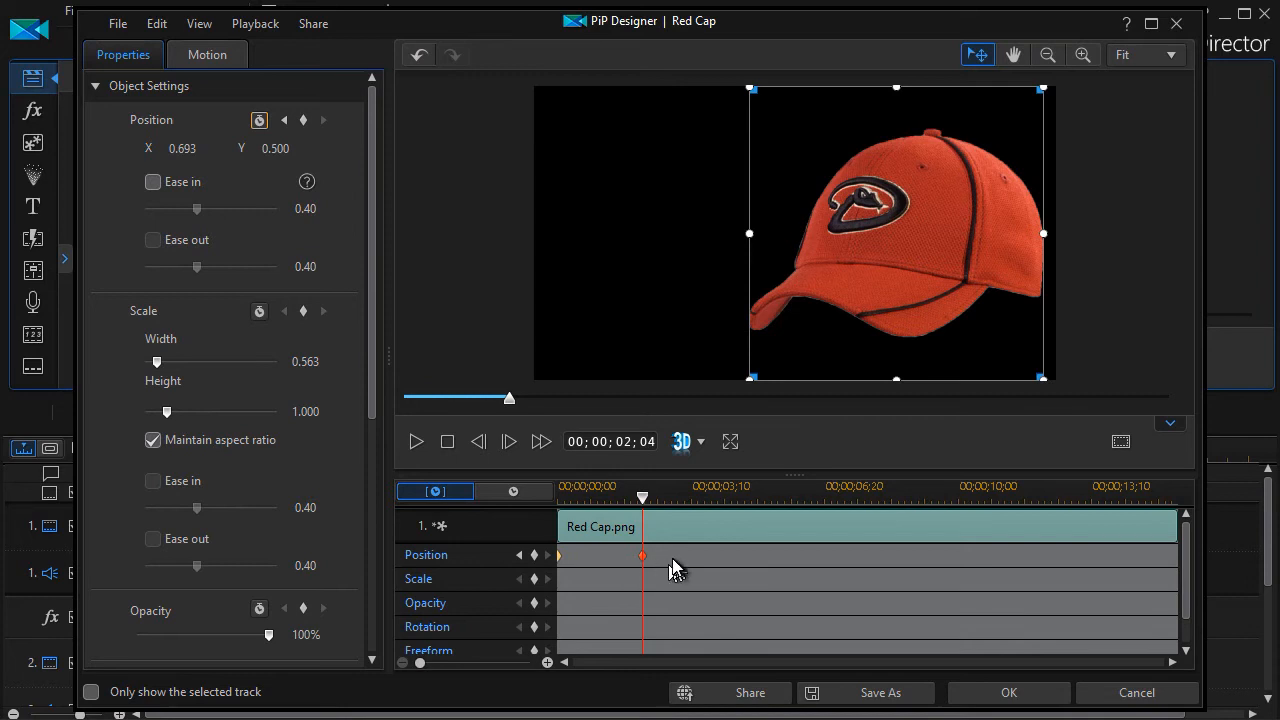
{"action": "mouse_move", "coordinate": [710, 560]}
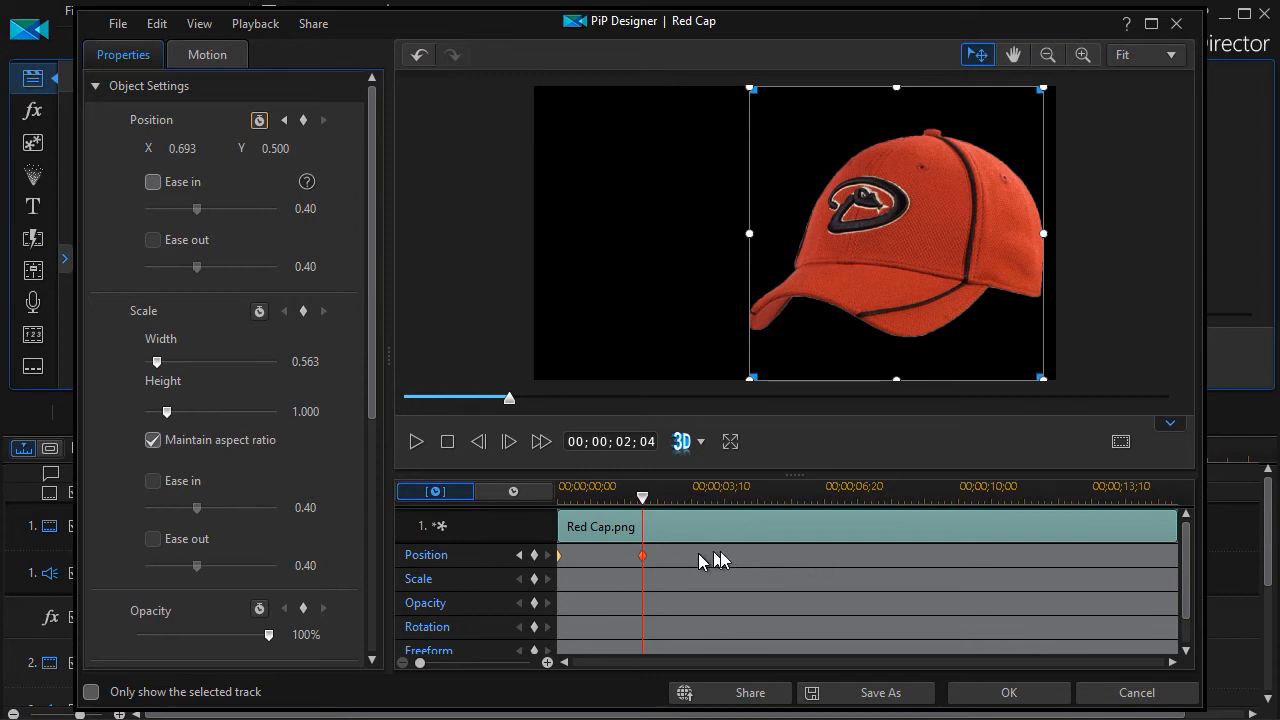
{"action": "mouse_move", "coordinate": [522, 558]}
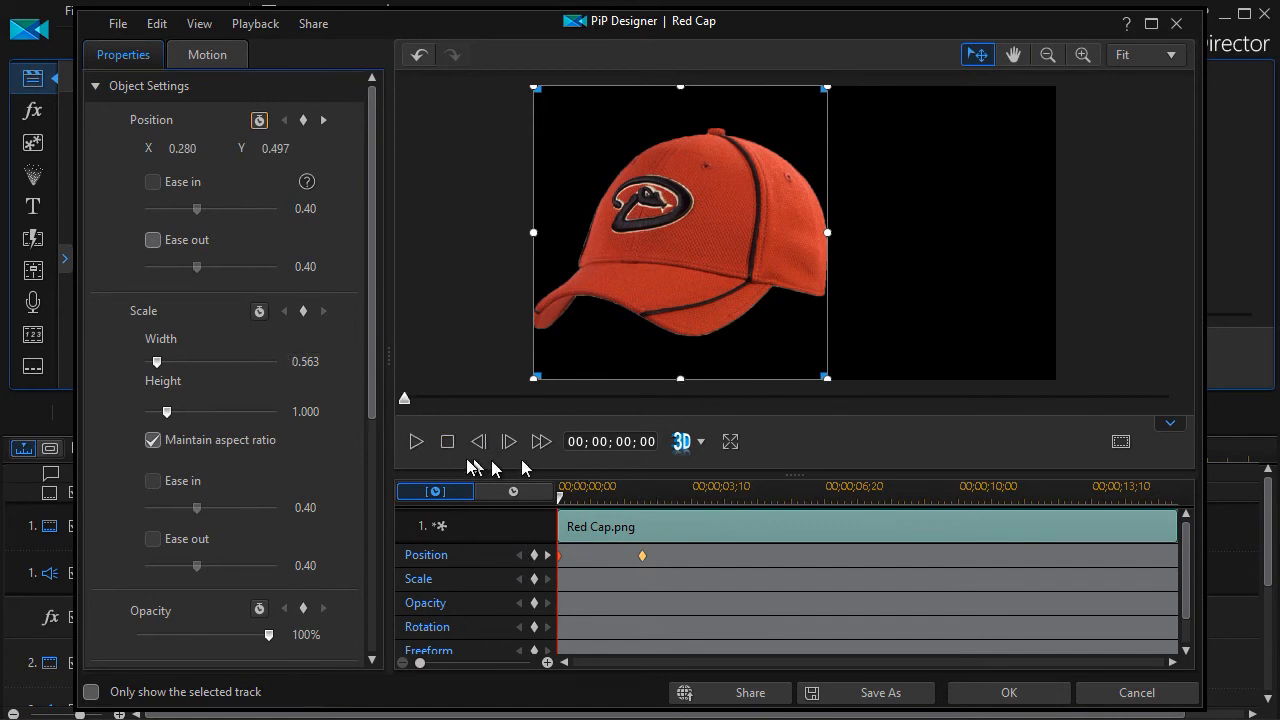
{"action": "left_click", "coordinate": [416, 441]}
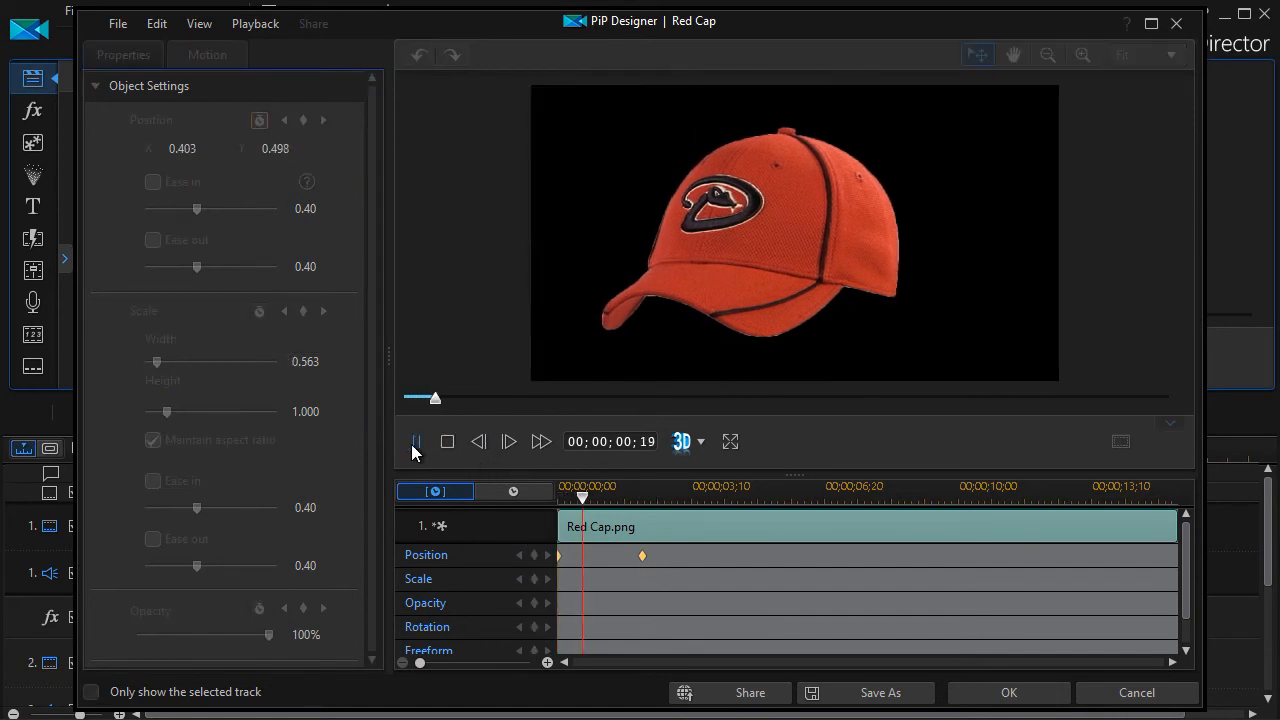
{"action": "left_click", "coordinate": [416, 441]}
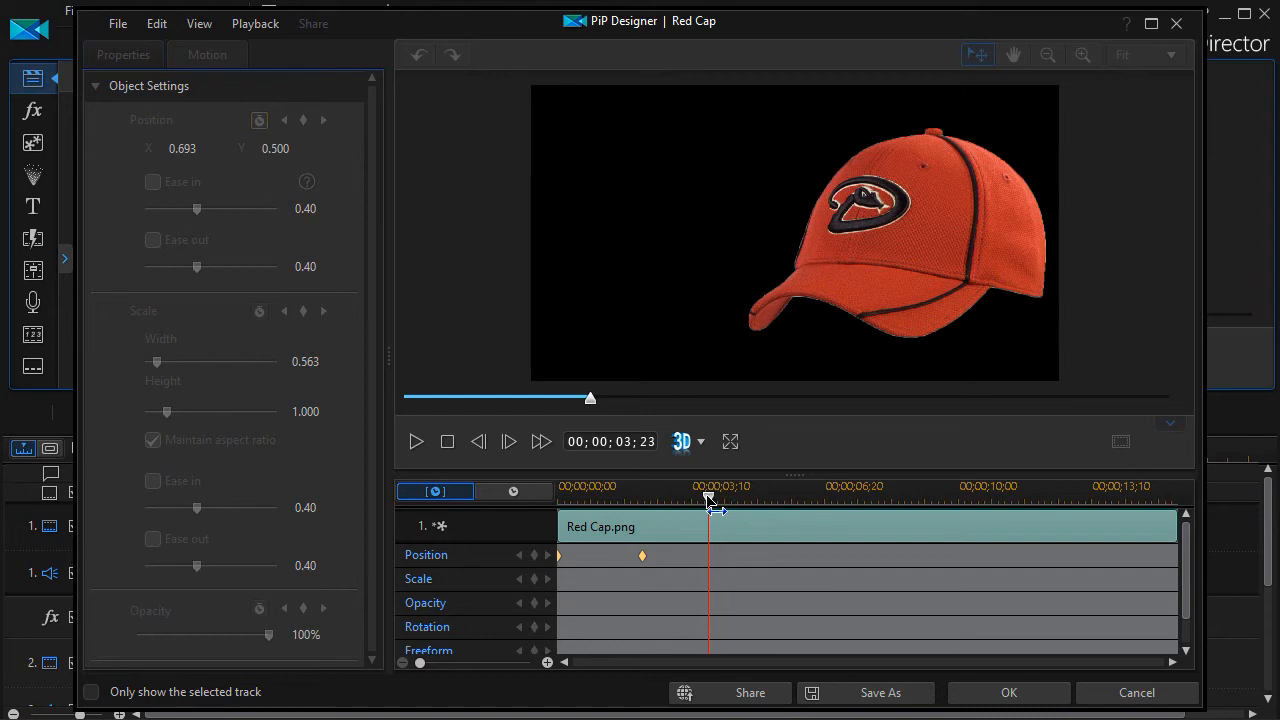
{"action": "mouse_move", "coordinate": [820, 343]}
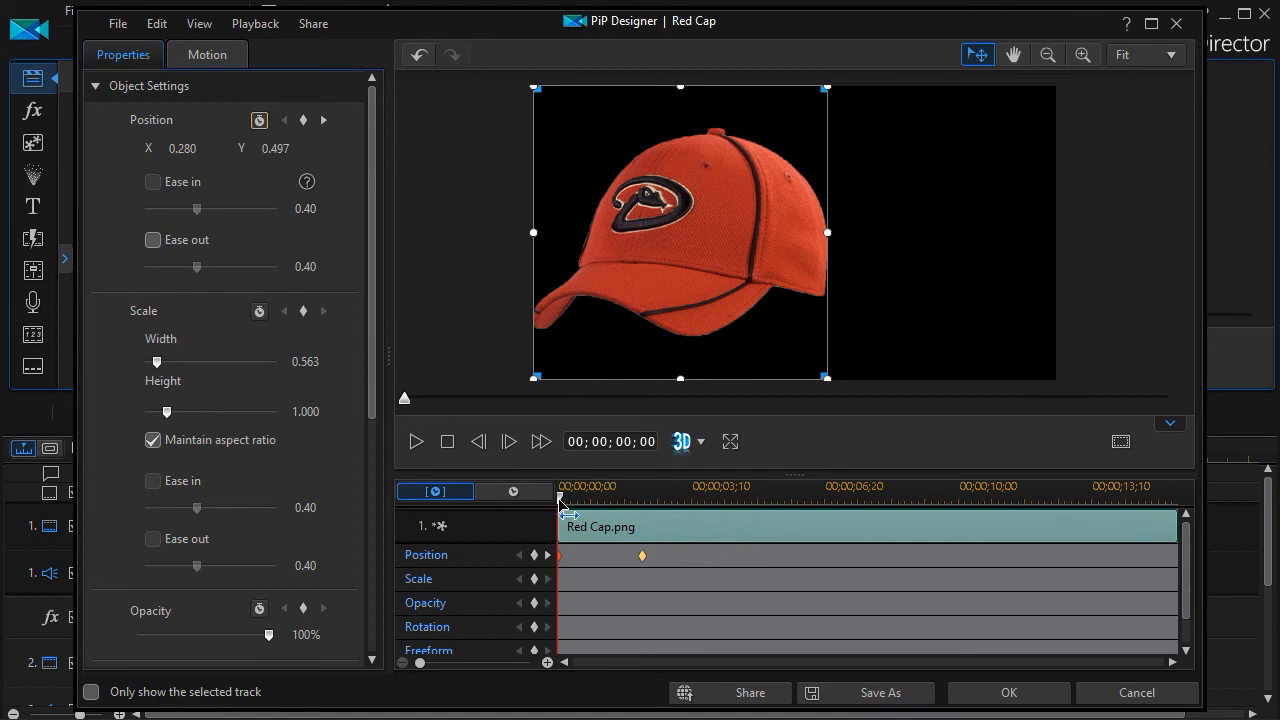
At about 00;00;04;03, drag the cap downward to add a third position keyframe
{"action": "left_click_drag", "start_coordinate": [560, 497], "coordinate": [717, 497]}
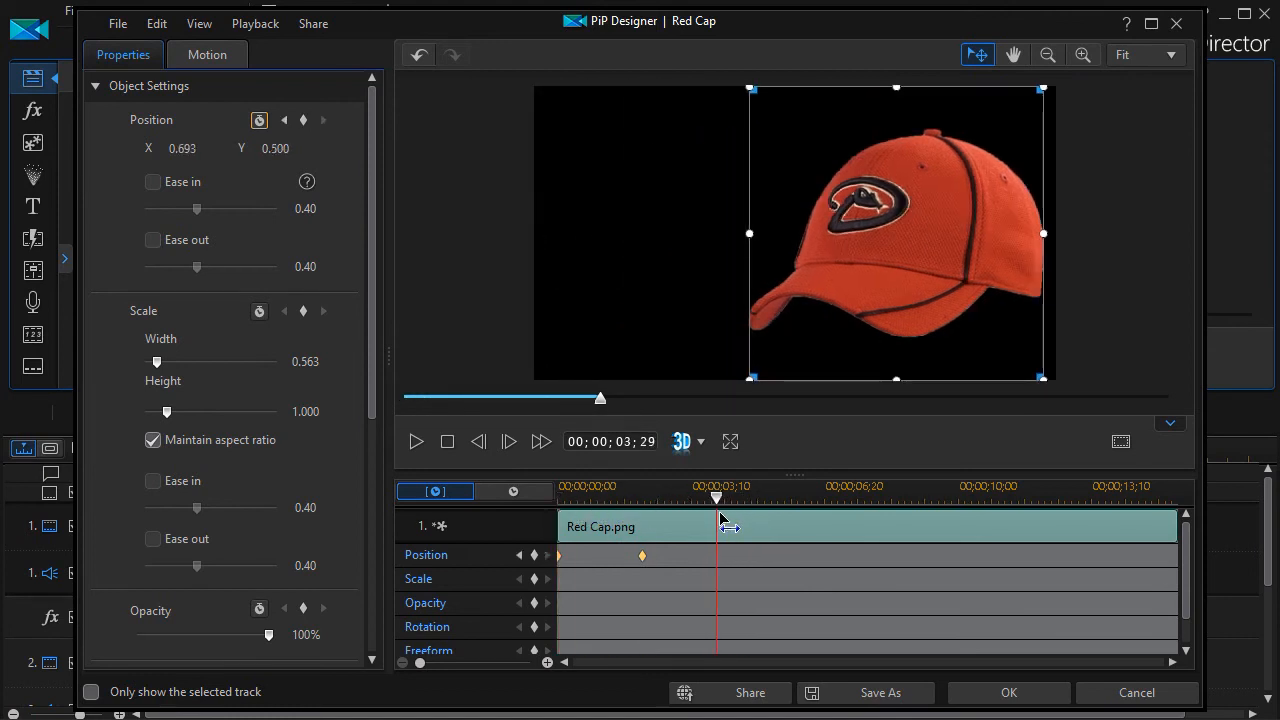
{"action": "left_click_drag", "start_coordinate": [716, 497], "coordinate": [724, 497]}
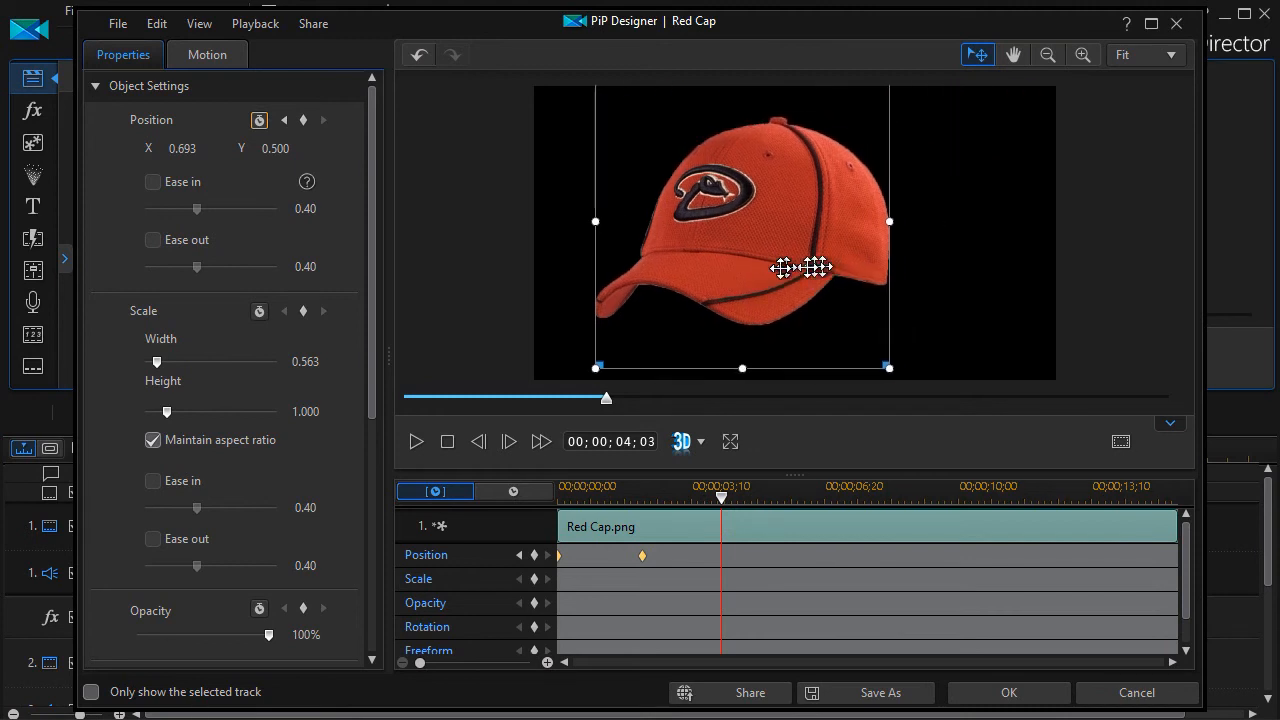
{"action": "left_click_drag", "start_coordinate": [783, 267], "coordinate": [806, 335]}
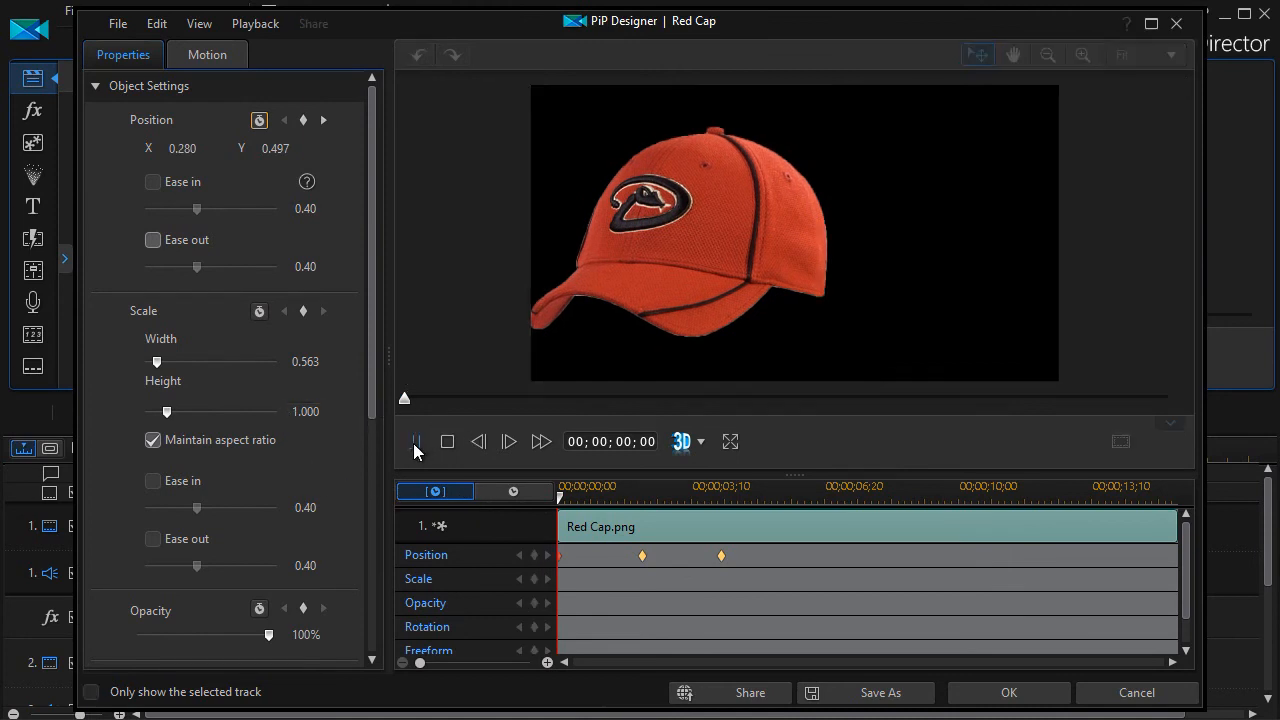
{"action": "left_click", "coordinate": [508, 441]}
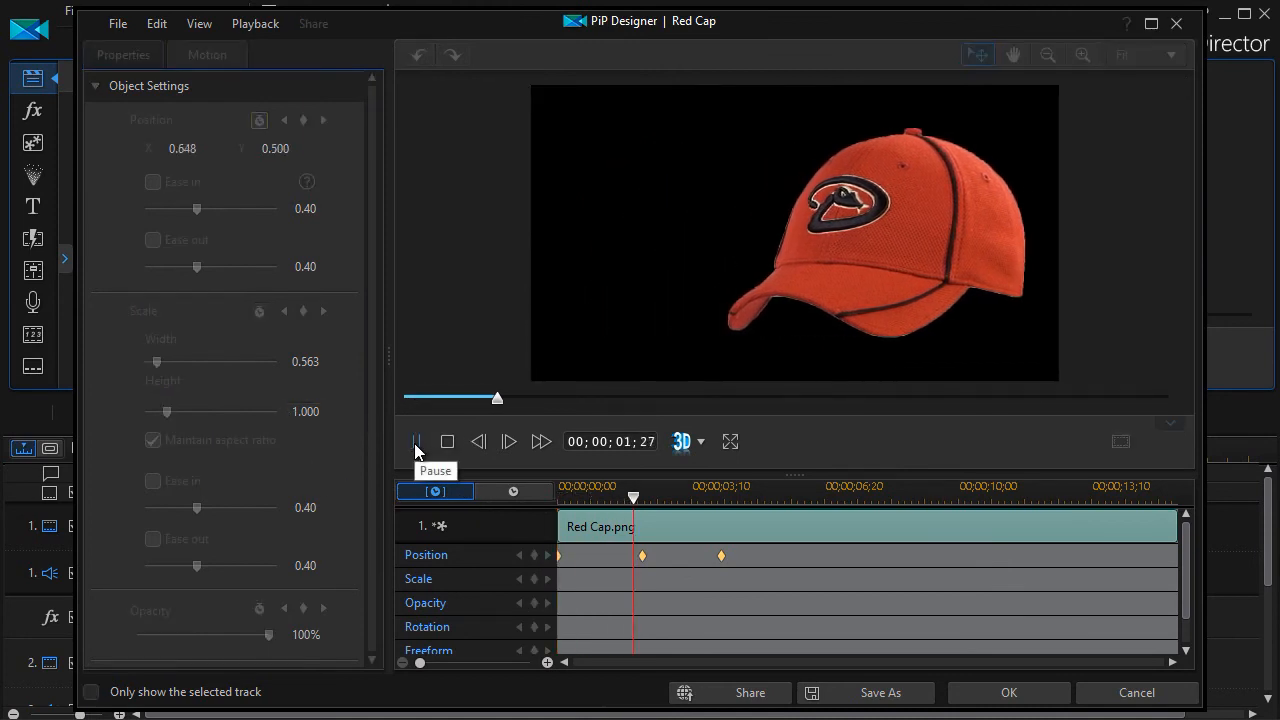
{"action": "left_click", "coordinate": [508, 441]}
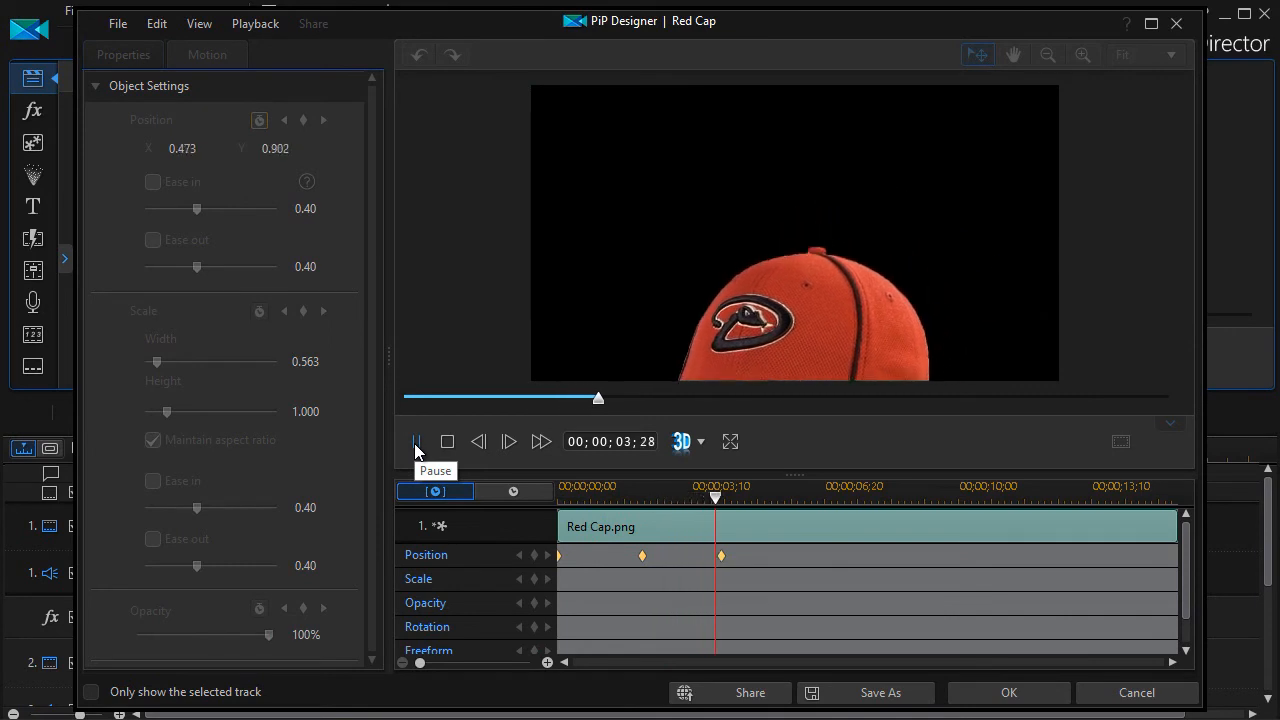
{"action": "left_click", "coordinate": [416, 441]}
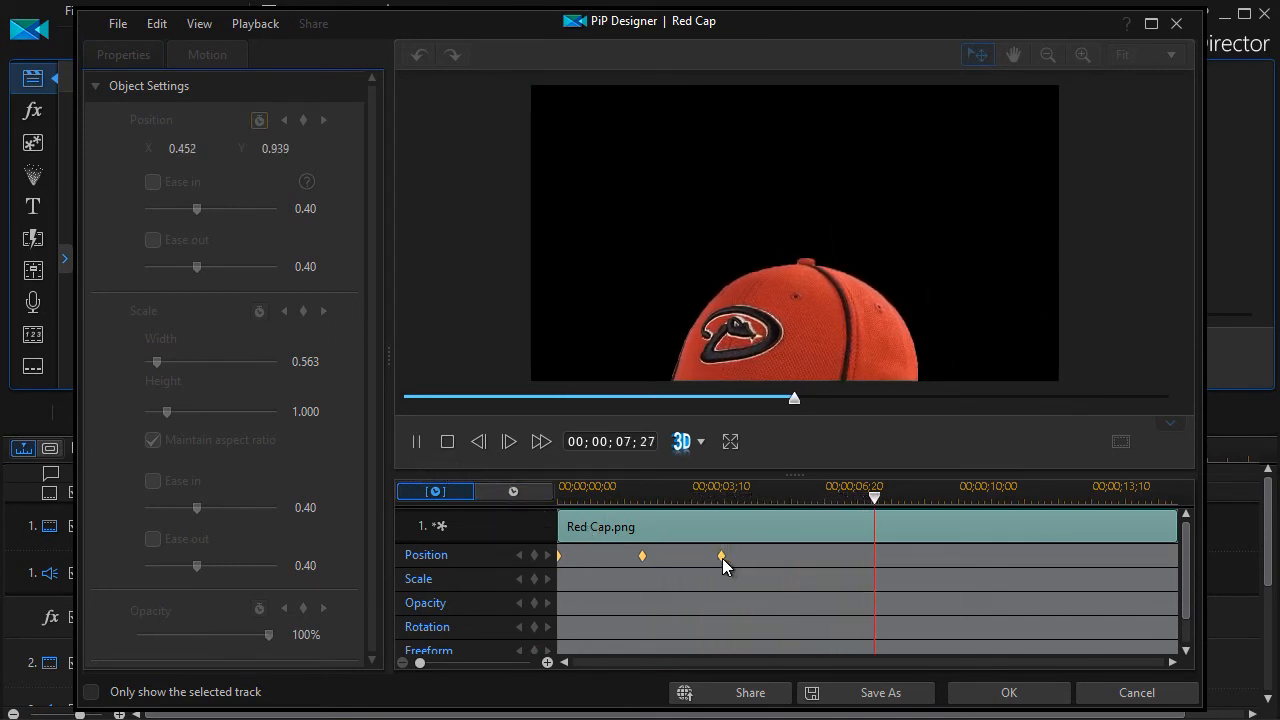
{"action": "left_click", "coordinate": [415, 441]}
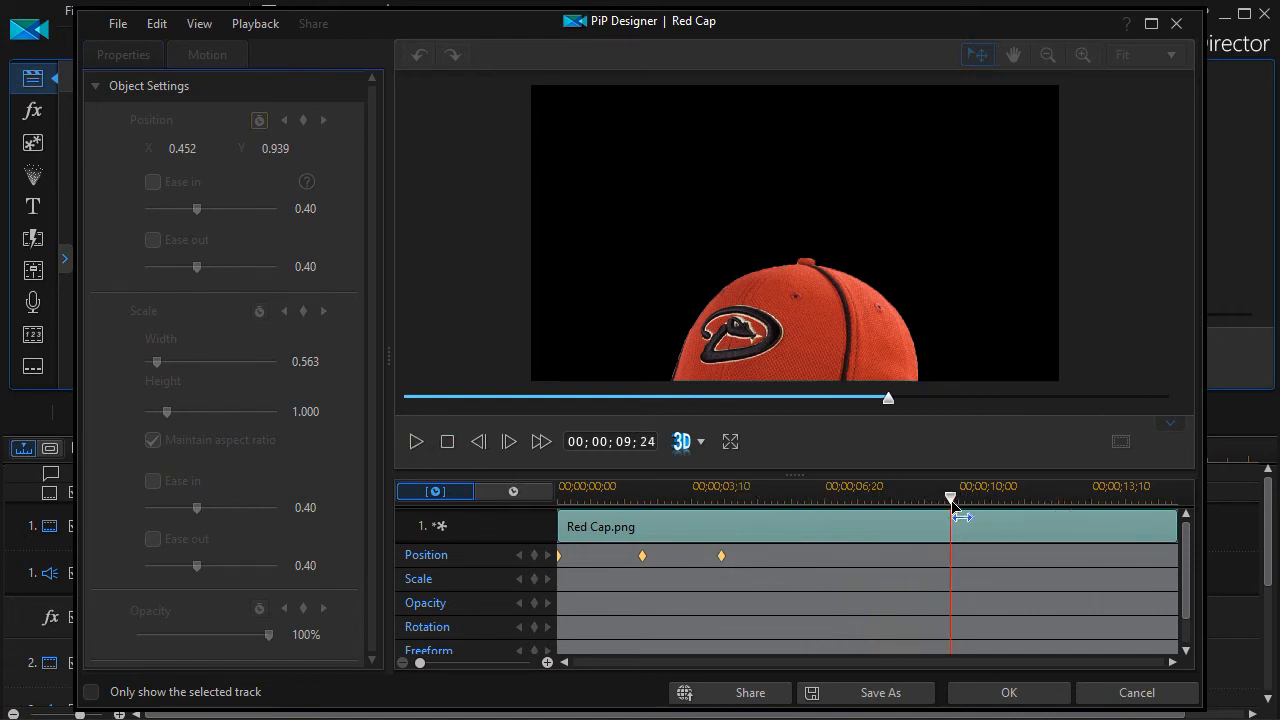
{"action": "left_click_drag", "start_coordinate": [950, 498], "coordinate": [759, 498]}
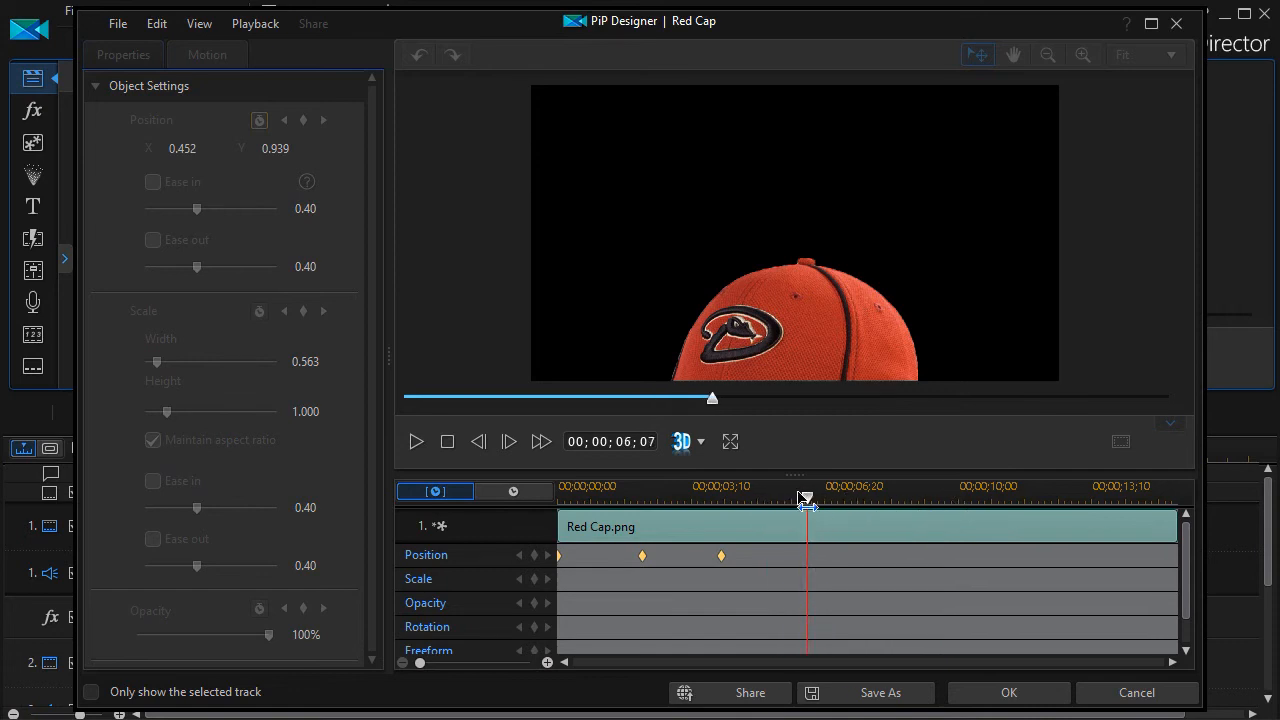
{"action": "left_click", "coordinate": [447, 441]}
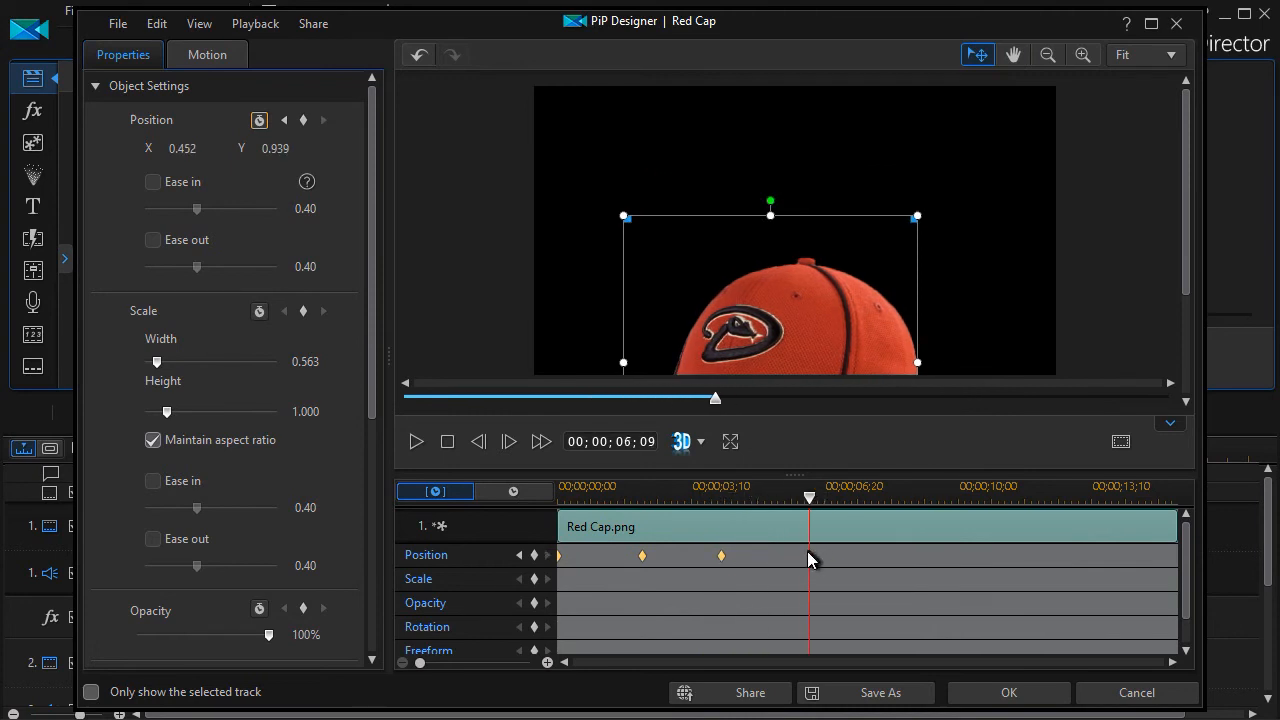
Duplicate the previous position keyframe (0.452, 0.939) at about six seconds
{"action": "right_click", "coordinate": [810, 557]}
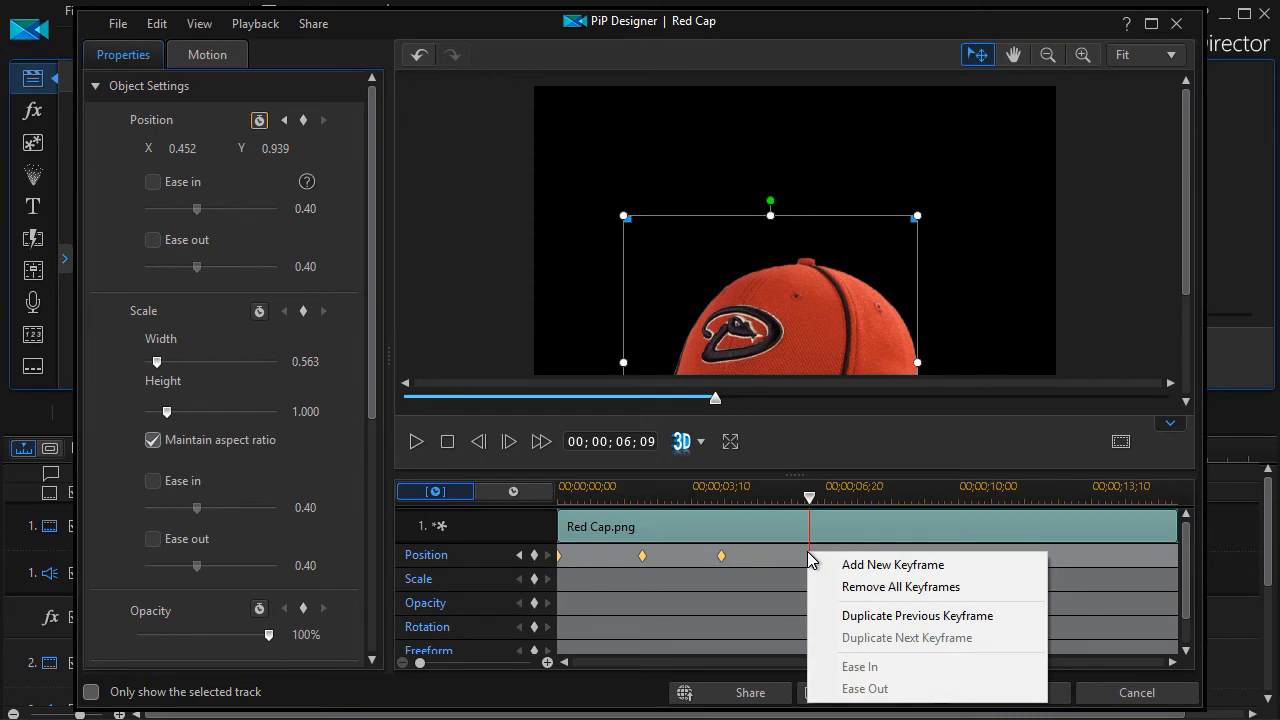
{"action": "mouse_move", "coordinate": [882, 615]}
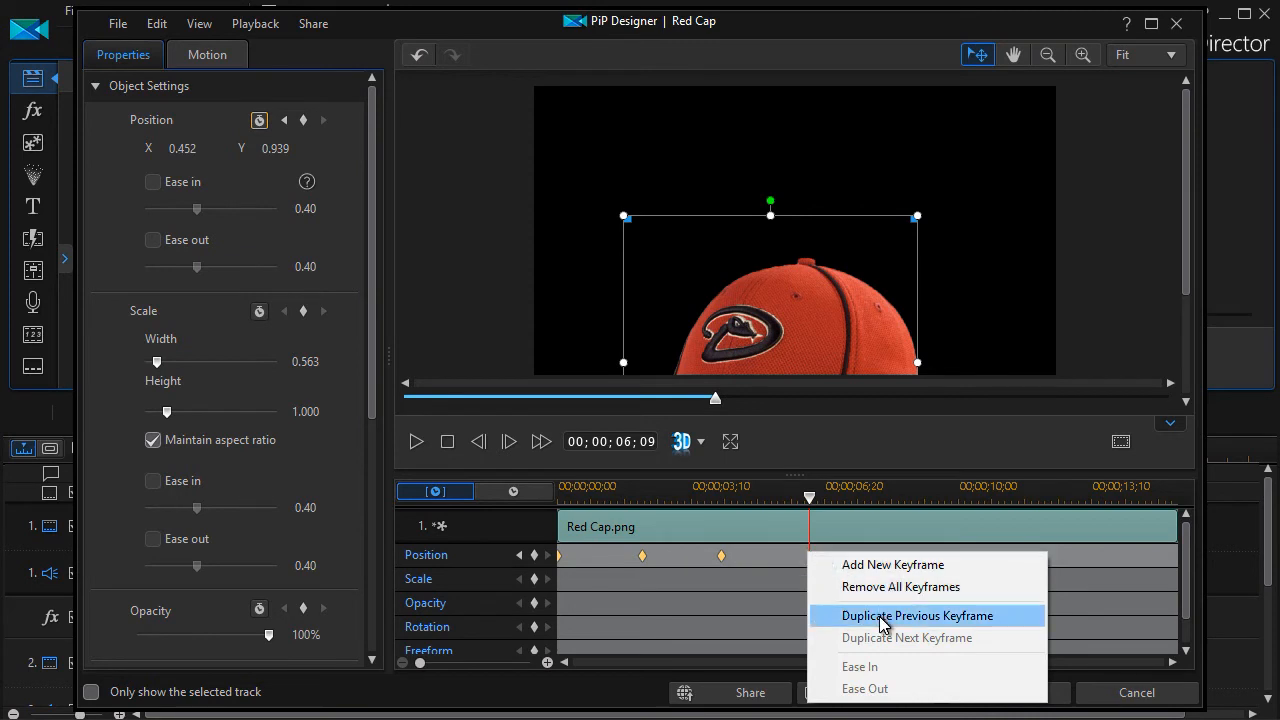
{"action": "left_click", "coordinate": [917, 615]}
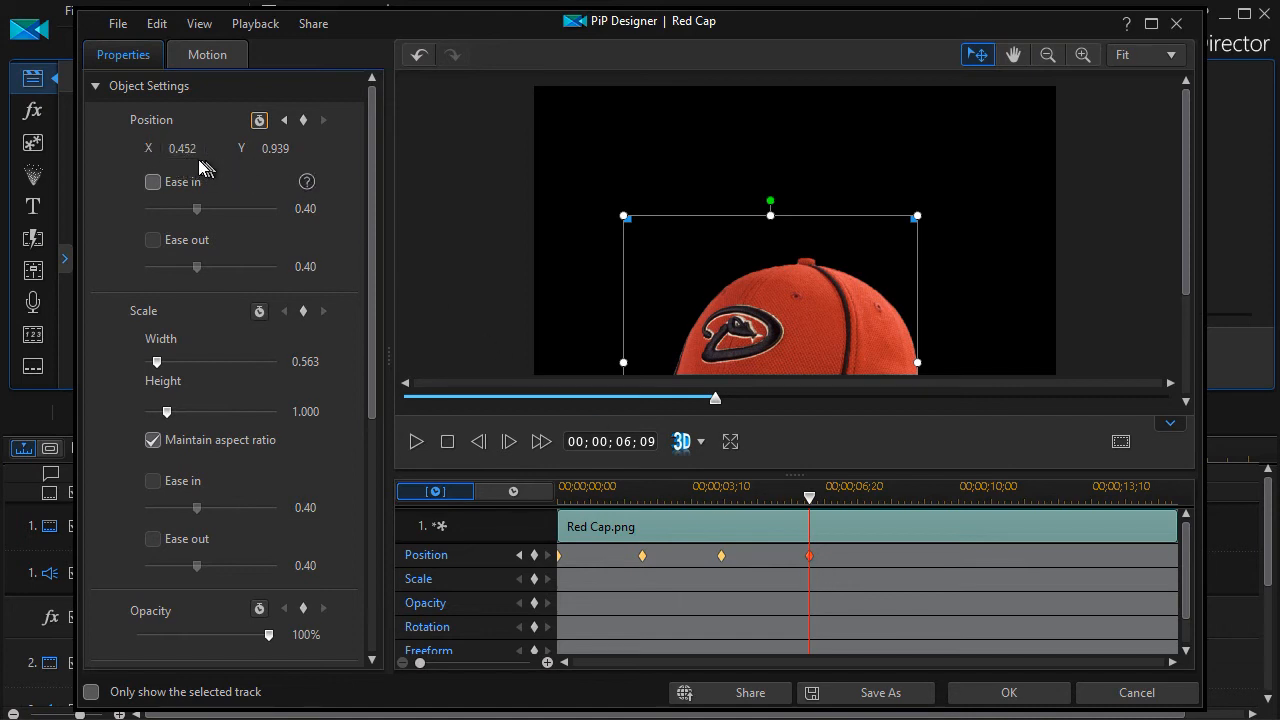
{"action": "mouse_move", "coordinate": [800, 580]}
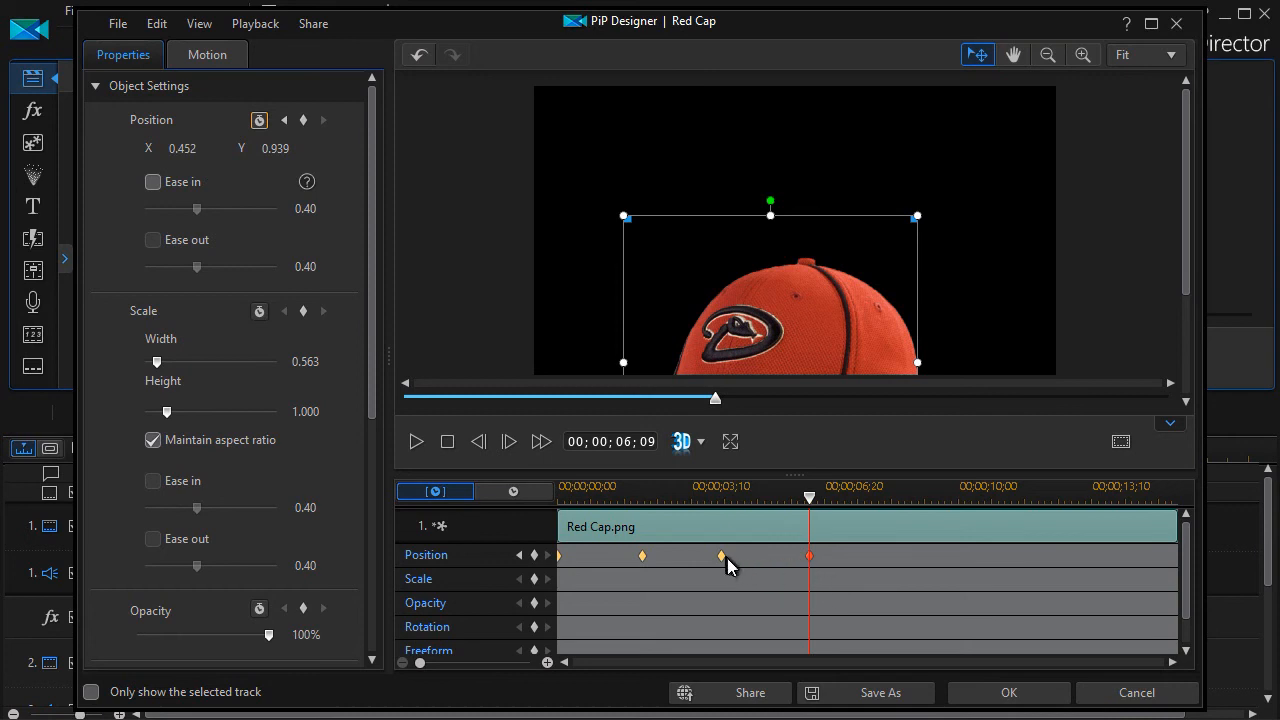
{"action": "mouse_move", "coordinate": [815, 502]}
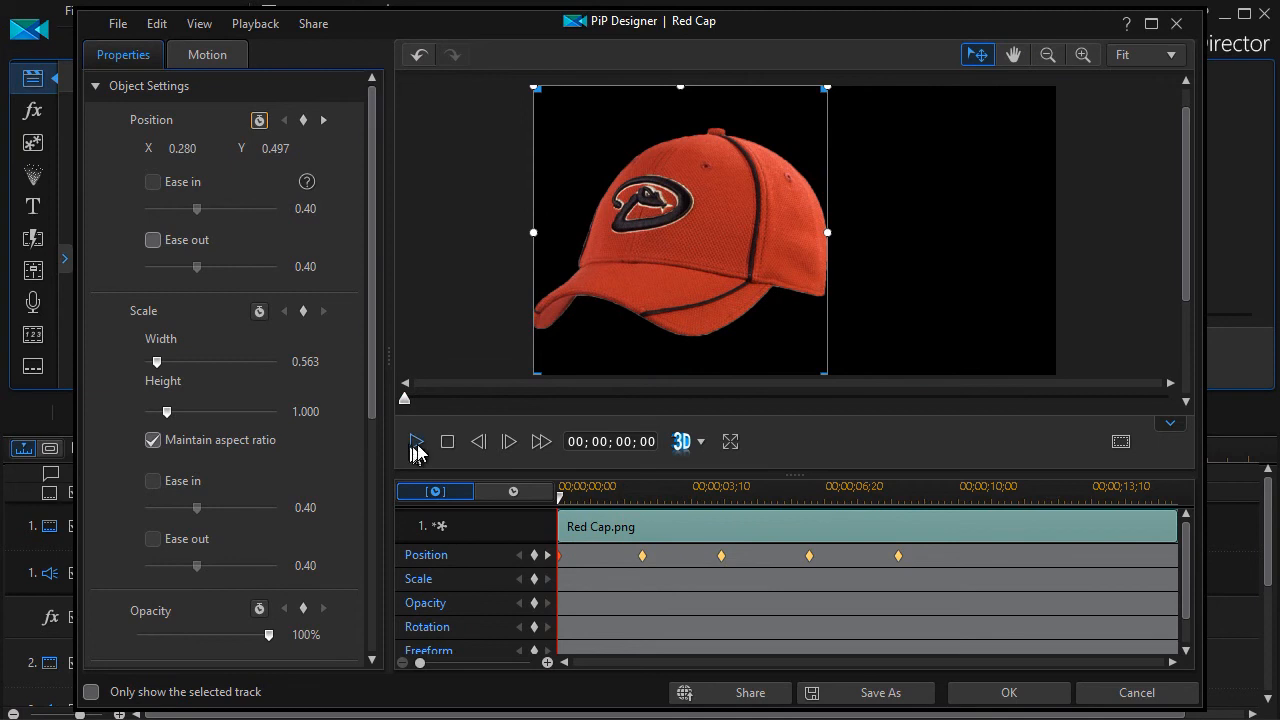
Play back the retimed cap animation from the start, then stop the preview
{"action": "left_click", "coordinate": [416, 441]}
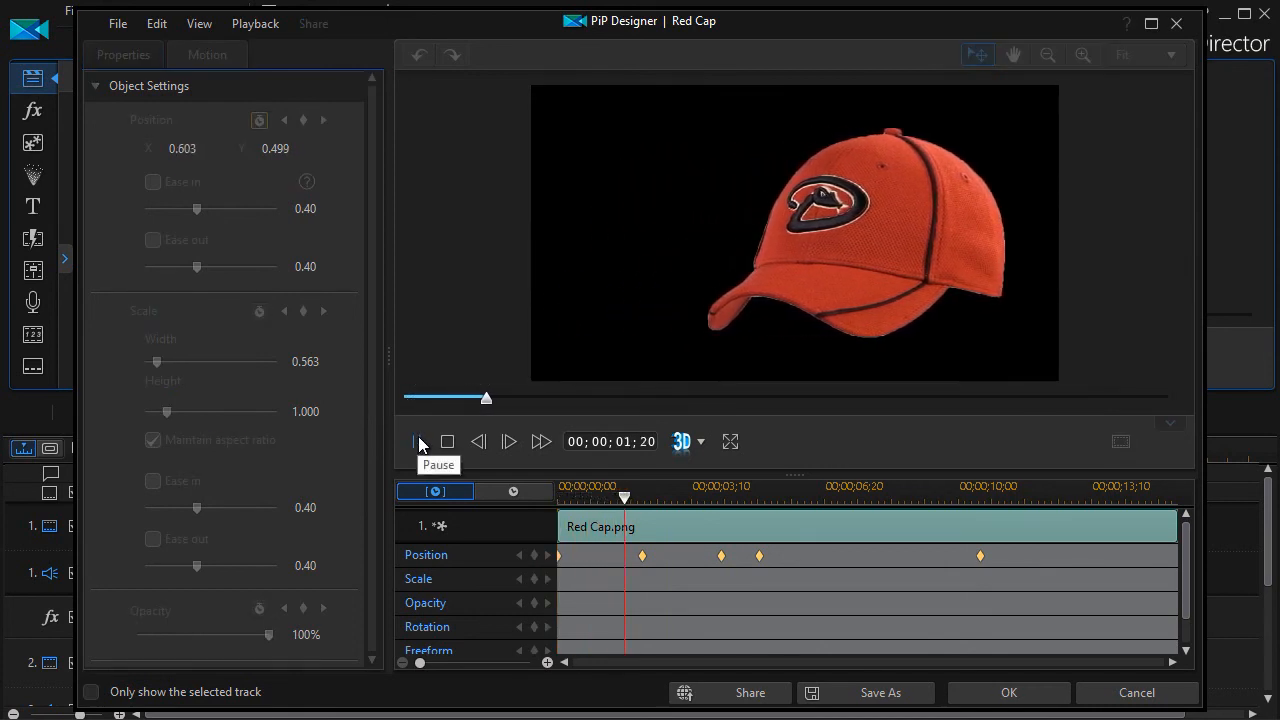
{"action": "left_click", "coordinate": [508, 441]}
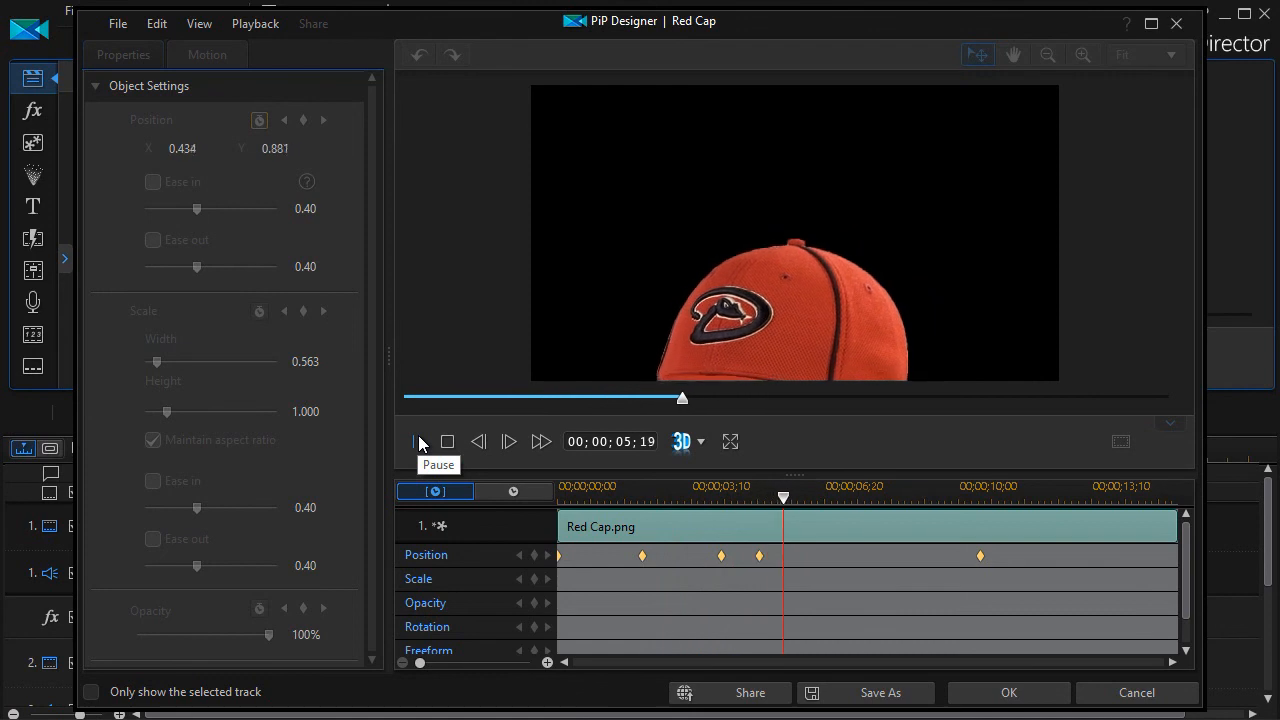
{"action": "left_click", "coordinate": [417, 441]}
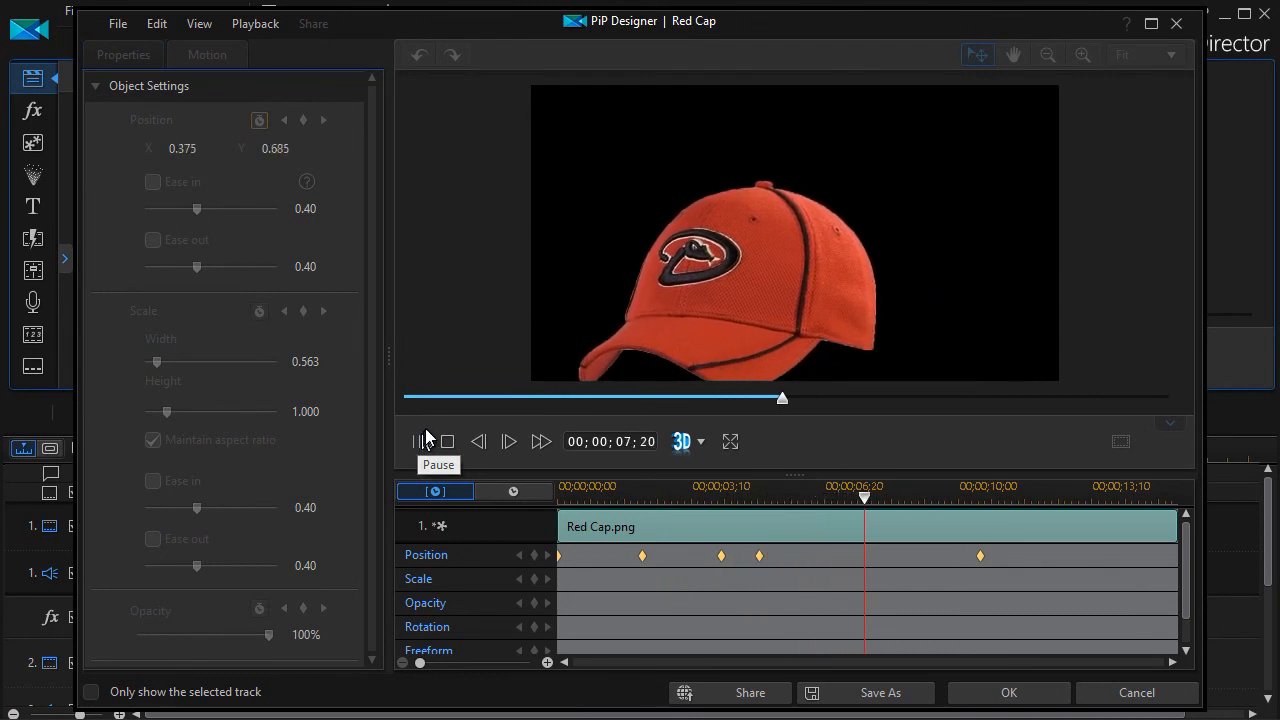
{"action": "left_click", "coordinate": [417, 441]}
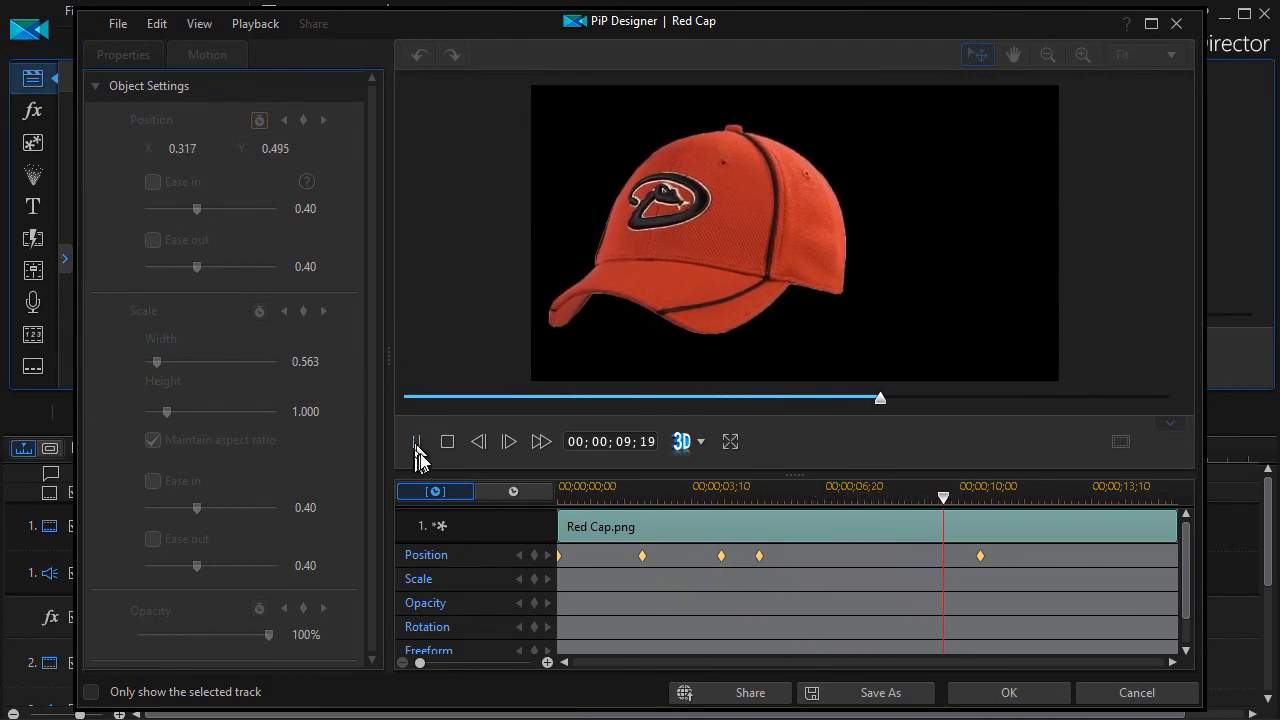
{"action": "left_click", "coordinate": [416, 441]}
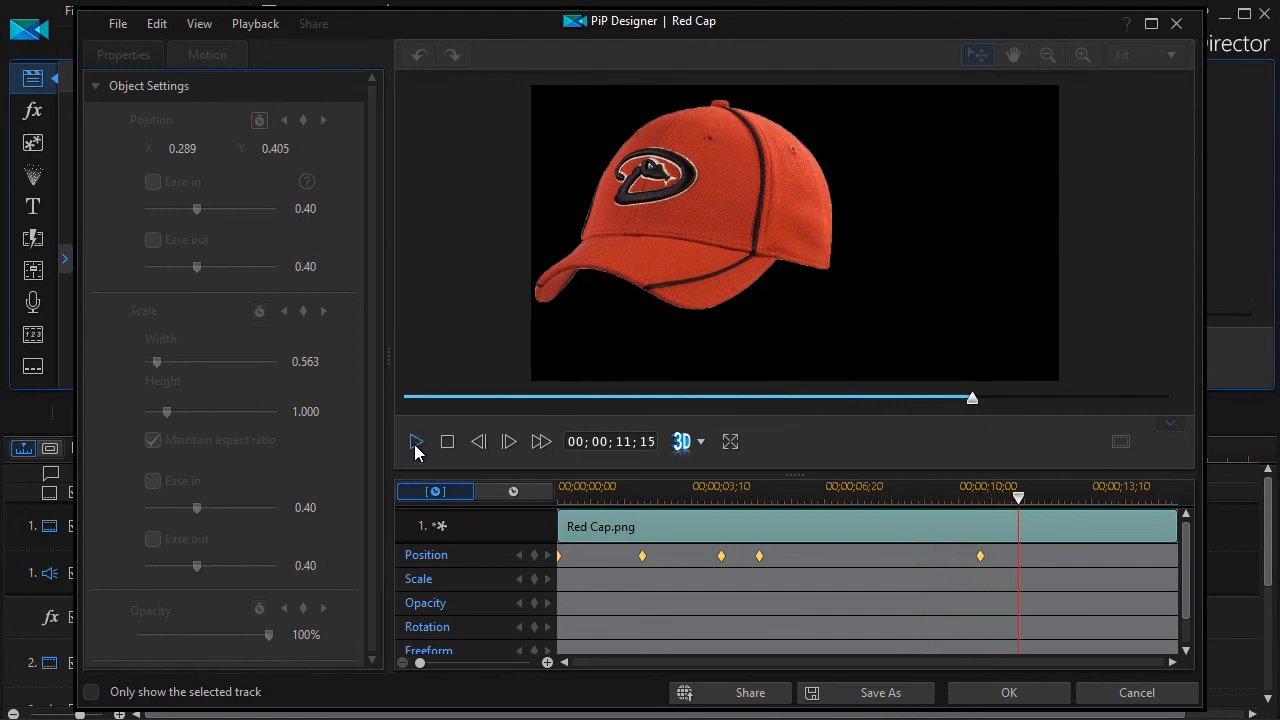
{"action": "mouse_move", "coordinate": [735, 567]}
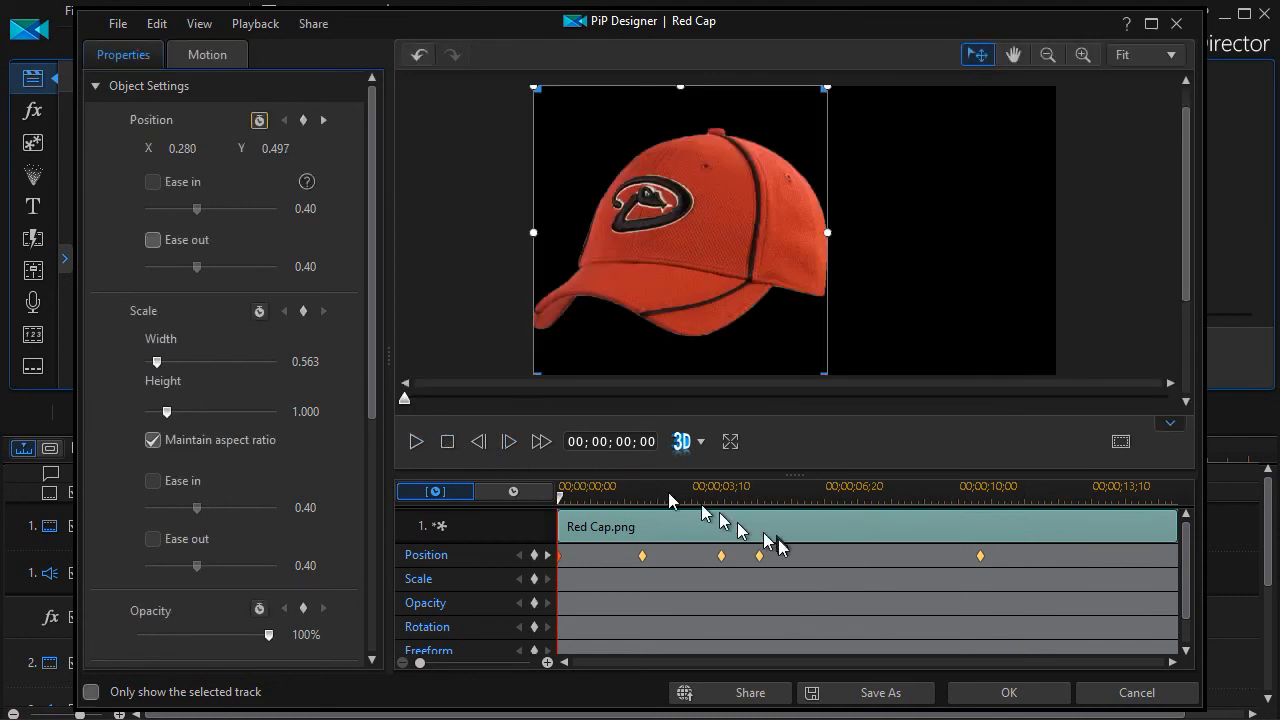
Remove the five-second position keyframe, then clear all remaining position keyframes
{"action": "right_click", "coordinate": [759, 556]}
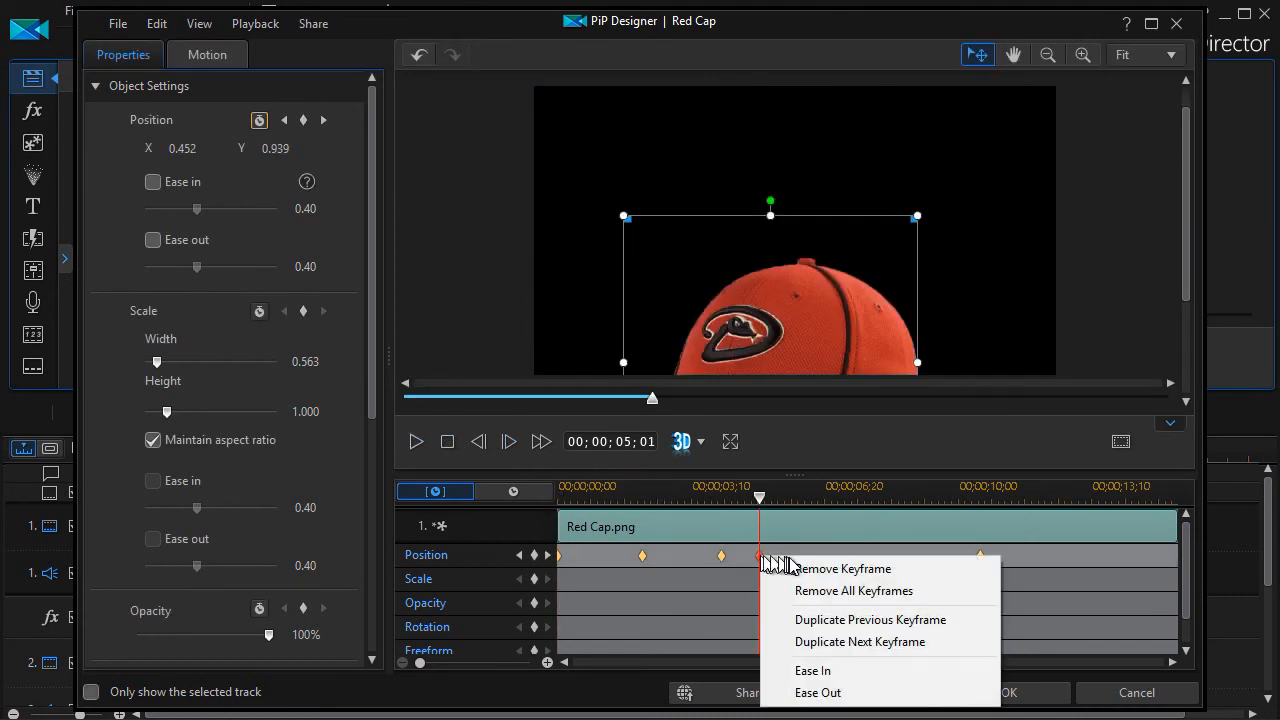
{"action": "left_click", "coordinate": [841, 568]}
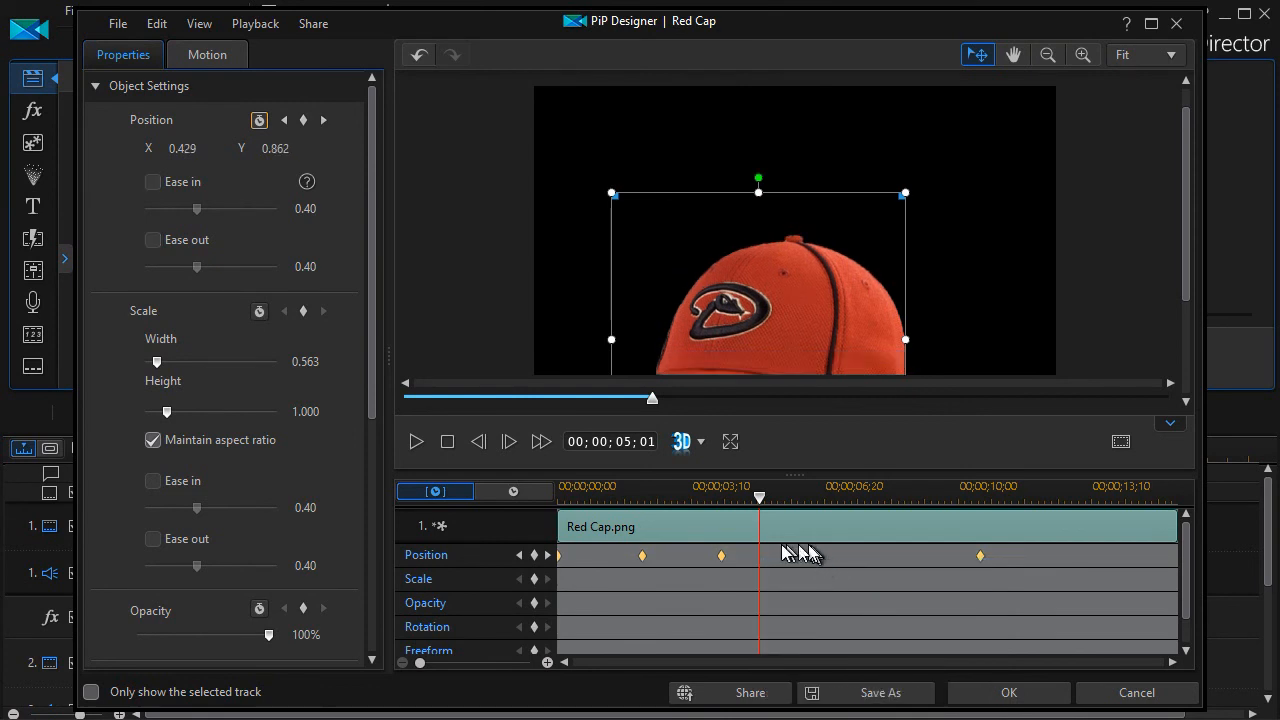
{"action": "mouse_move", "coordinate": [1005, 570]}
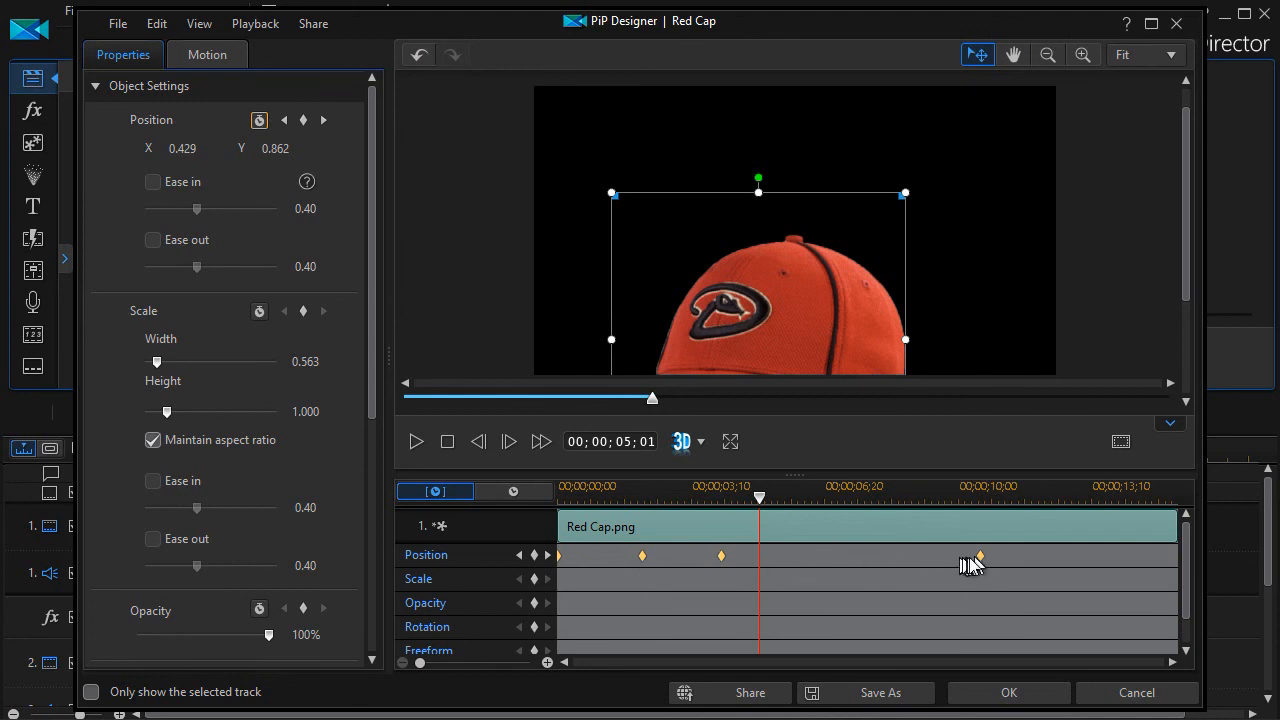
{"action": "right_click", "coordinate": [978, 557]}
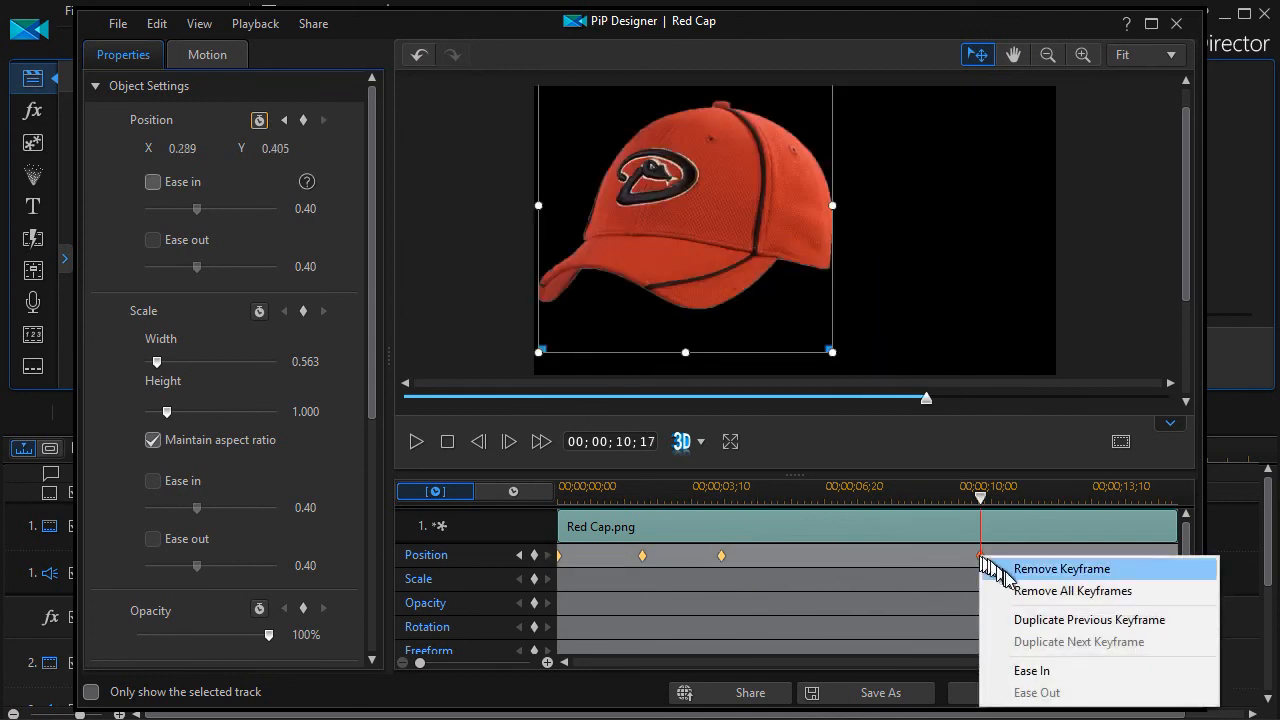
{"action": "mouse_move", "coordinate": [1030, 591]}
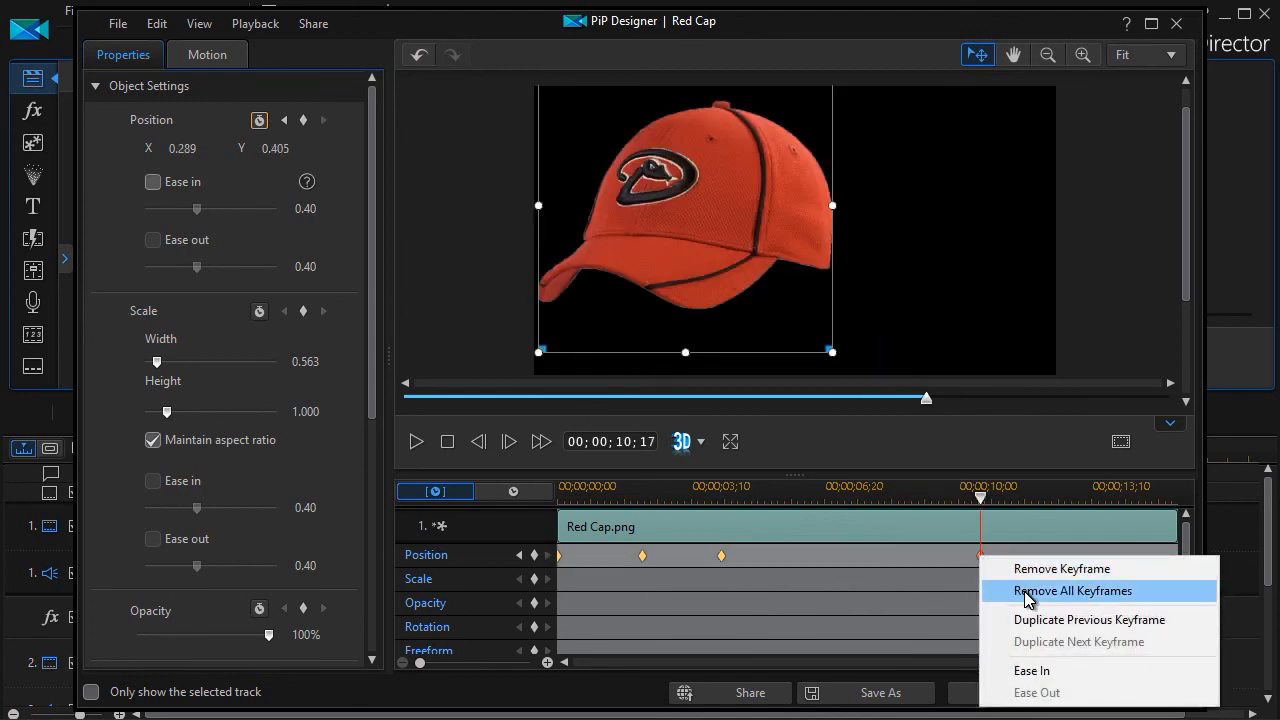
{"action": "left_click", "coordinate": [1072, 590]}
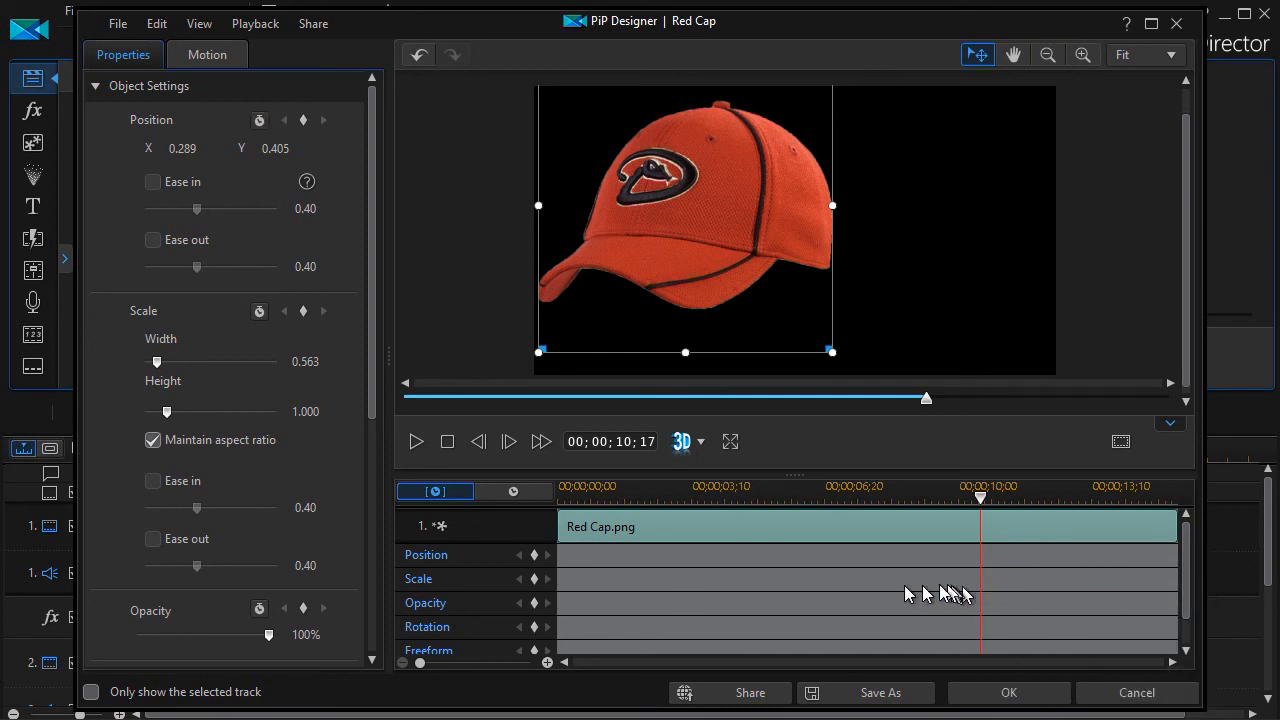
{"action": "mouse_move", "coordinate": [728, 568]}
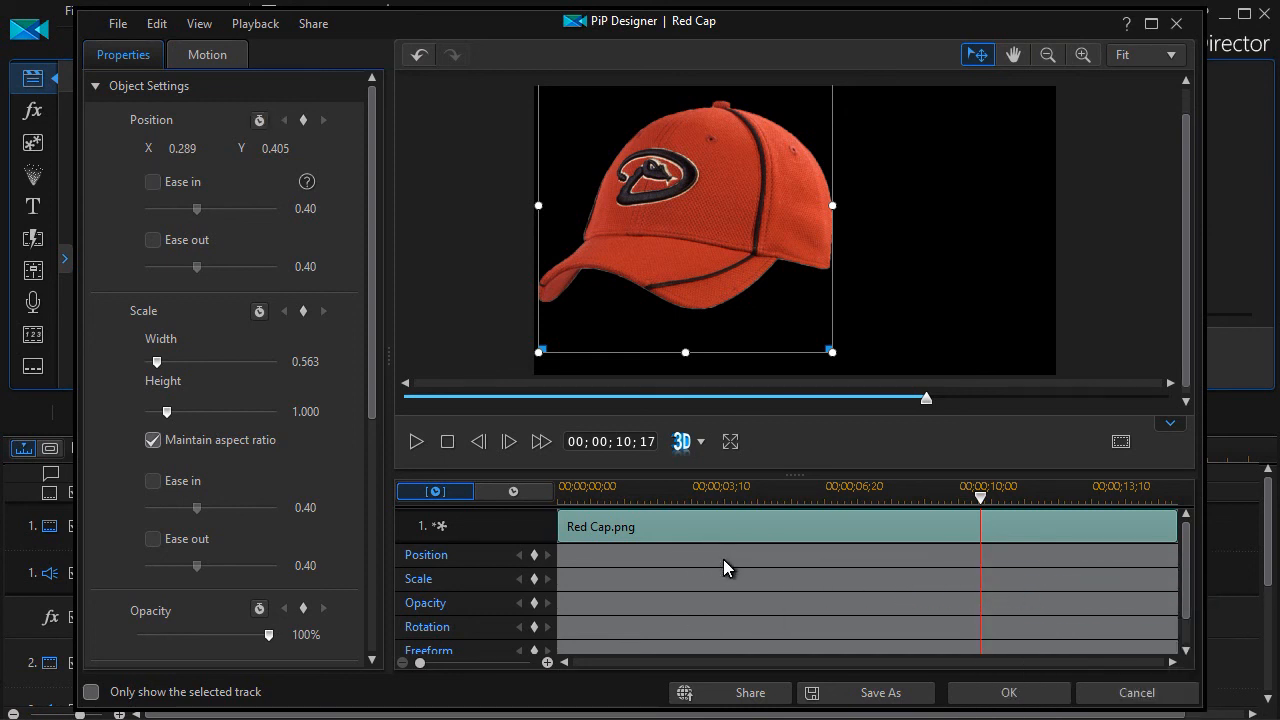
{"action": "mouse_move", "coordinate": [718, 538]}
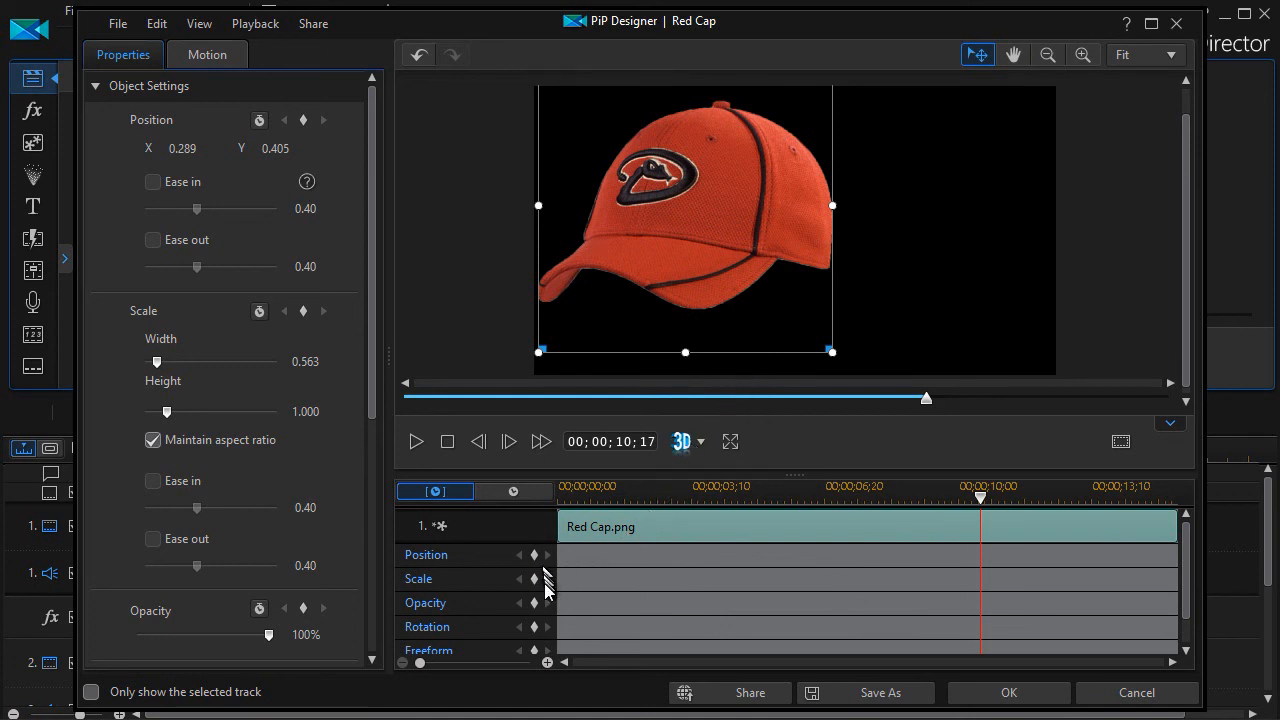
{"action": "mouse_move", "coordinate": [547, 600]}
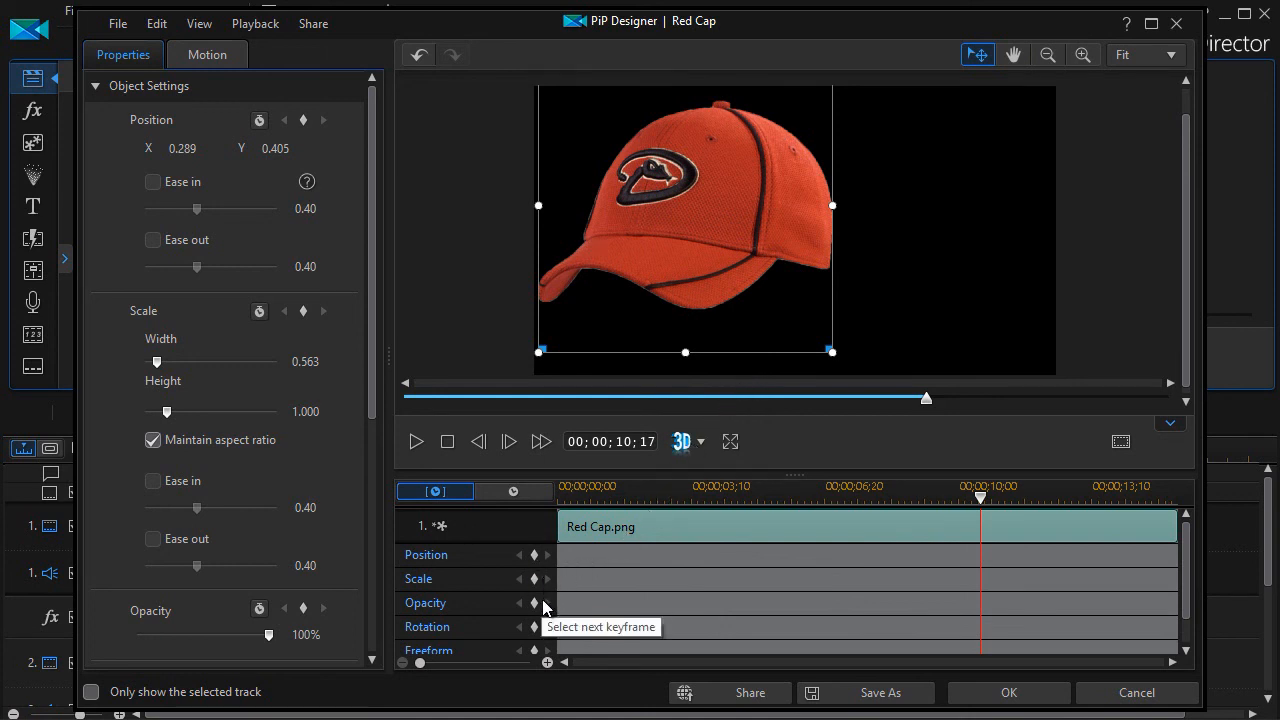